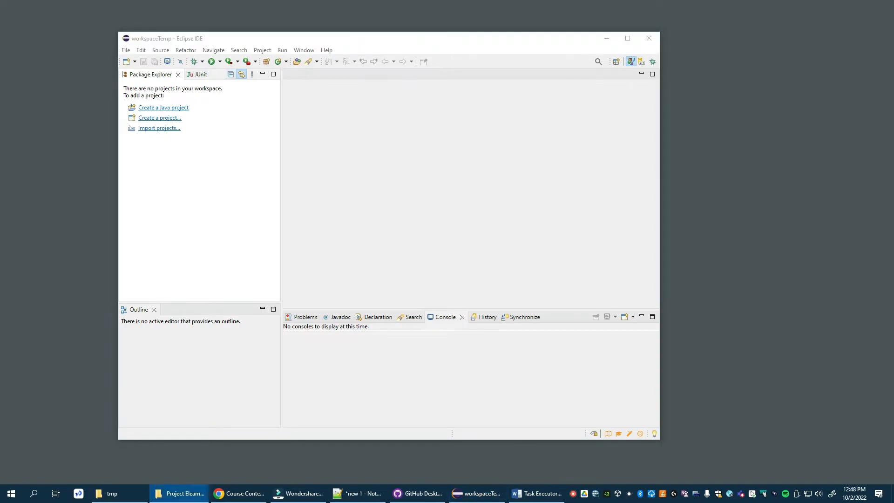
pyautogui.moveTo(155, 256)
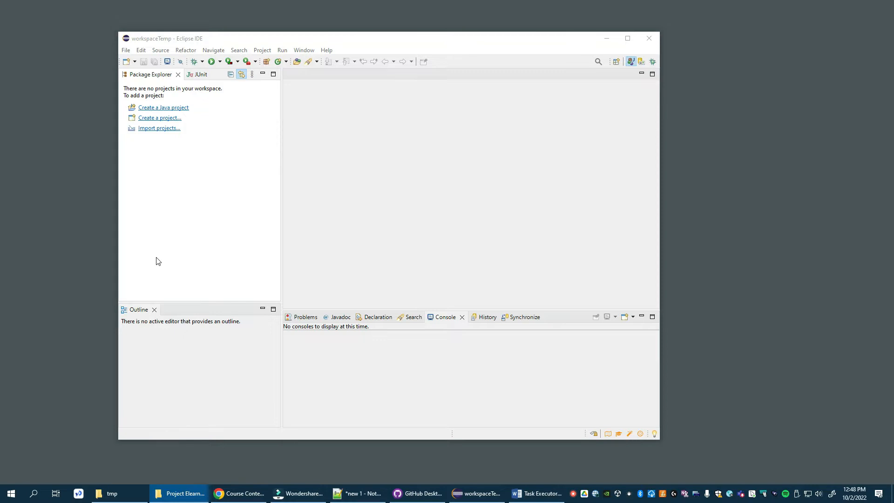
pyautogui.moveTo(198, 175)
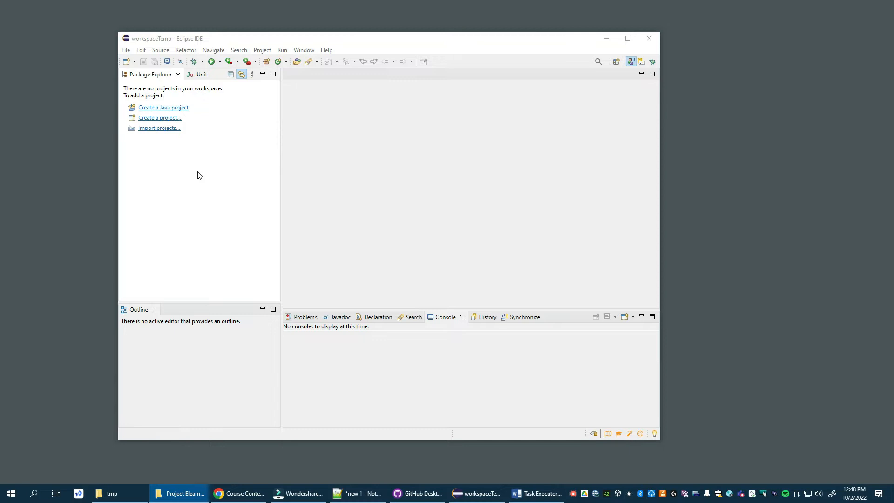
pyautogui.moveTo(229, 204)
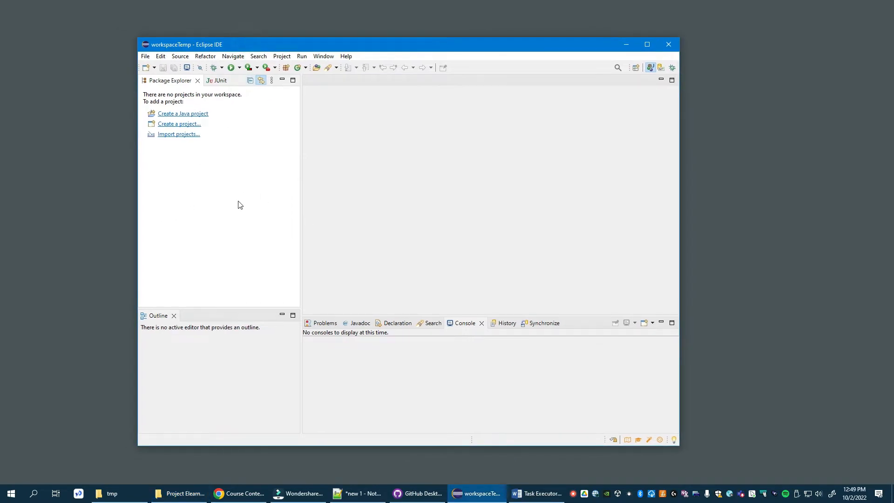
pyautogui.moveTo(222, 138)
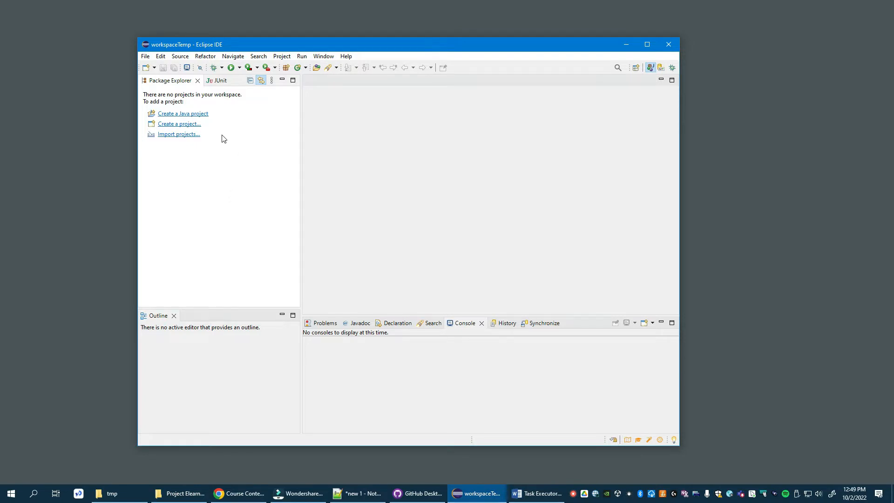
# Start the Import wizard for Existing Projects into Workspace and advance to its project page.
pyautogui.click(145, 55)
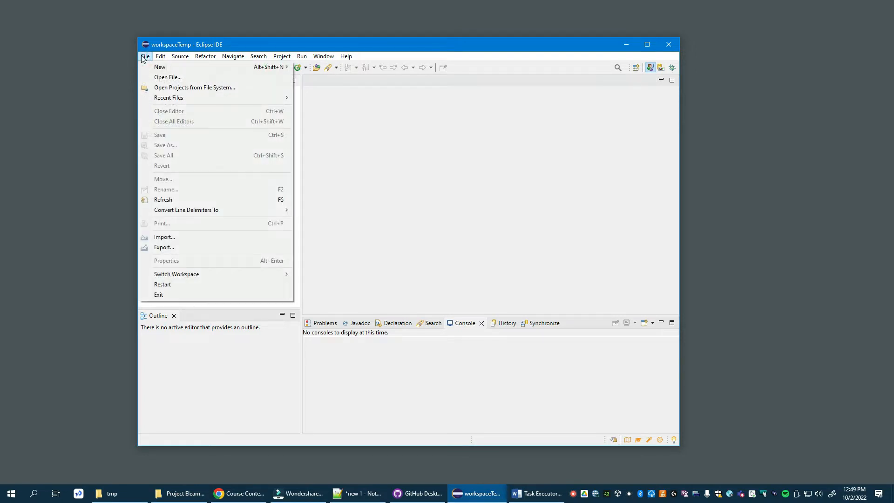
pyautogui.moveTo(165, 236)
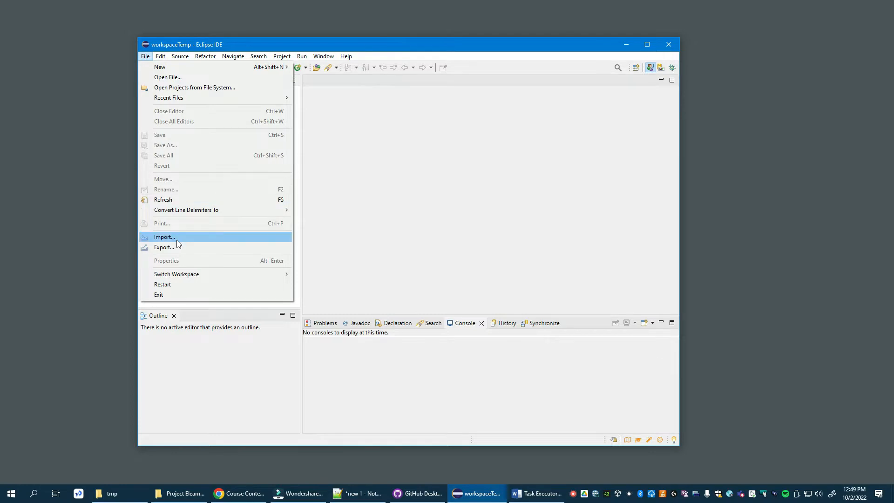
pyautogui.click(164, 236)
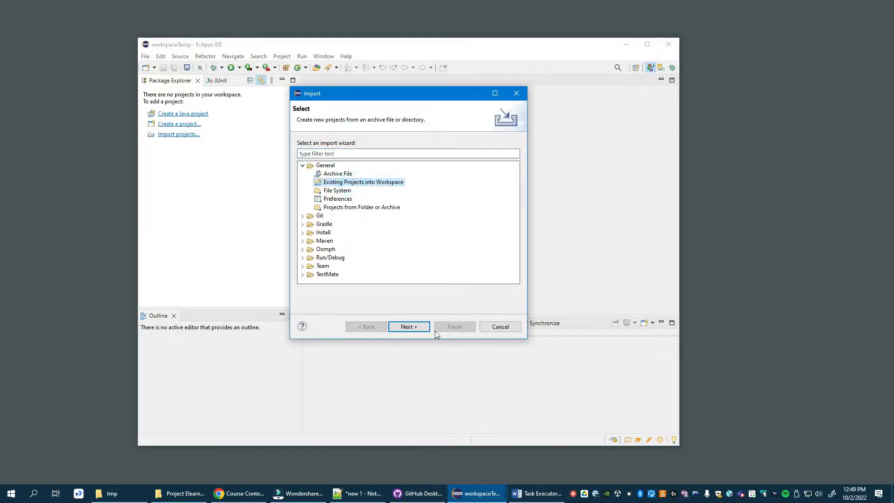
pyautogui.click(408, 325)
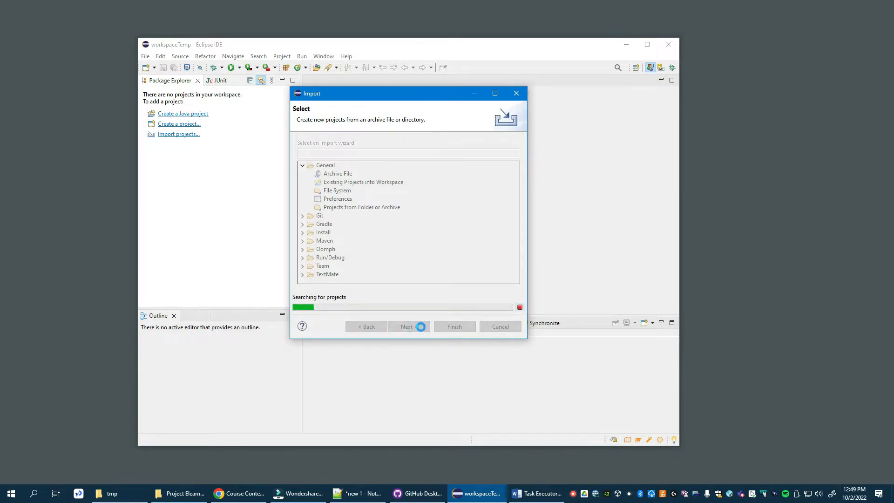
pyautogui.click(408, 325)
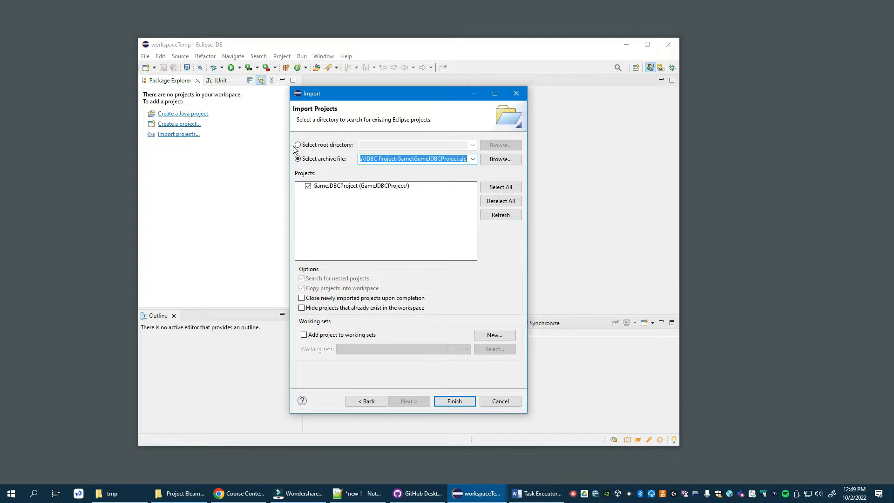
# Toggle between the root directory and archive file source options, settling on archive file.
pyautogui.click(297, 145)
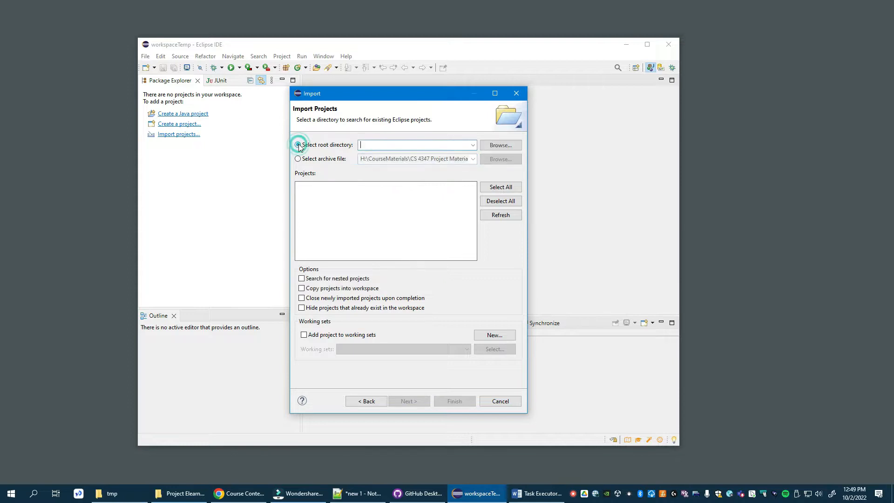
pyautogui.click(298, 145)
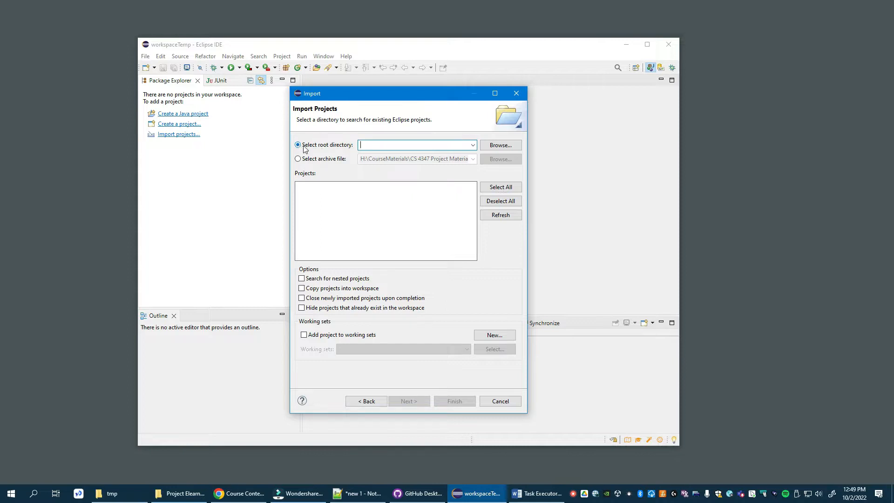
pyautogui.moveTo(330, 152)
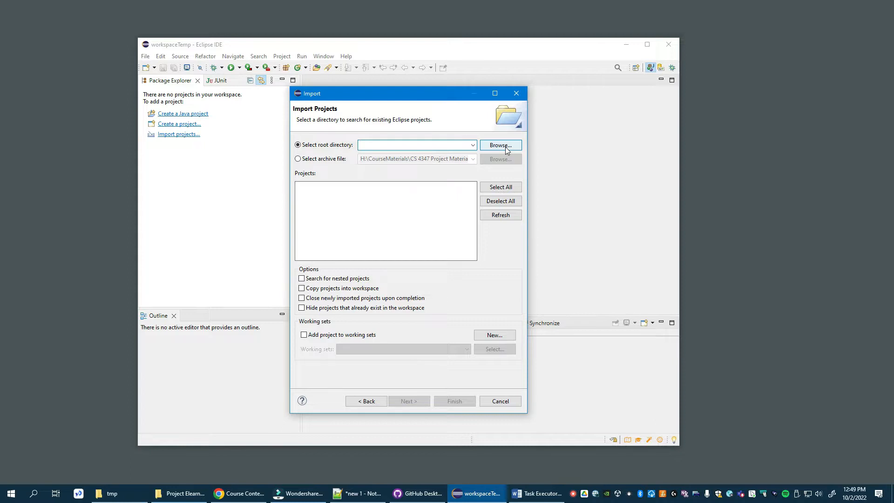
pyautogui.click(416, 145)
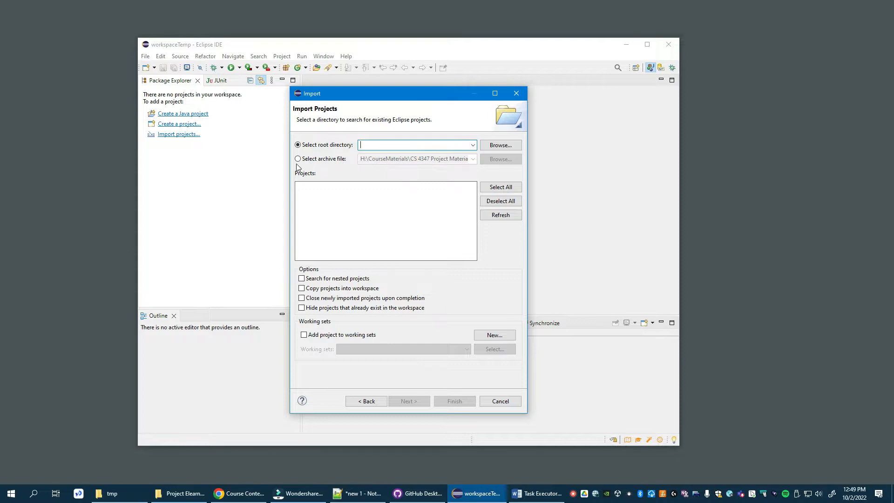
pyautogui.click(297, 159)
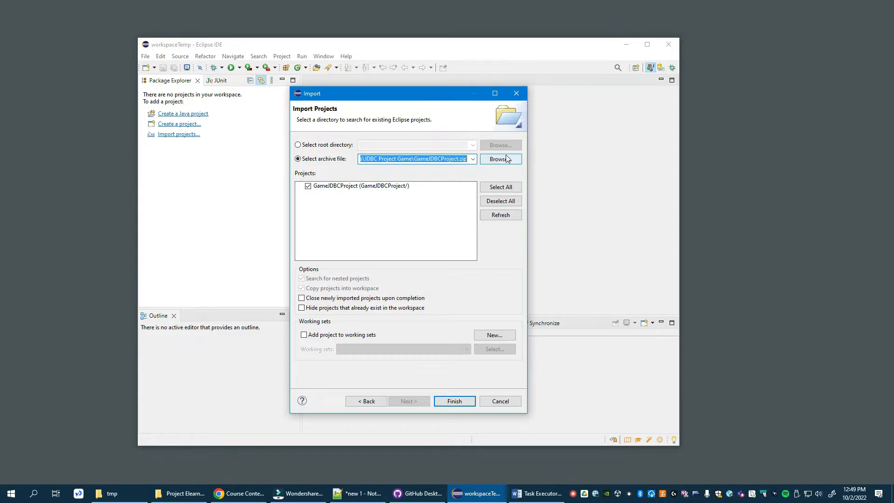
# Import TaskExecutorStudentDevProject from C:\tmp\TaskExecutorStudentDevProject.zip into the workspace.
pyautogui.click(499, 158)
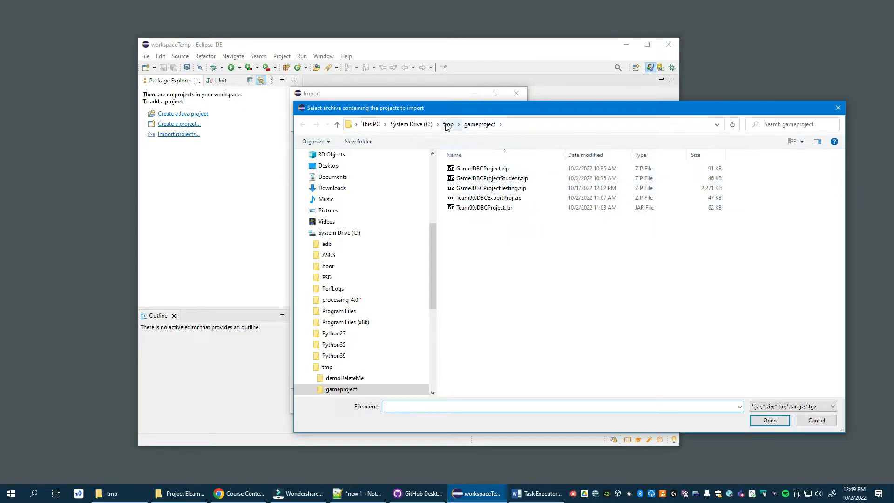
pyautogui.click(448, 124)
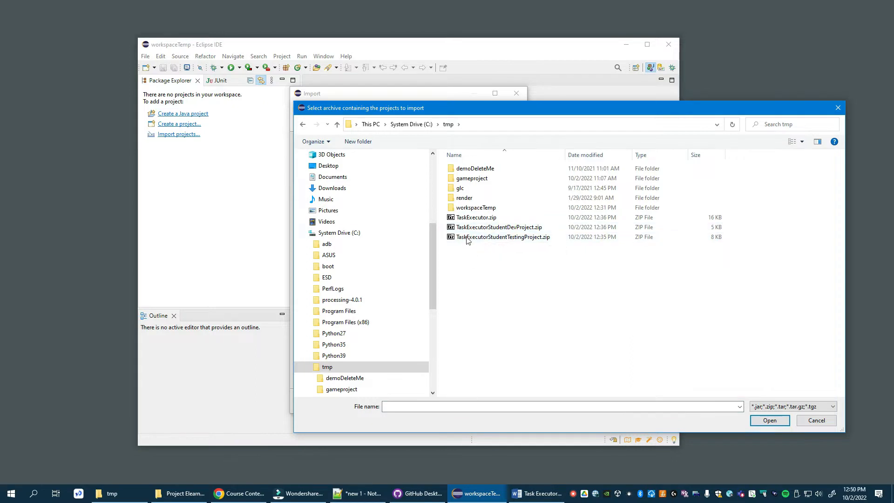
pyautogui.click(498, 227)
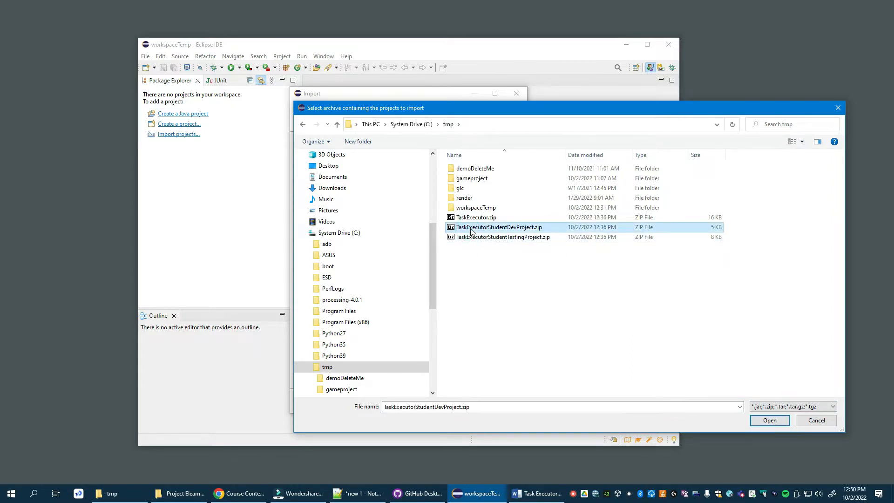
pyautogui.moveTo(499, 227)
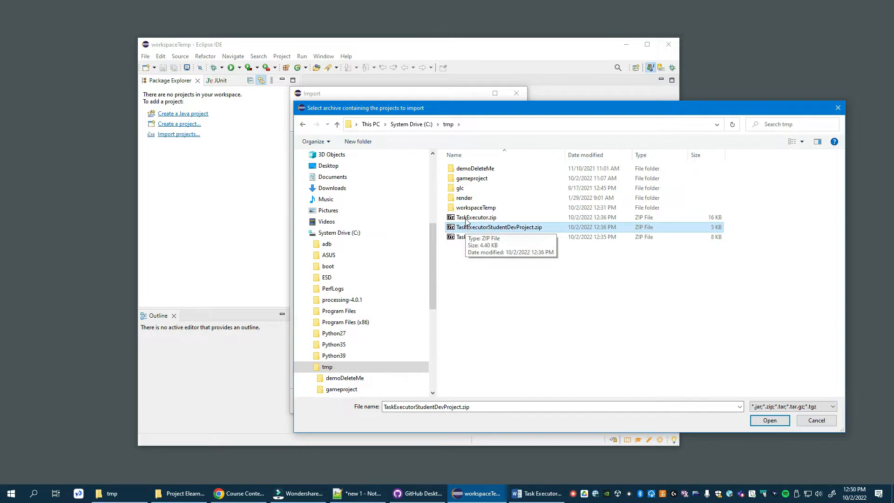
pyautogui.moveTo(506, 301)
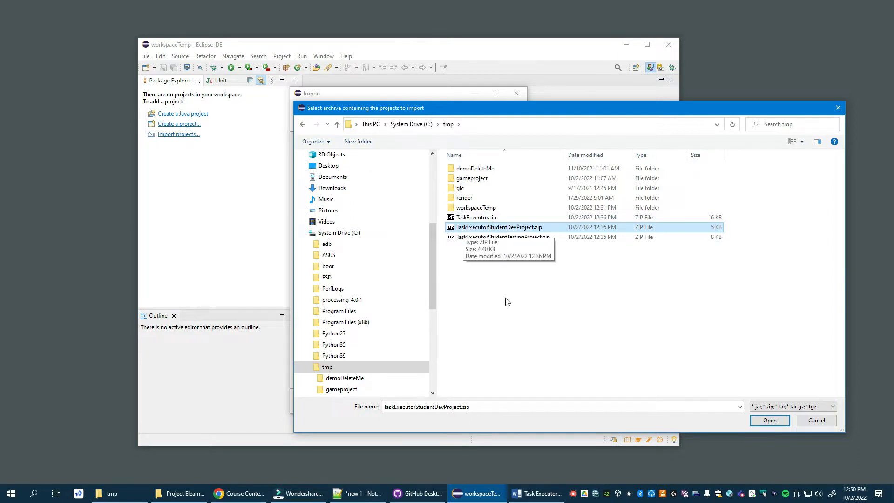
pyautogui.click(769, 419)
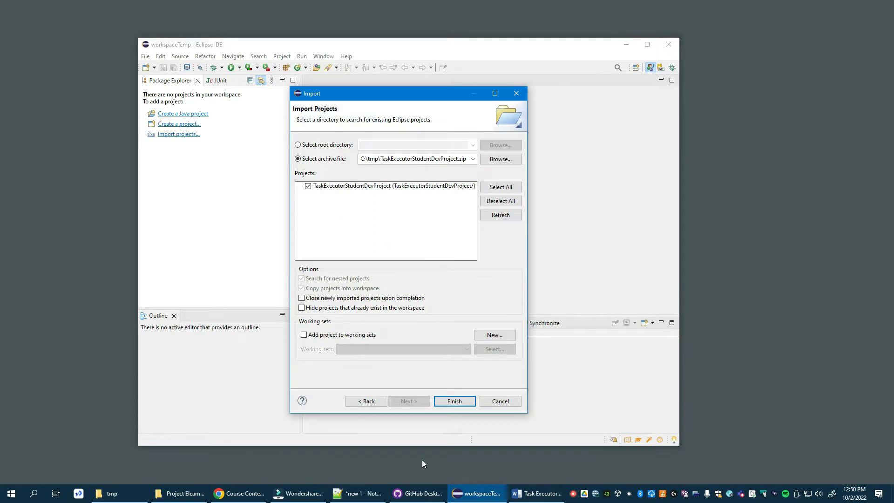
pyautogui.click(453, 401)
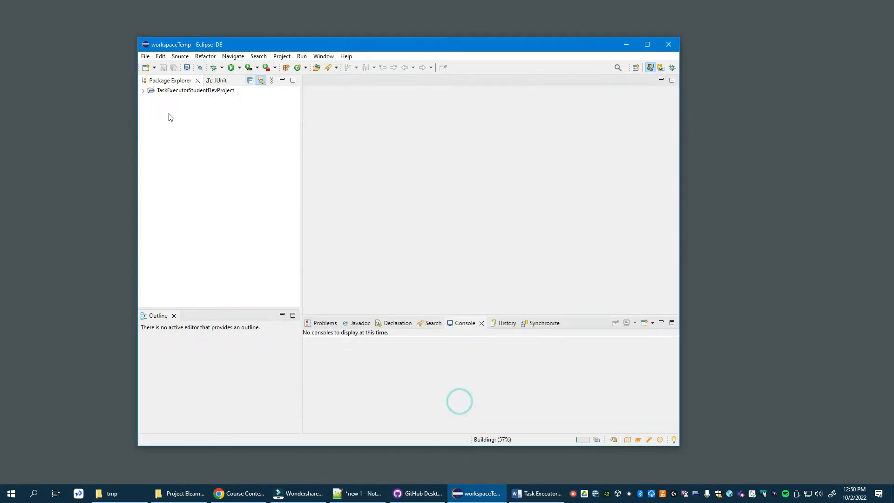
# Start another Existing Projects import and advance to the archive selection page.
pyautogui.click(195, 90)
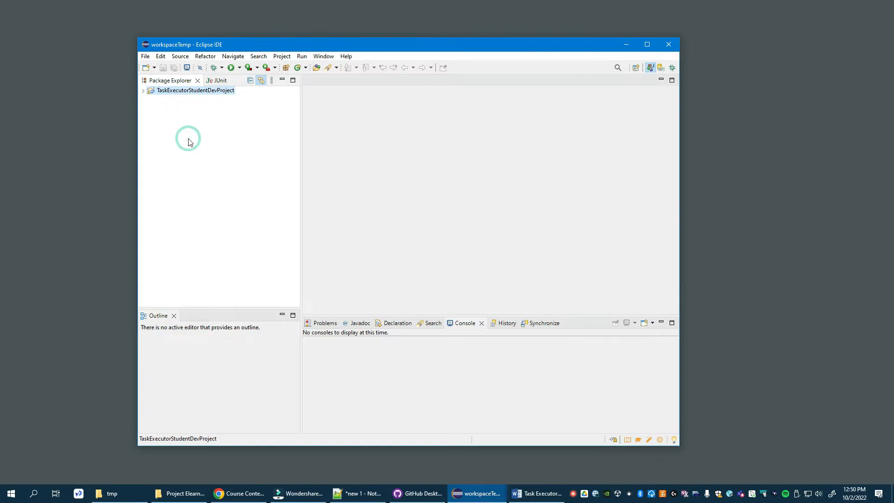
pyautogui.moveTo(145, 56)
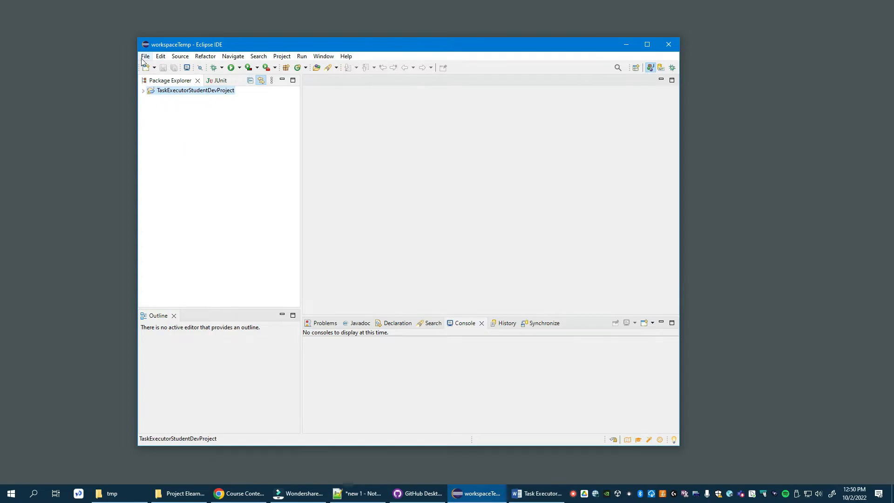
pyautogui.click(145, 56)
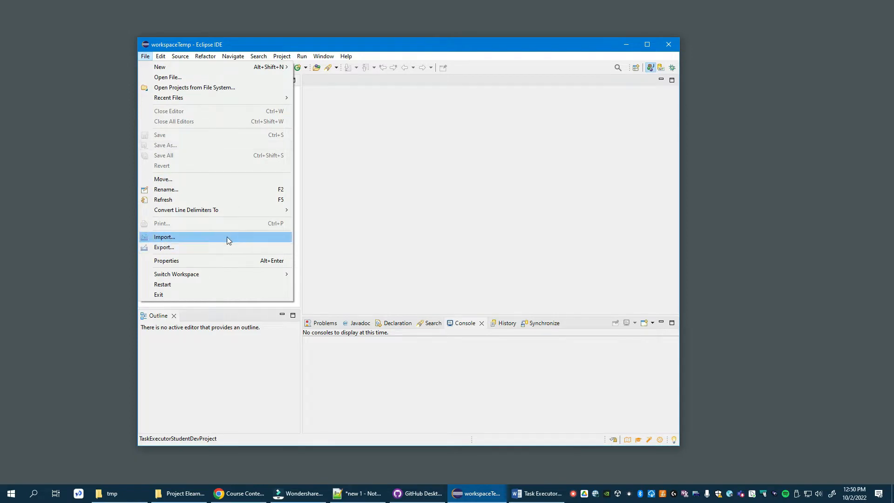
pyautogui.click(164, 237)
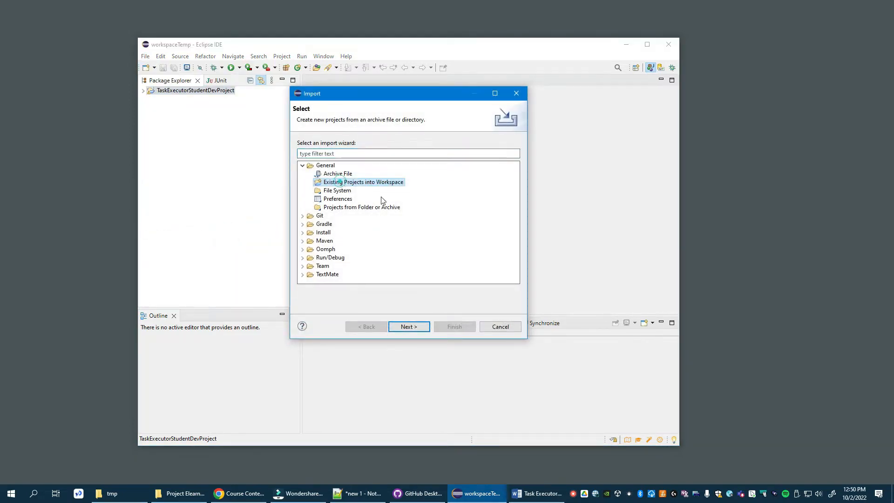
pyautogui.click(407, 325)
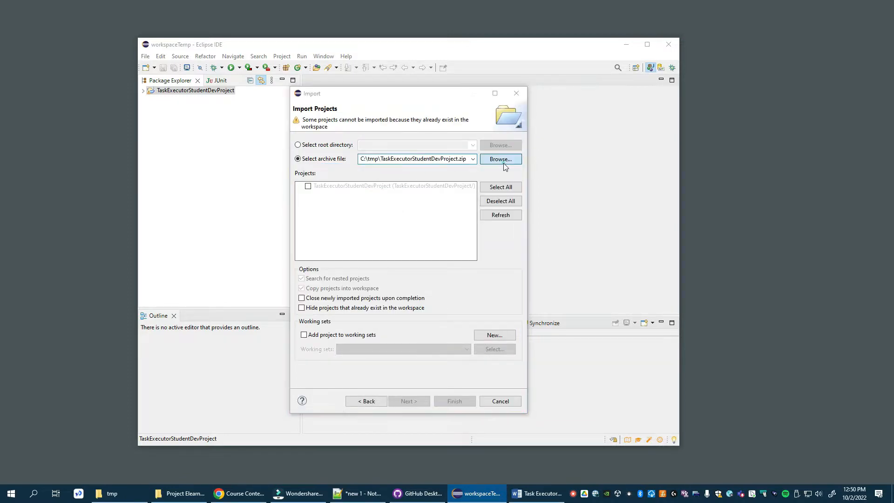
# Import TaskExecutorStudentTestingProject from C:\tmp\TaskExecutorStudentTestingProject.zip into the workspace.
pyautogui.click(499, 159)
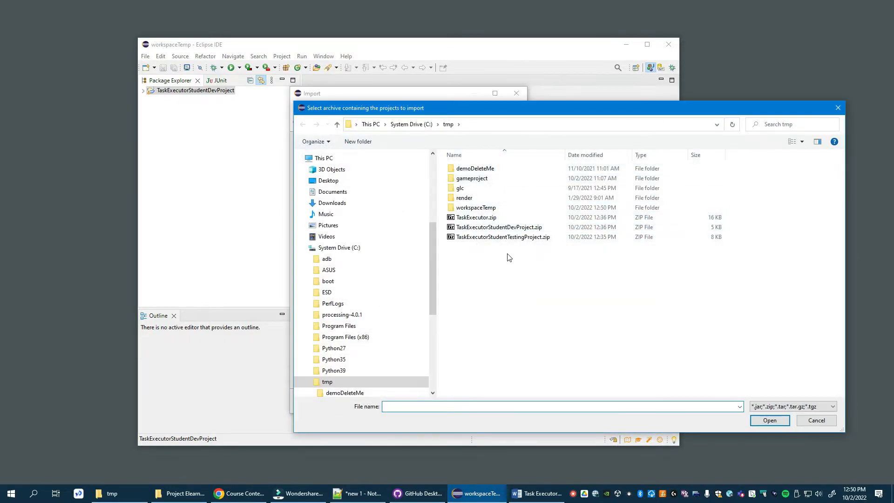
pyautogui.click(502, 237)
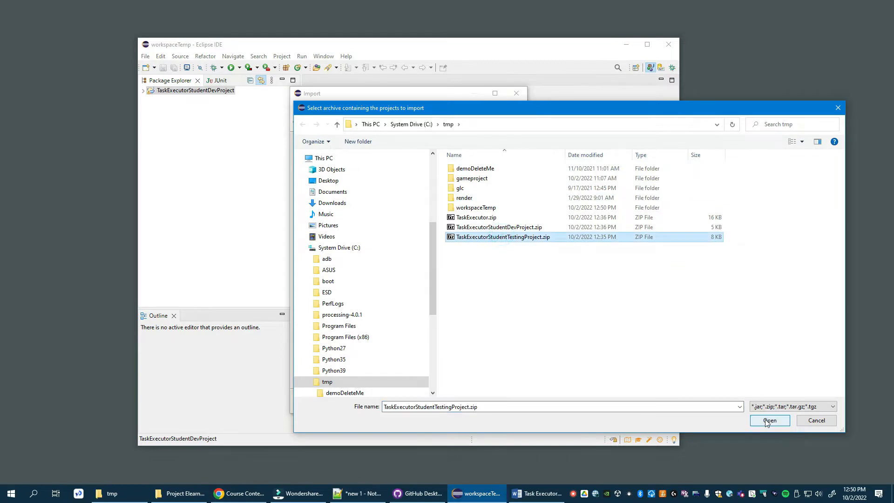
pyautogui.click(768, 420)
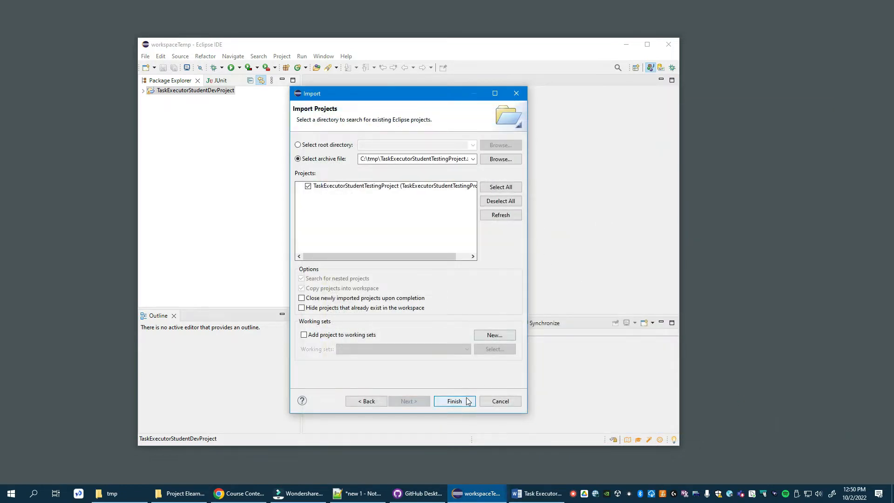
pyautogui.click(453, 401)
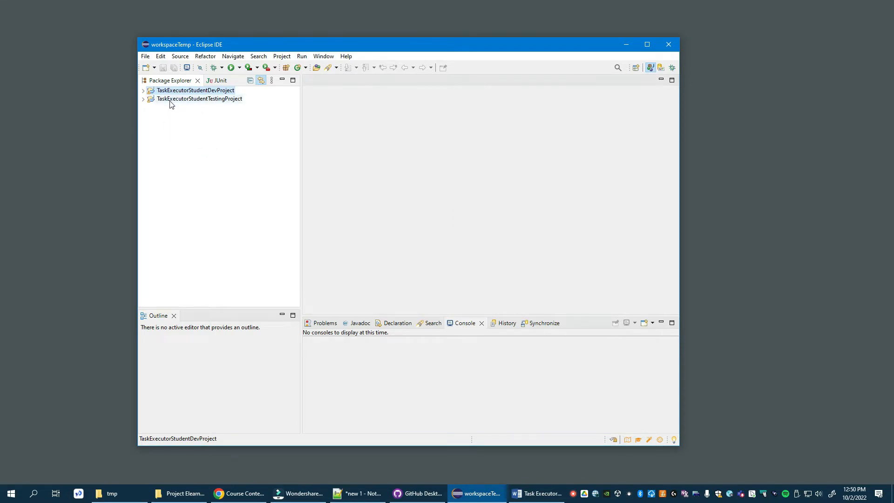
pyautogui.rightClick(200, 98)
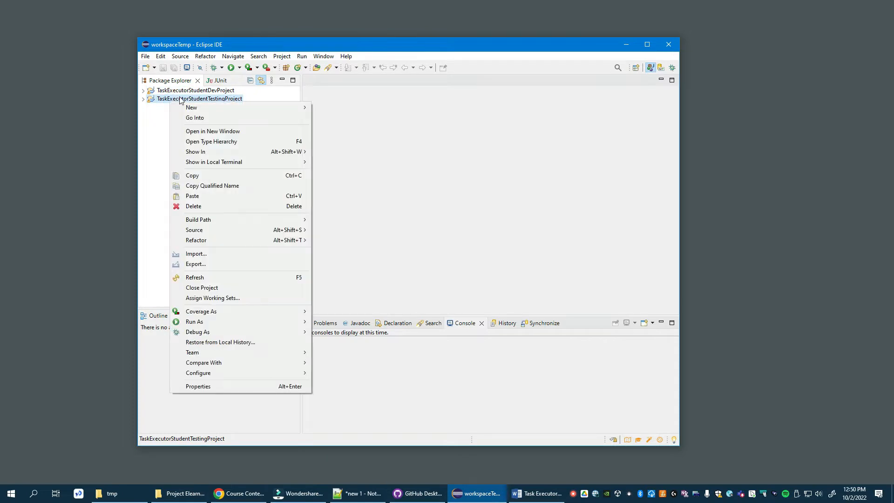
pyautogui.moveTo(149, 91)
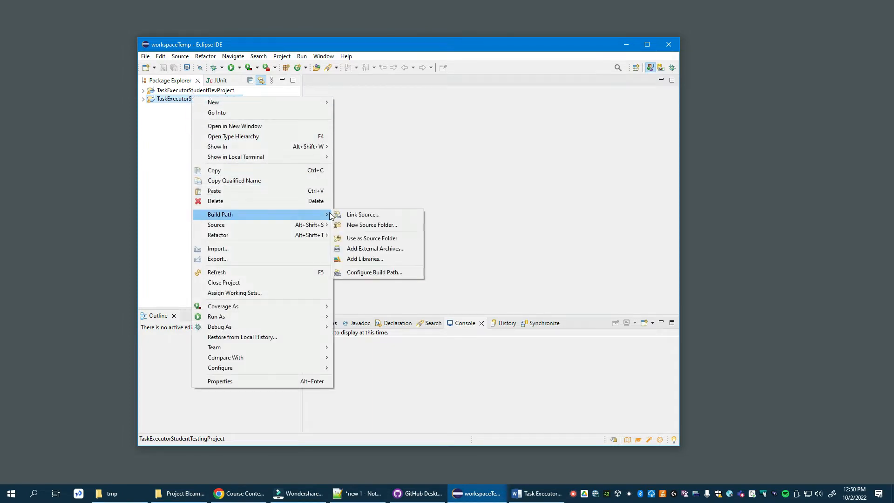
pyautogui.click(374, 272)
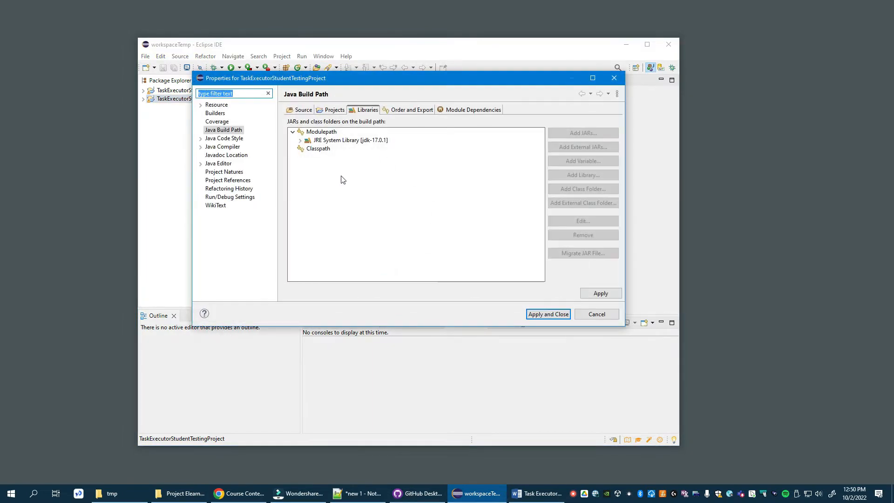
pyautogui.click(334, 110)
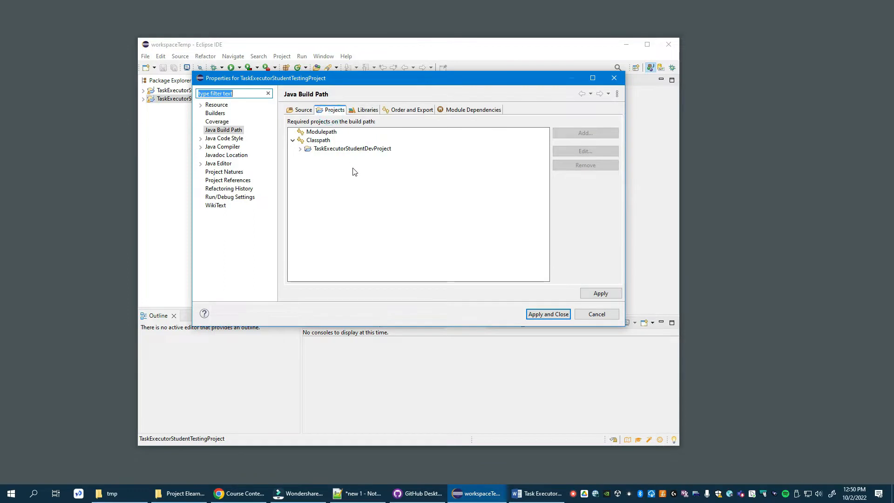
pyautogui.click(352, 148)
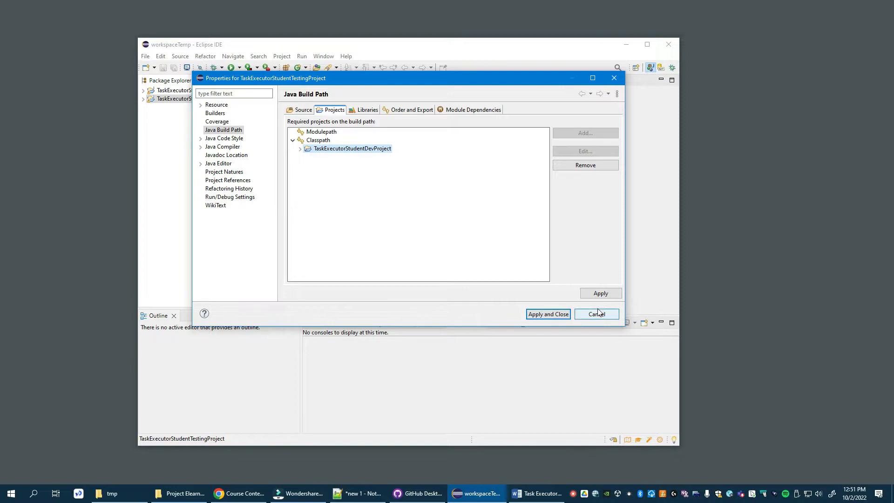
pyautogui.click(596, 314)
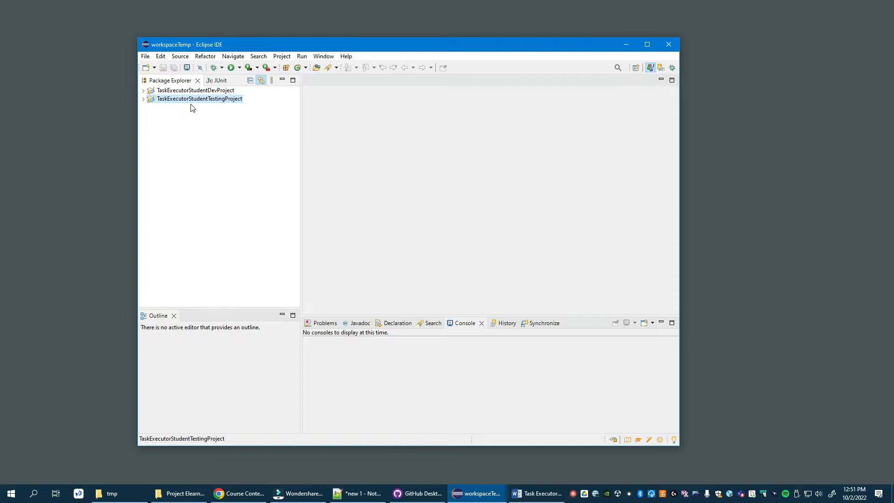
pyautogui.moveTo(182, 138)
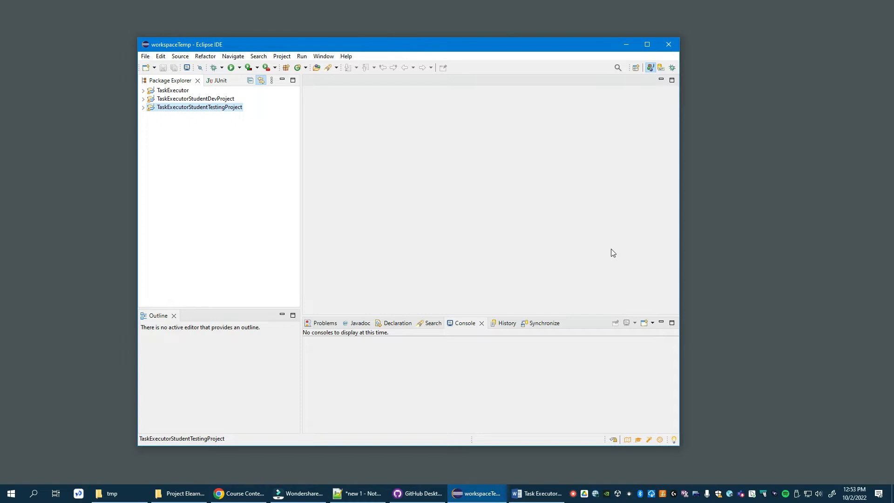
pyautogui.moveTo(196, 131)
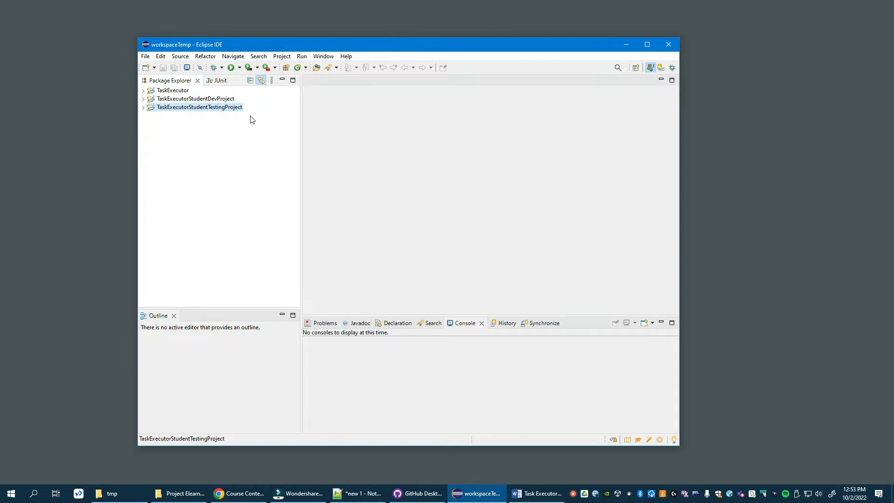
pyautogui.moveTo(251, 131)
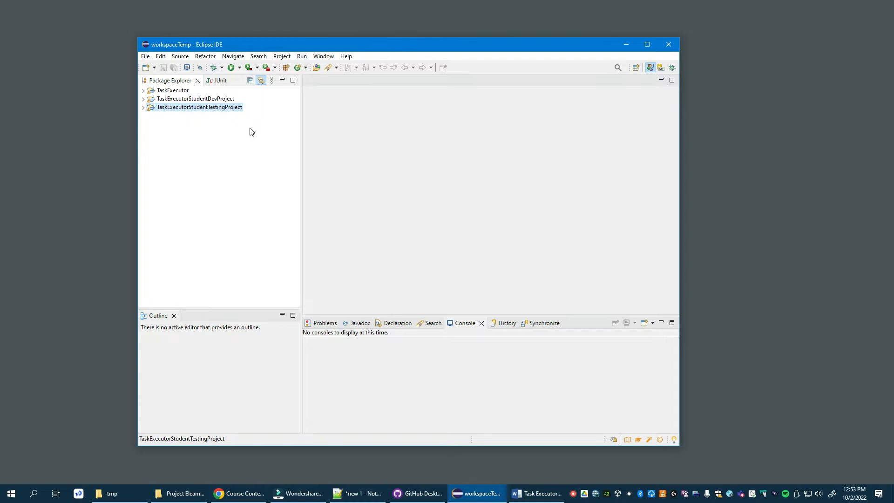
pyautogui.moveTo(230, 142)
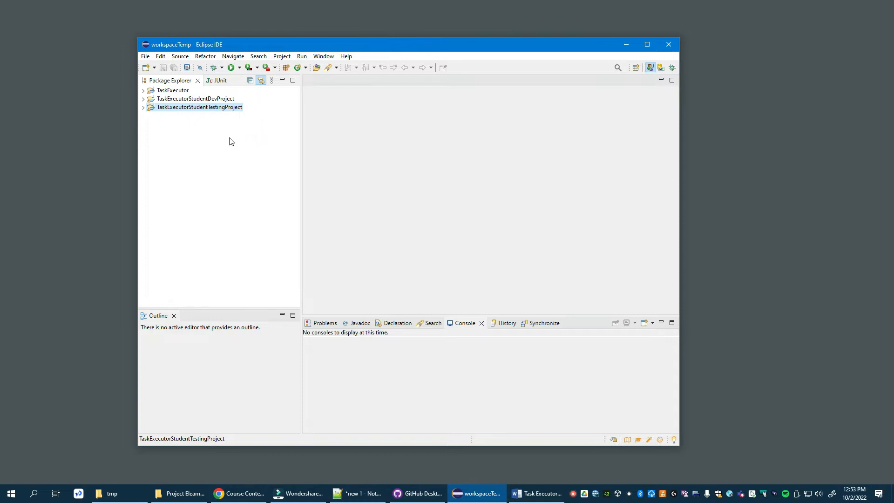
pyautogui.moveTo(231, 145)
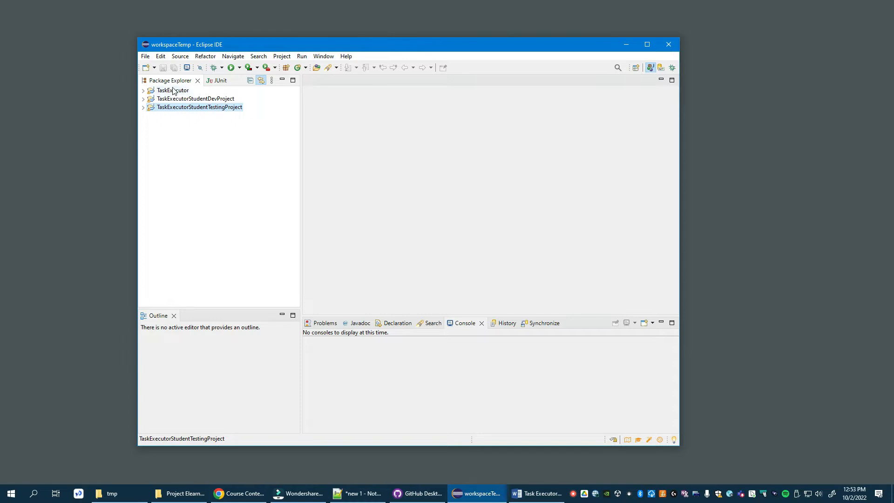
# Select the newly added TaskExecutor project in the Package Explorer.
pyautogui.click(173, 90)
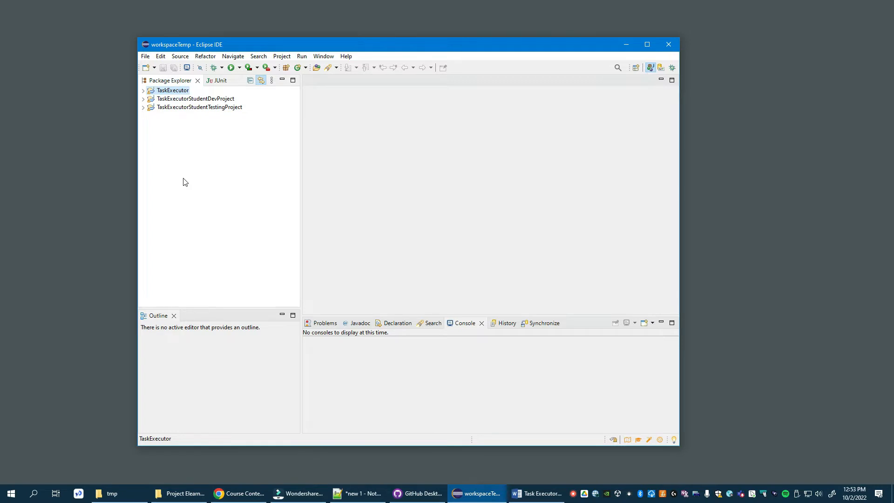
pyautogui.moveTo(187, 124)
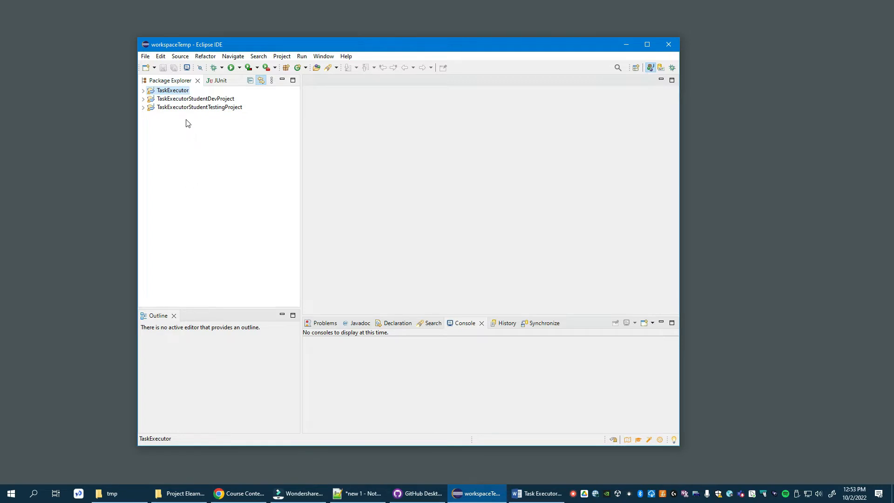
# Remove TaskExecutorStudentDevProject from the testing project's required projects in the build path.
pyautogui.rightClick(199, 107)
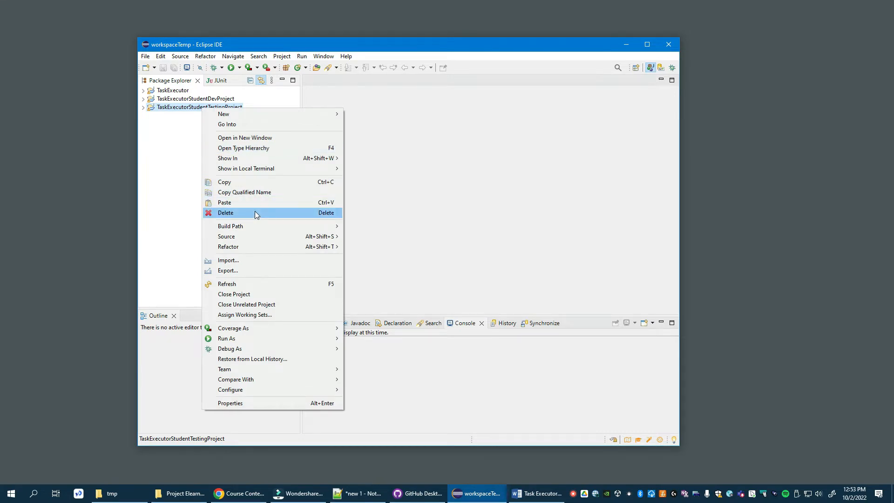
pyautogui.moveTo(230, 225)
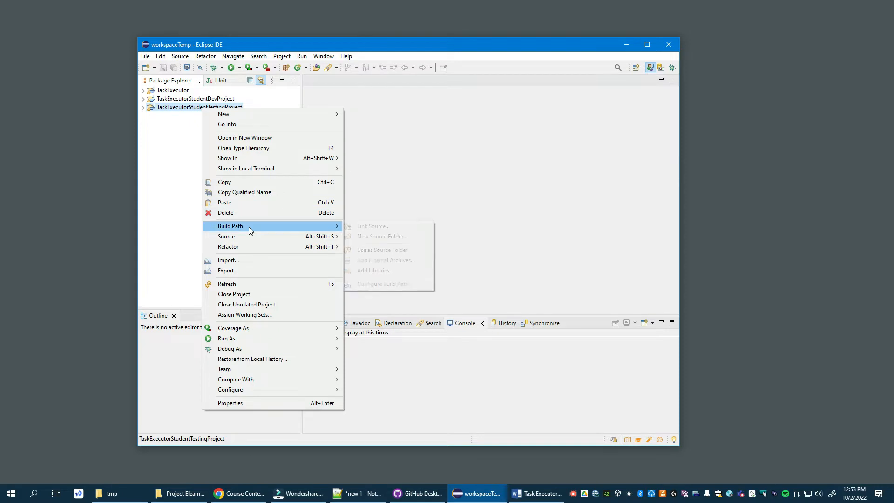
pyautogui.moveTo(373, 292)
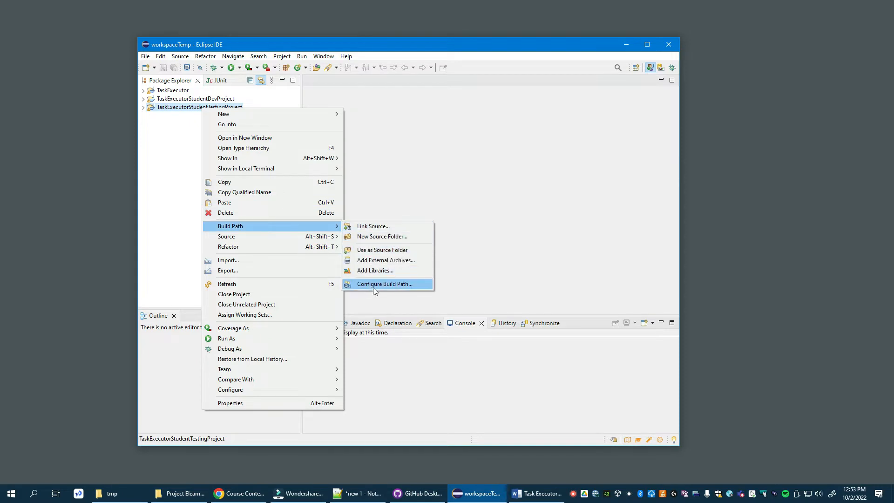
pyautogui.click(385, 284)
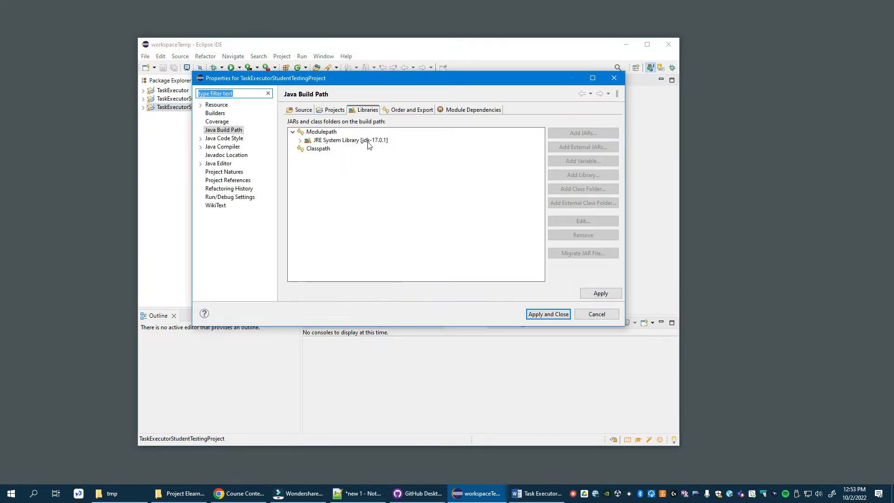
pyautogui.click(333, 110)
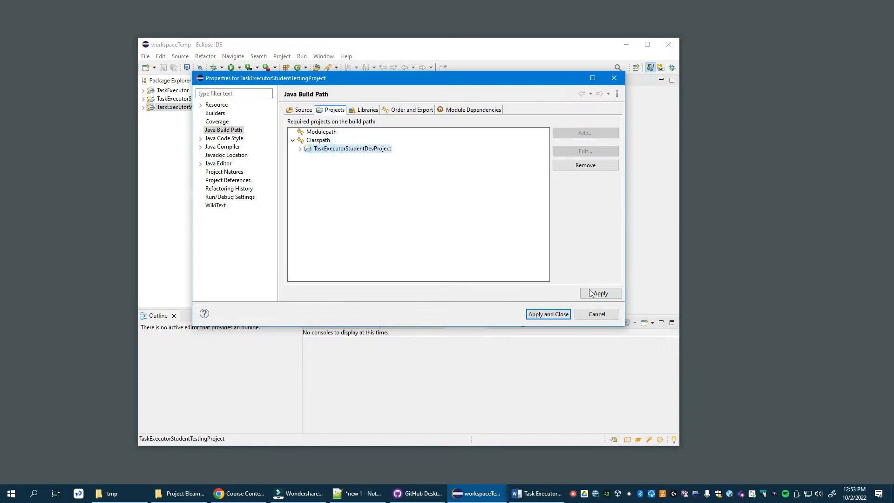
pyautogui.click(584, 165)
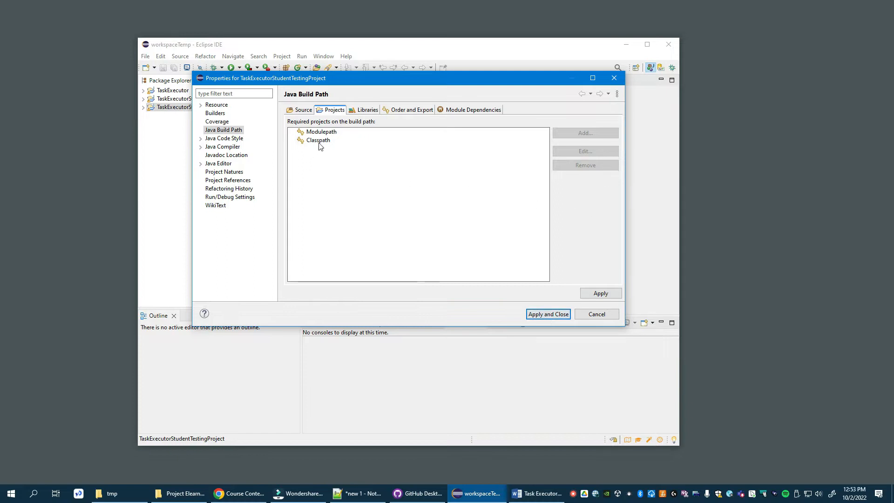
# Add the TaskExecutor project to the testing project's classpath and apply the build path changes.
pyautogui.click(316, 140)
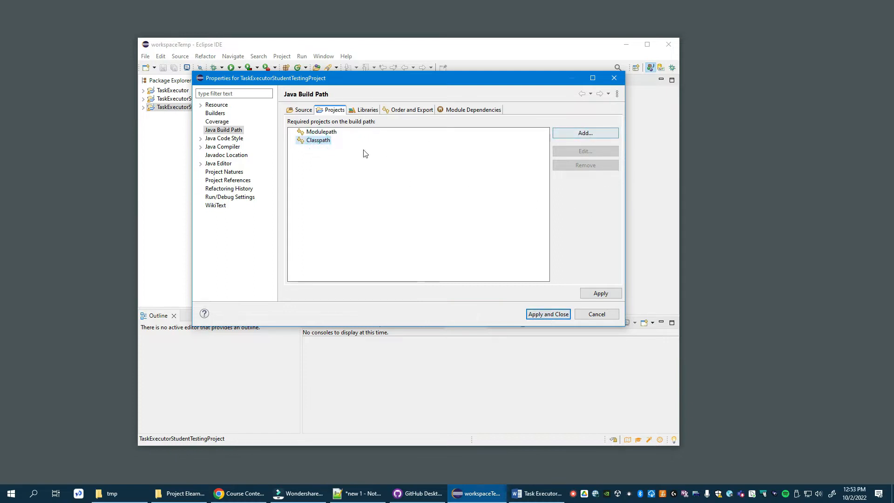
pyautogui.click(584, 133)
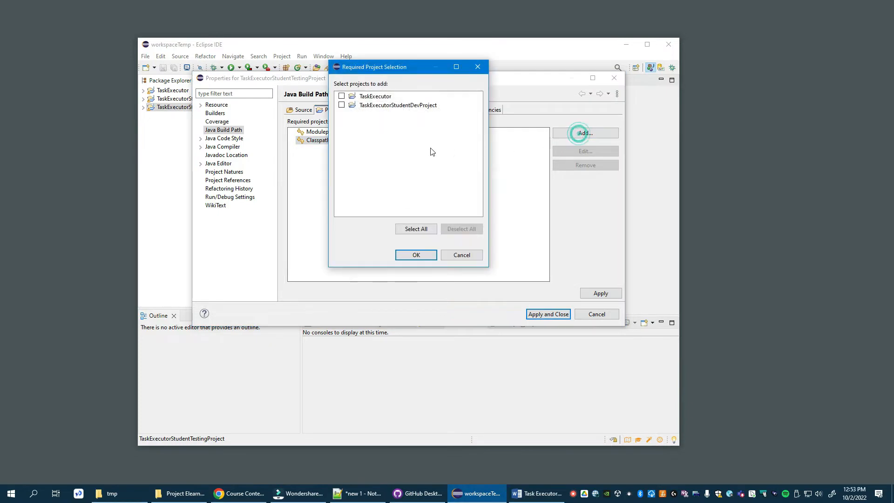
pyautogui.click(342, 96)
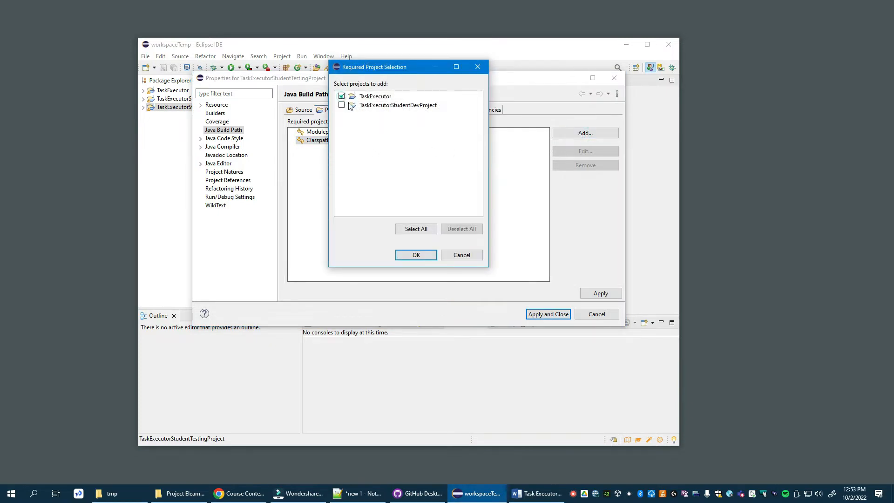
pyautogui.click(415, 255)
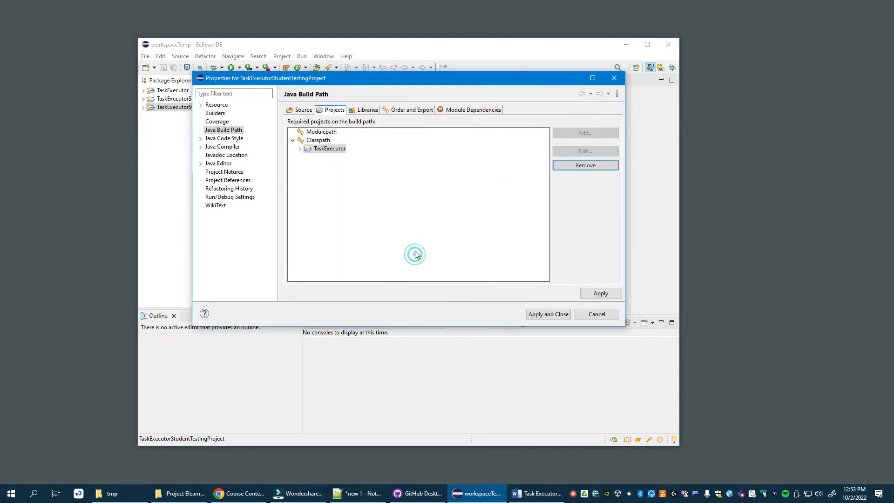
pyautogui.click(548, 314)
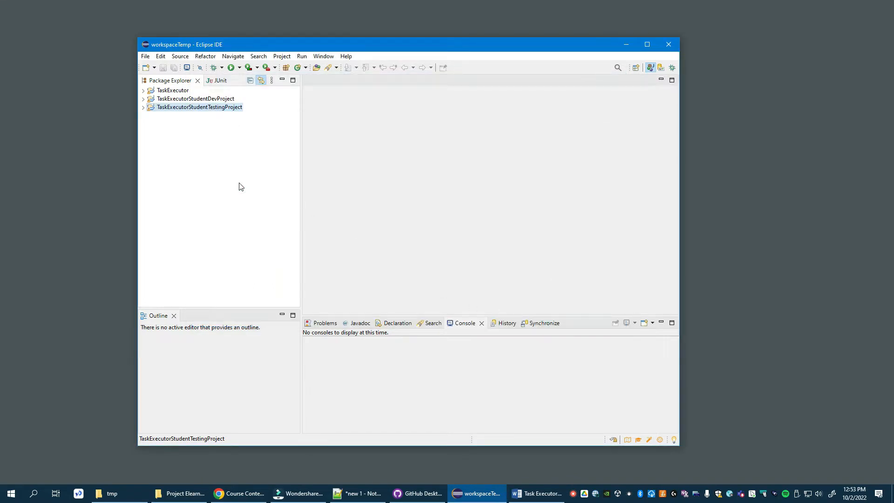
pyautogui.moveTo(146, 112)
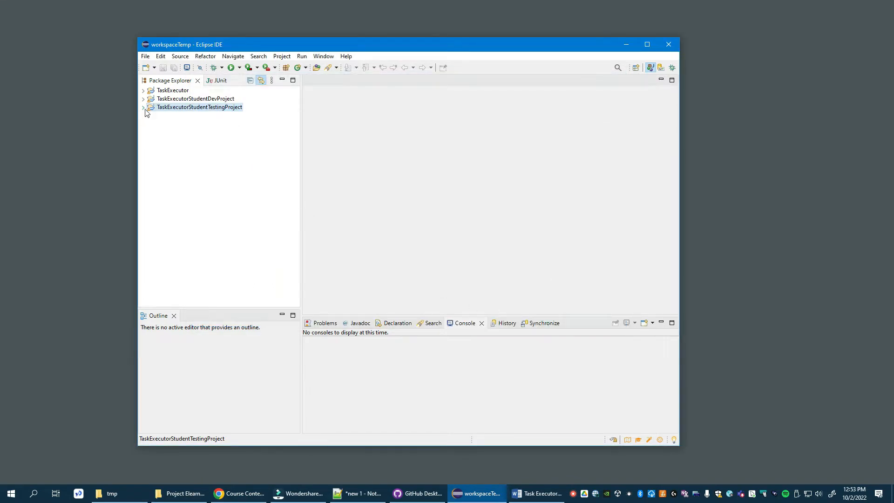
# Expand the testing project's studentTest package and open SimpleTestTask.java and TaskExecutorTest.java.
pyautogui.click(144, 107)
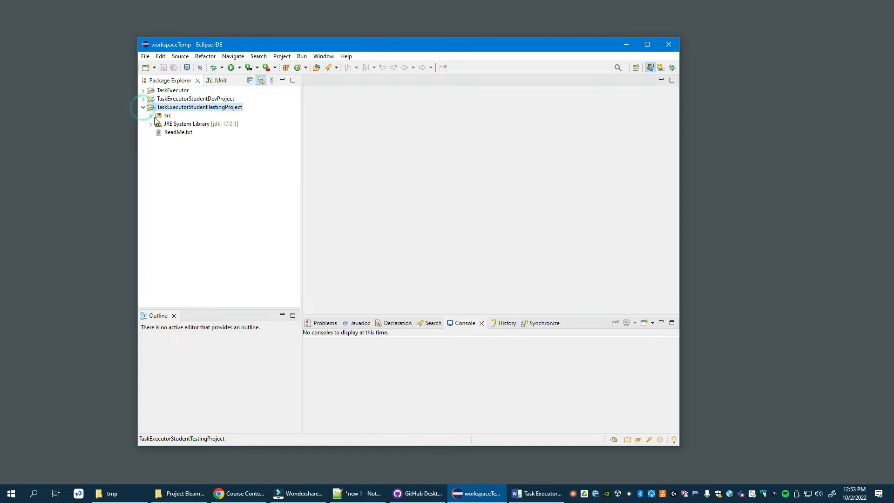
pyautogui.click(152, 115)
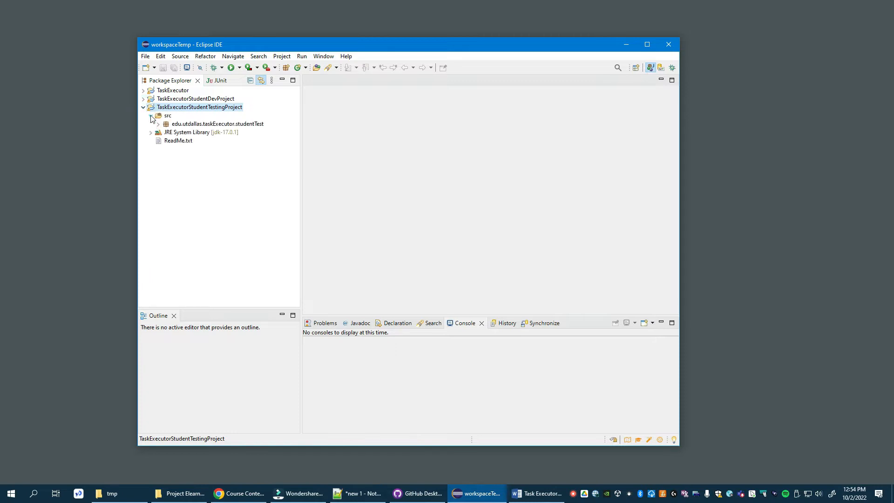
pyautogui.click(152, 116)
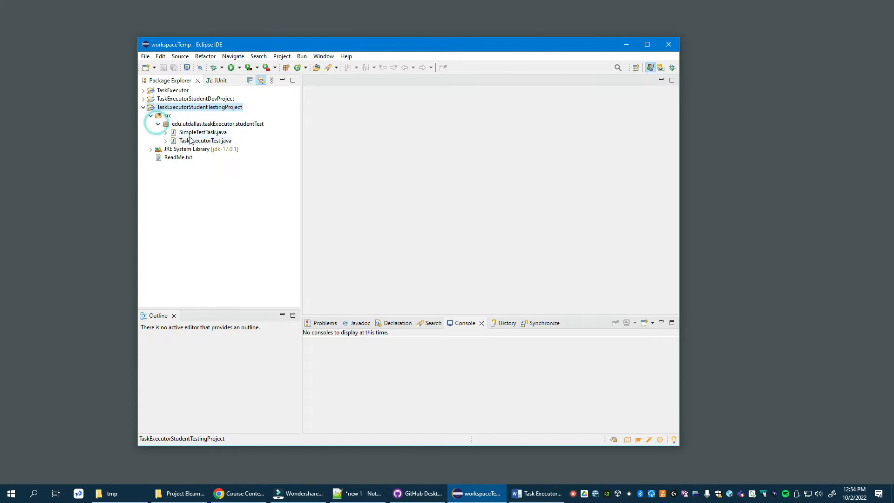
pyautogui.click(203, 131)
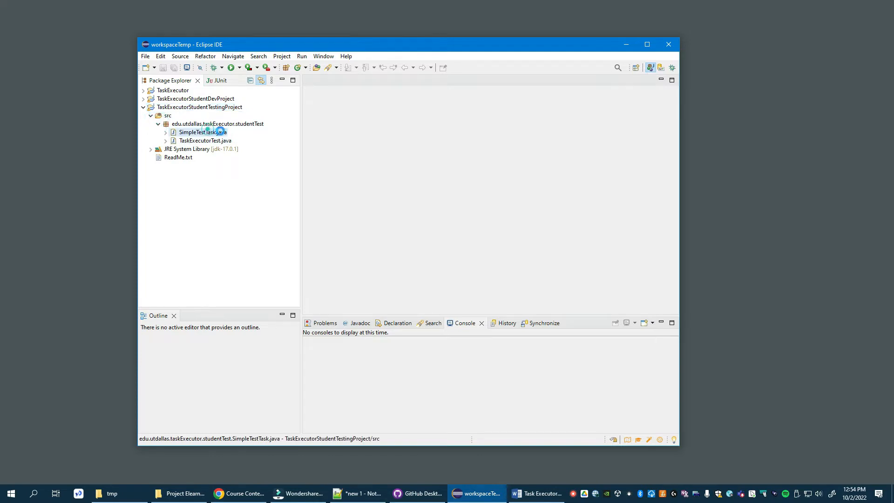
pyautogui.doubleClick(202, 131)
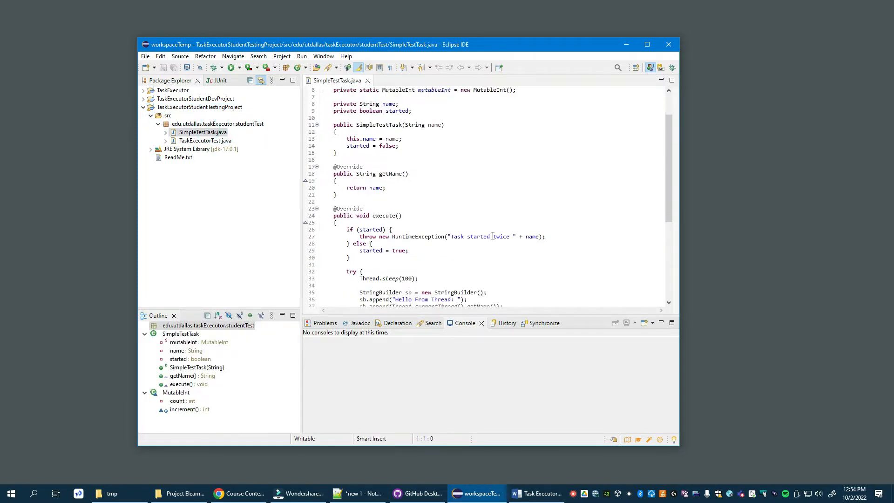
pyautogui.scroll(-3)
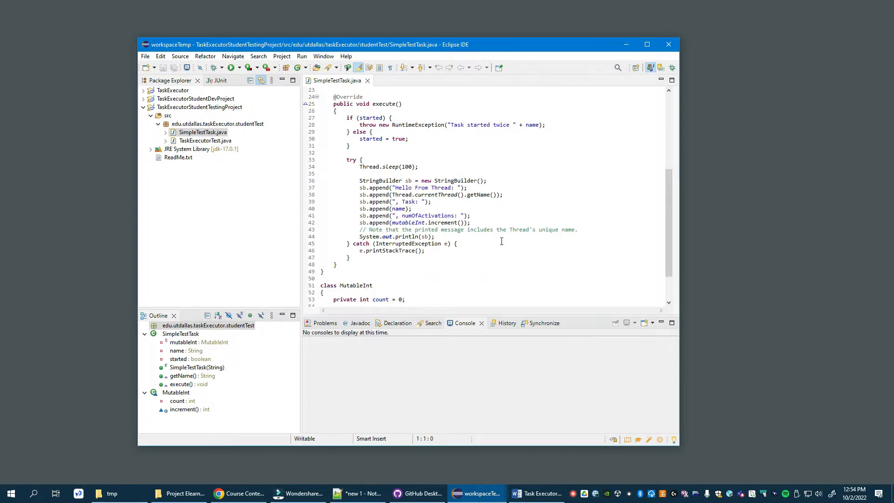
pyautogui.moveTo(498, 235)
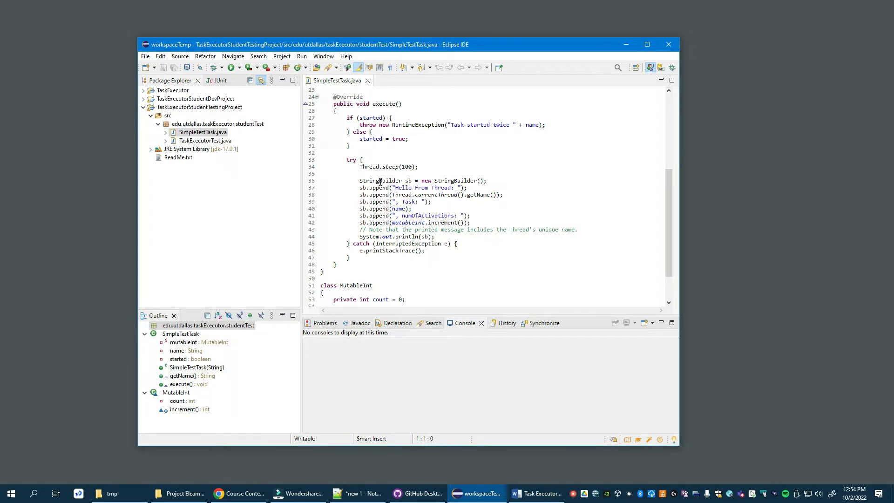
pyautogui.moveTo(400, 207)
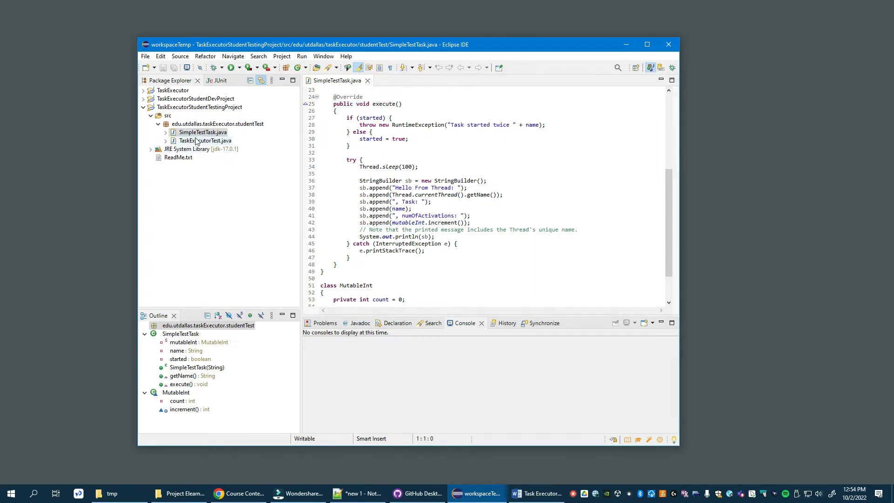
pyautogui.doubleClick(204, 141)
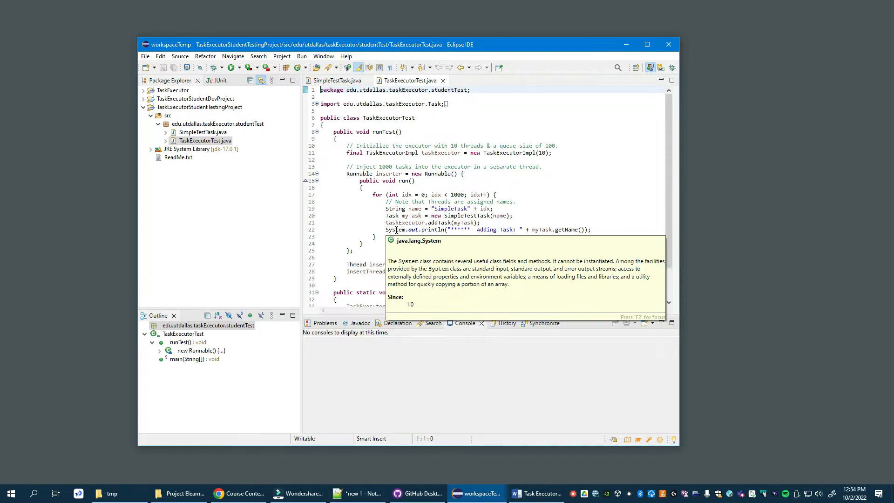
pyautogui.moveTo(506, 233)
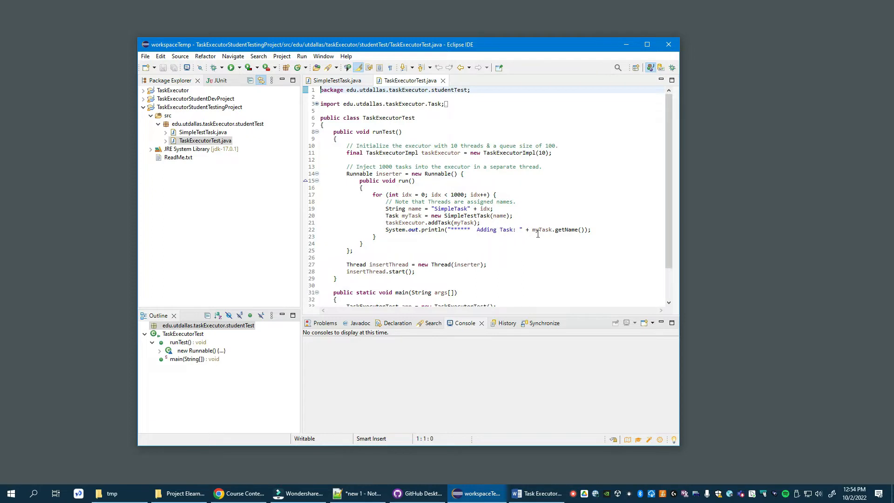
pyautogui.moveTo(537, 253)
pyautogui.write('2')
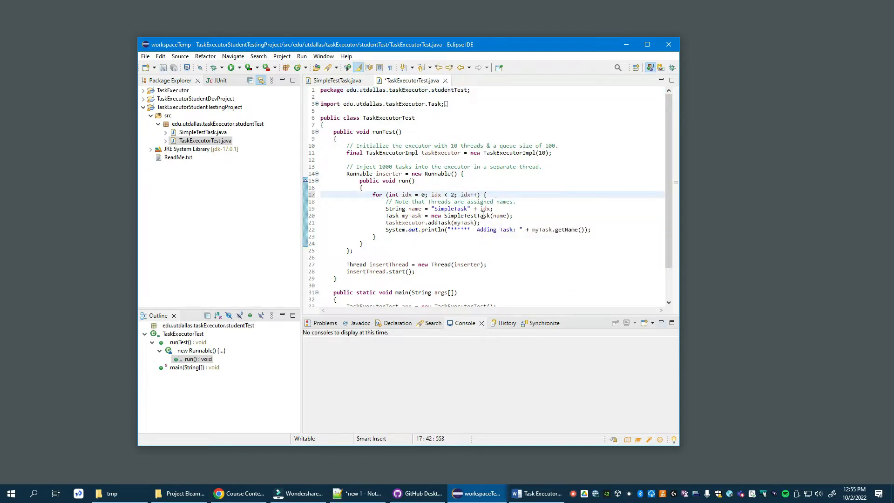
# Change the task-inserting loop bound in TaskExecutorTest.java from 1000 to 200 and save.
pyautogui.write('00')
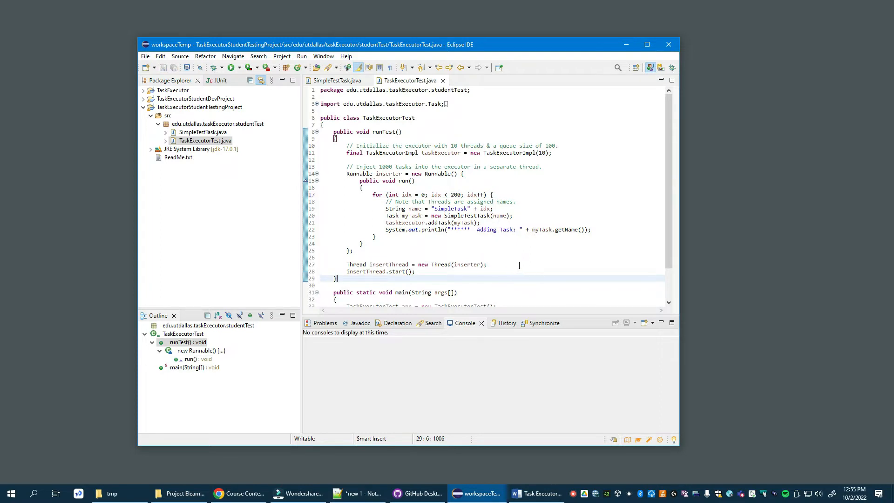
pyautogui.moveTo(527, 260)
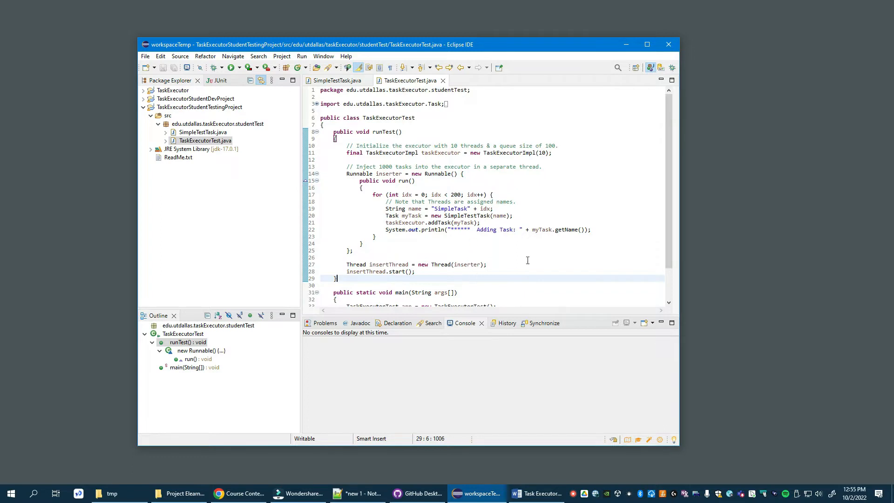
pyautogui.scroll(-3)
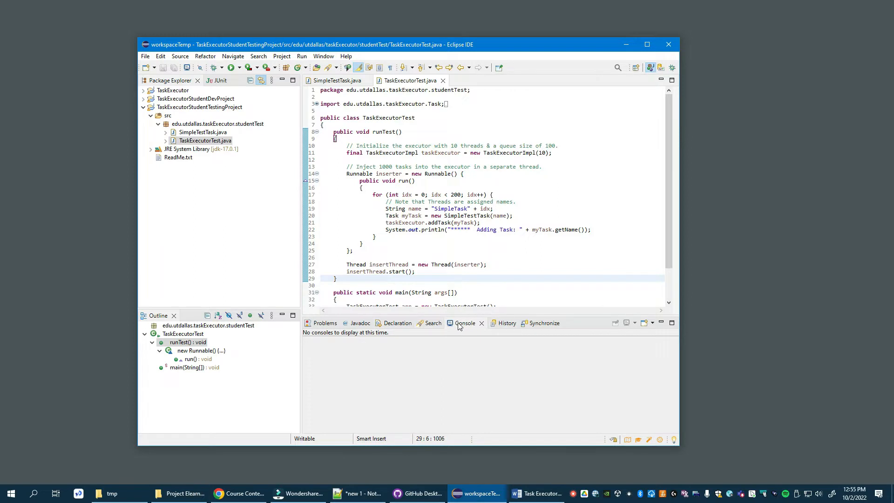
# Run TaskExecutorTest as a Java Application and focus its console output of 200 activations.
pyautogui.click(203, 140)
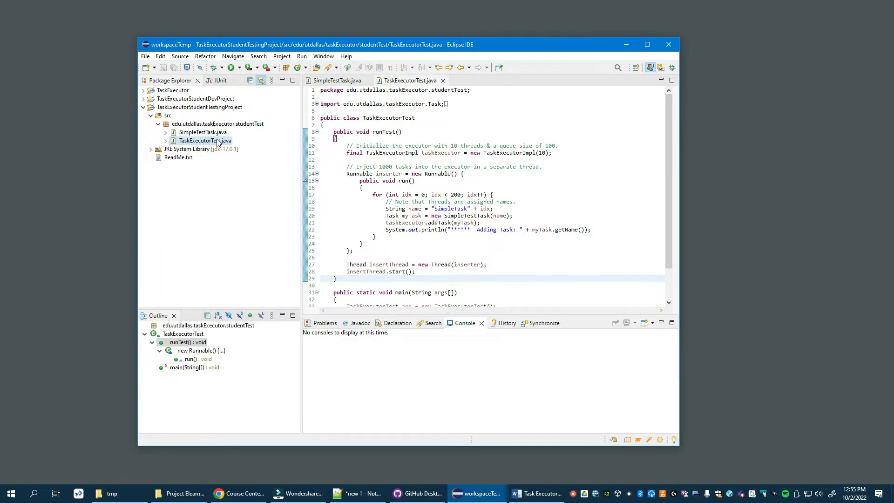
pyautogui.rightClick(204, 141)
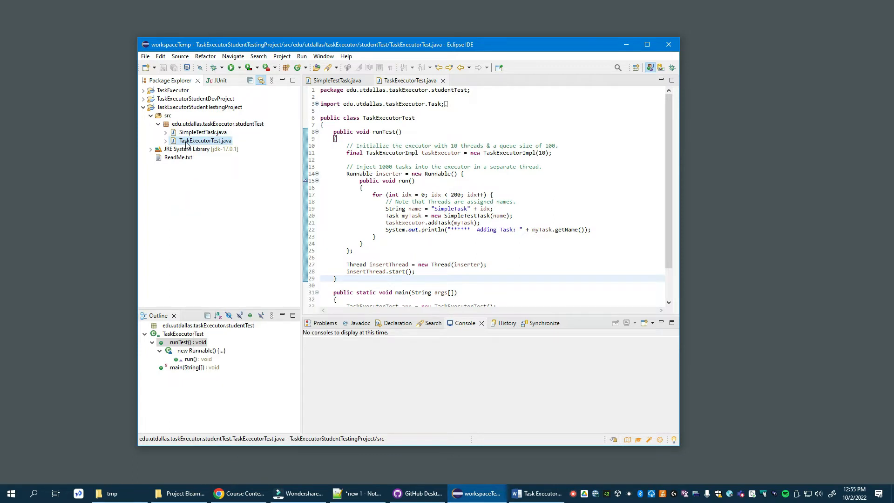
pyautogui.rightClick(204, 141)
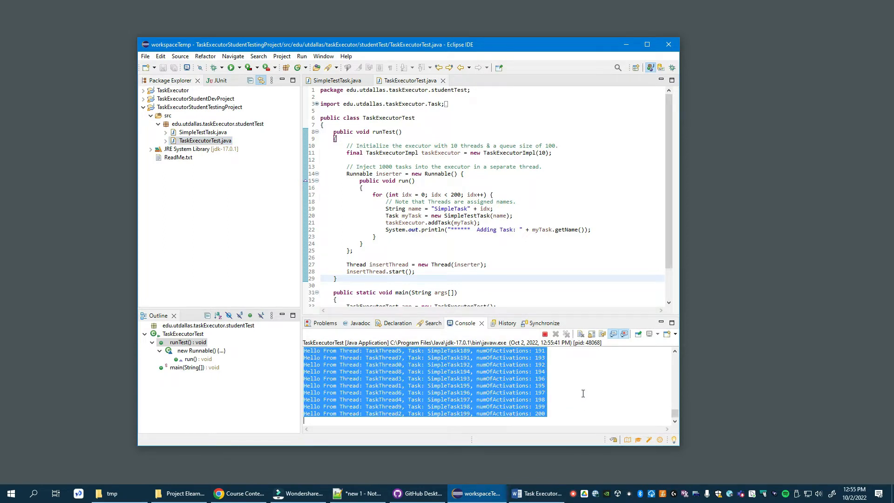
pyautogui.moveTo(578, 375)
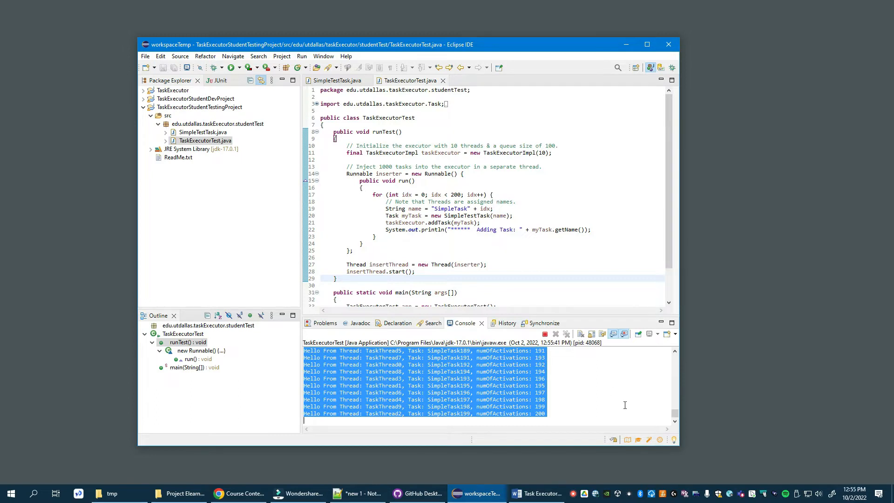
pyautogui.click(358, 494)
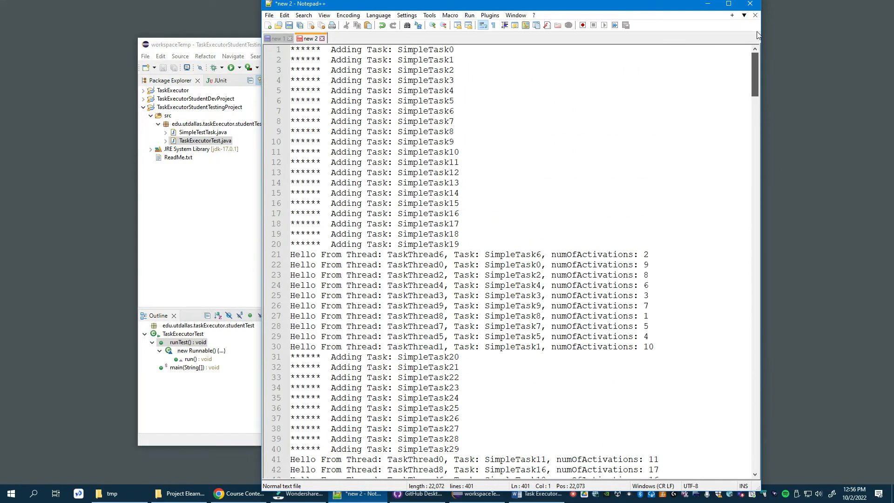
pyautogui.moveTo(658, 116)
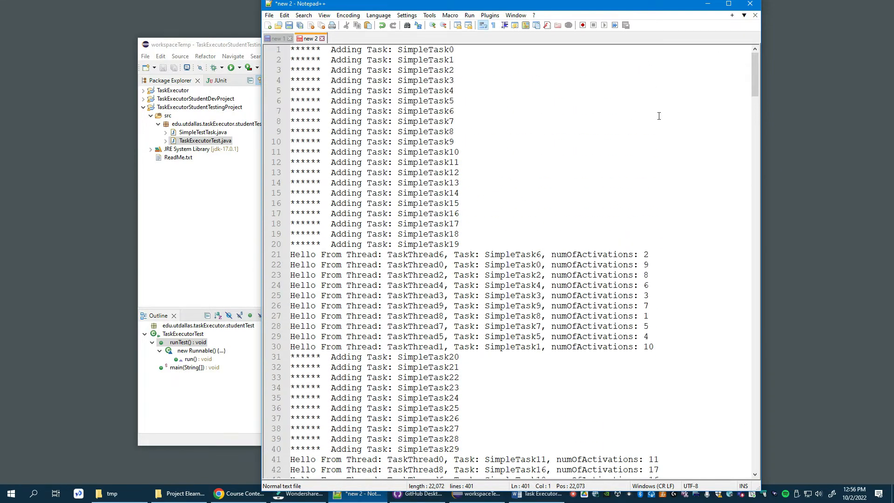
pyautogui.moveTo(684, 153)
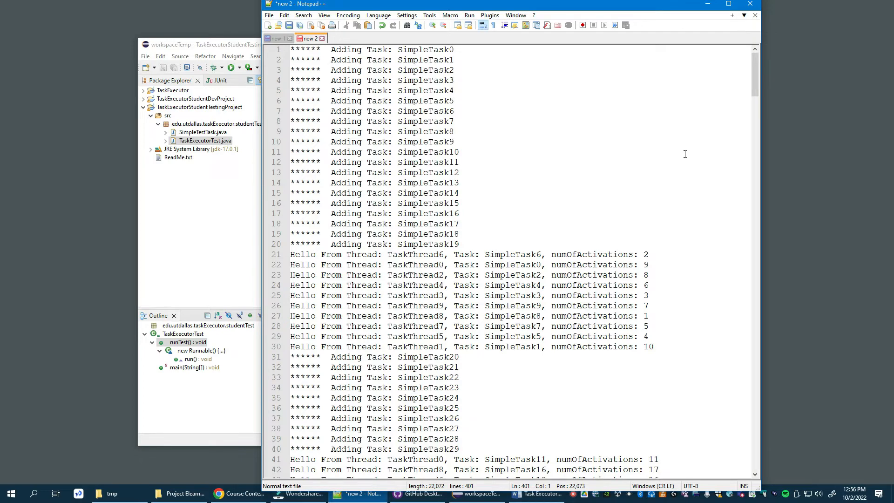
pyautogui.moveTo(630, 154)
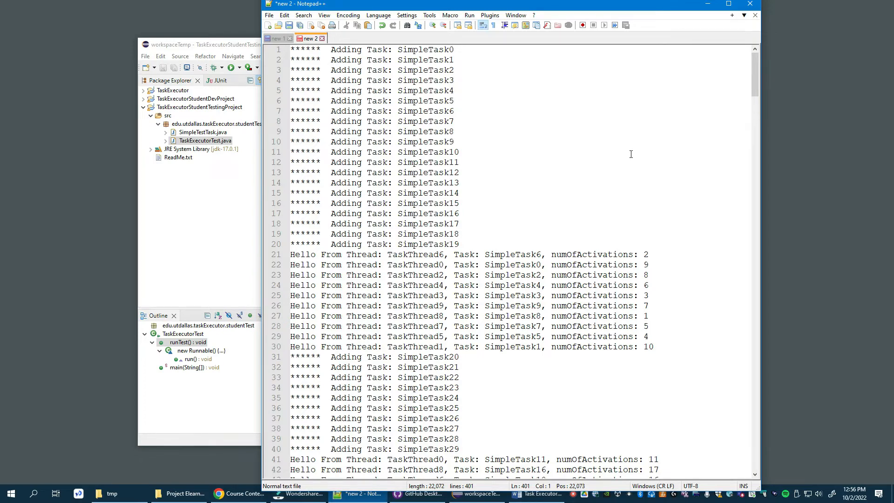
# Scroll through the pasted 401-line test log in Notepad++ and return to it after checking Eclipse.
pyautogui.click(204, 141)
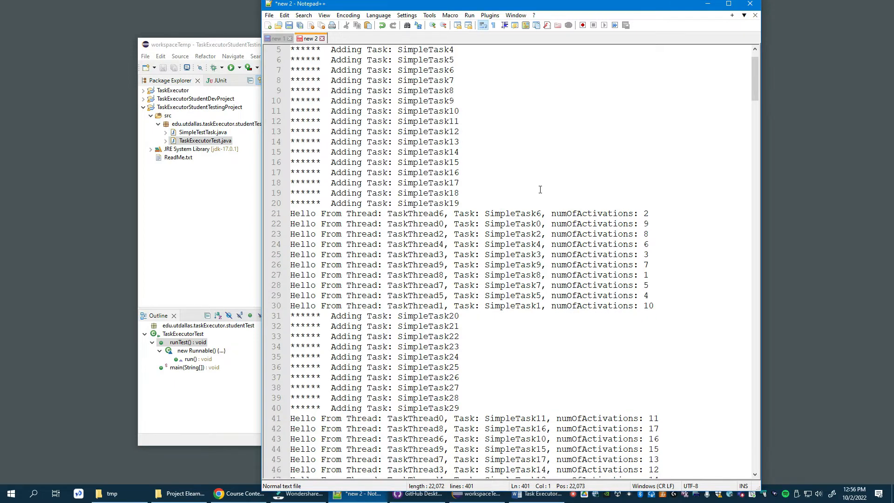
pyautogui.scroll(-3)
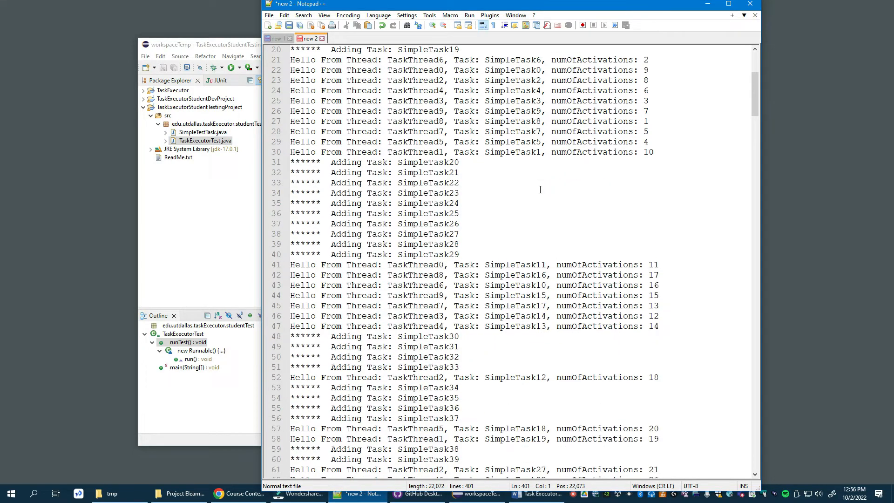
pyautogui.scroll(-3)
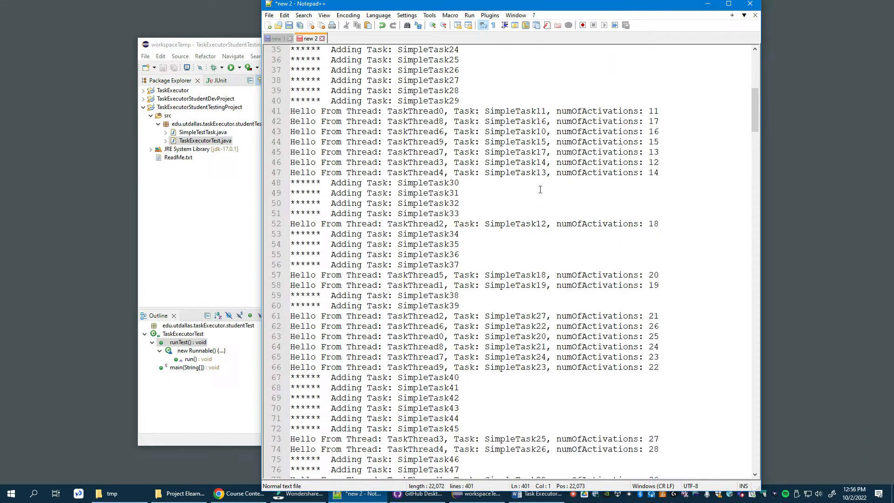
pyautogui.moveTo(534, 218)
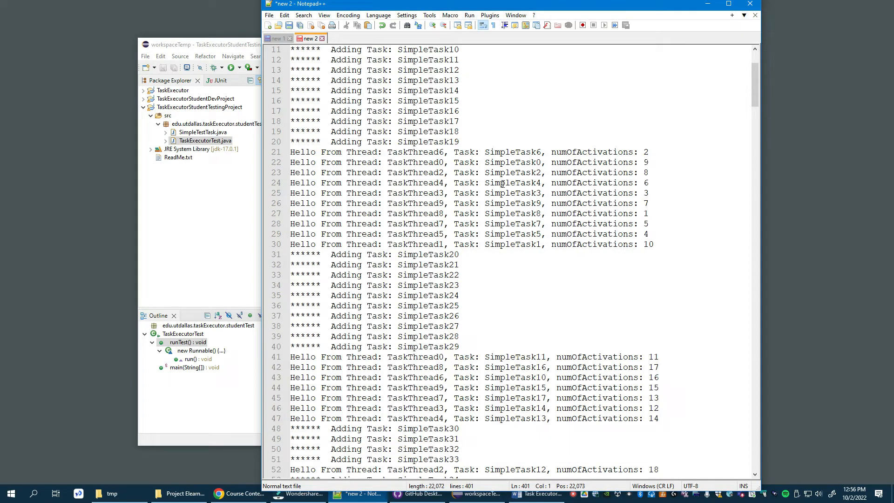
pyautogui.scroll(-3)
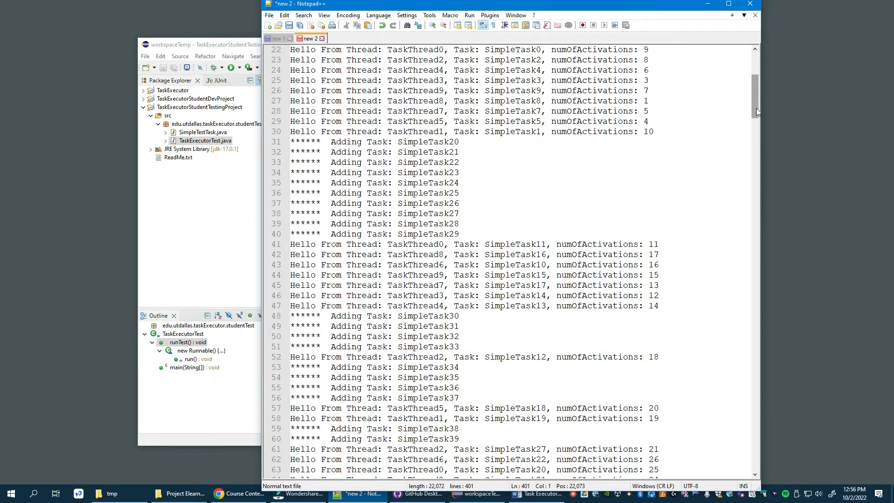
pyautogui.scroll(-3)
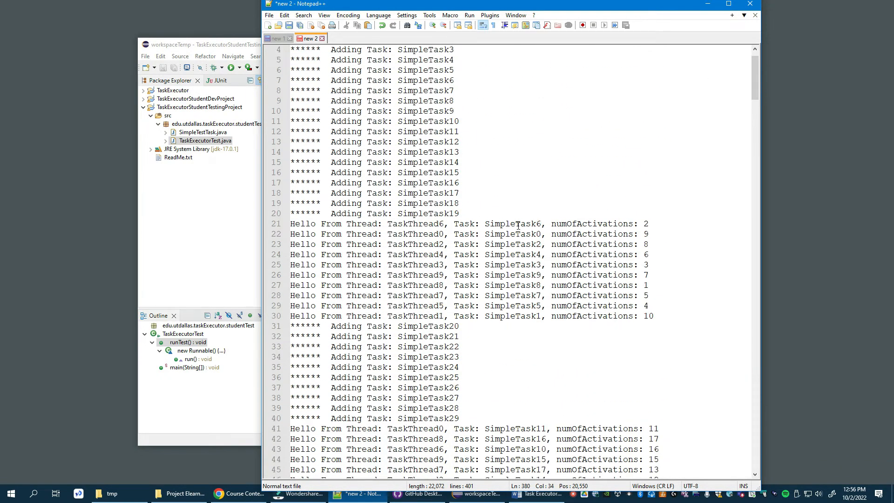
pyautogui.scroll(-3)
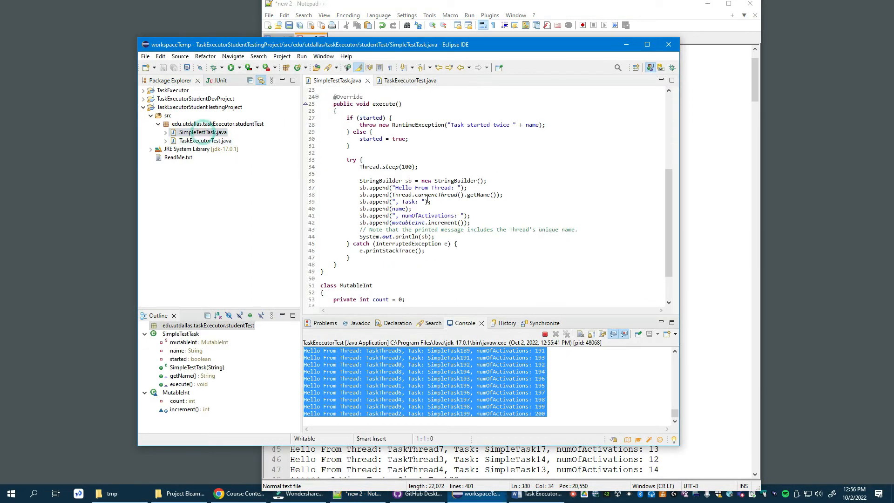
pyautogui.click(400, 187)
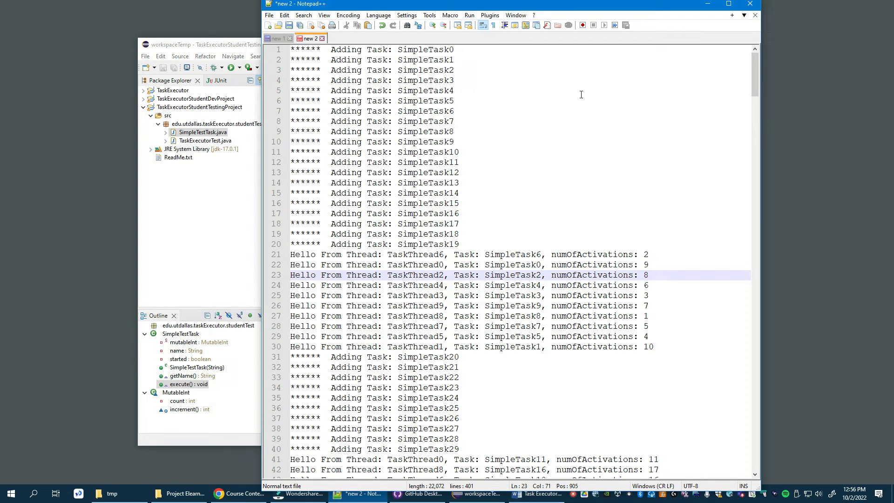
pyautogui.moveTo(255, 183)
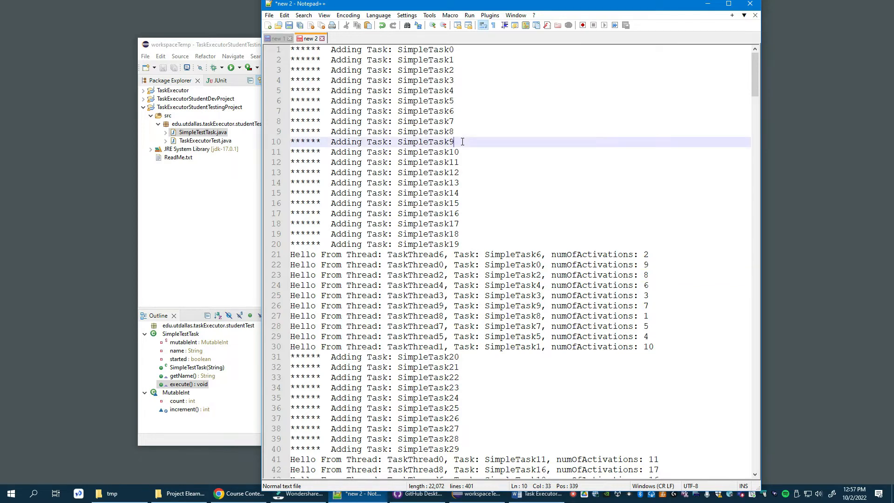
pyautogui.click(459, 244)
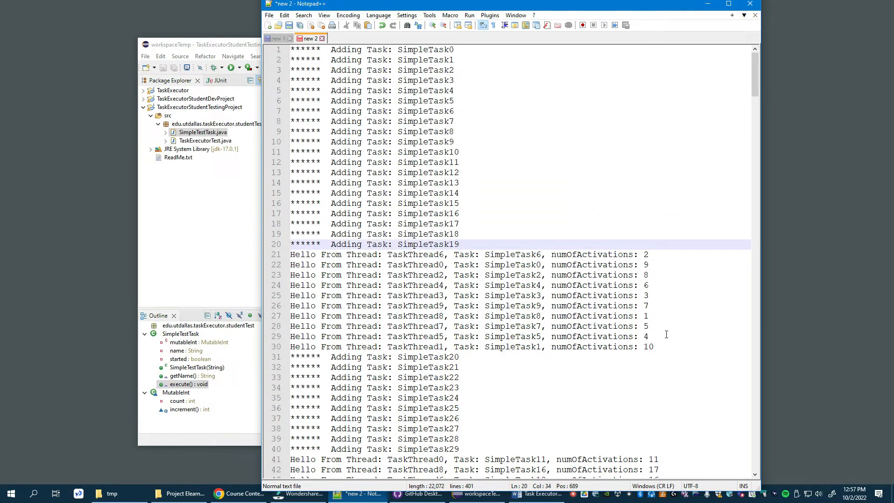
pyautogui.moveTo(612, 273)
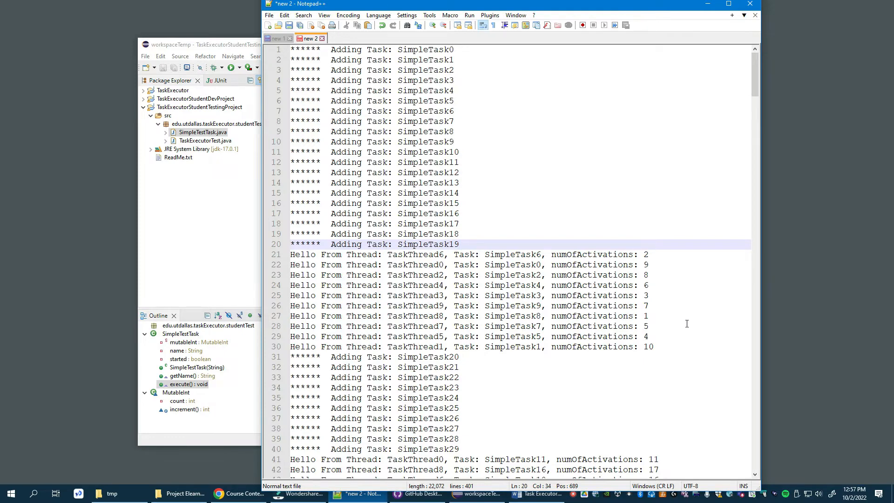
pyautogui.moveTo(540, 253)
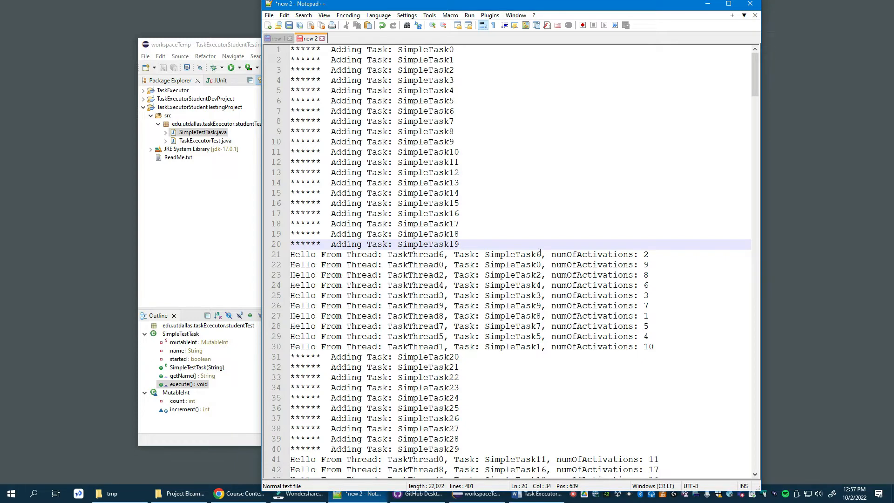
pyautogui.moveTo(518, 202)
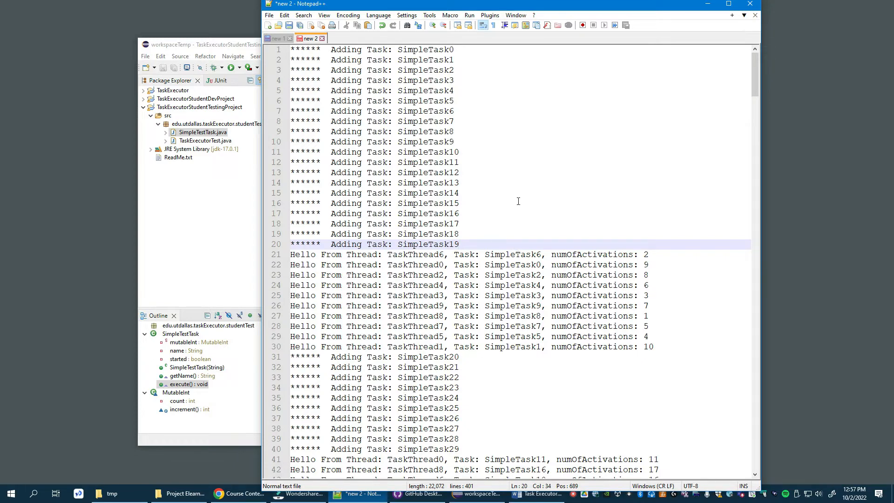
pyautogui.click(440, 111)
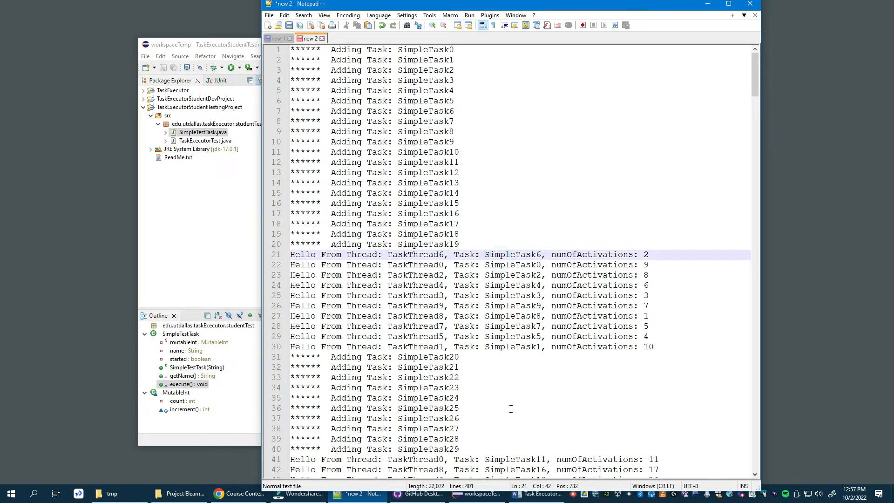
pyautogui.click(527, 265)
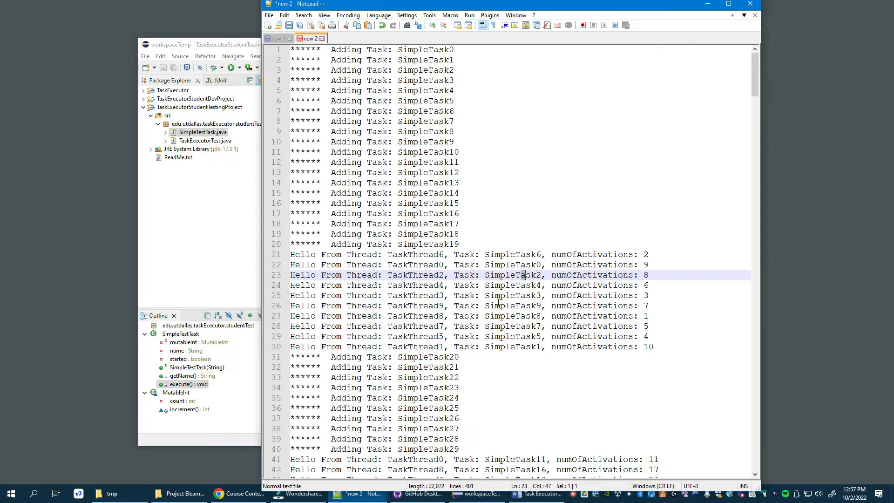
pyautogui.moveTo(510, 352)
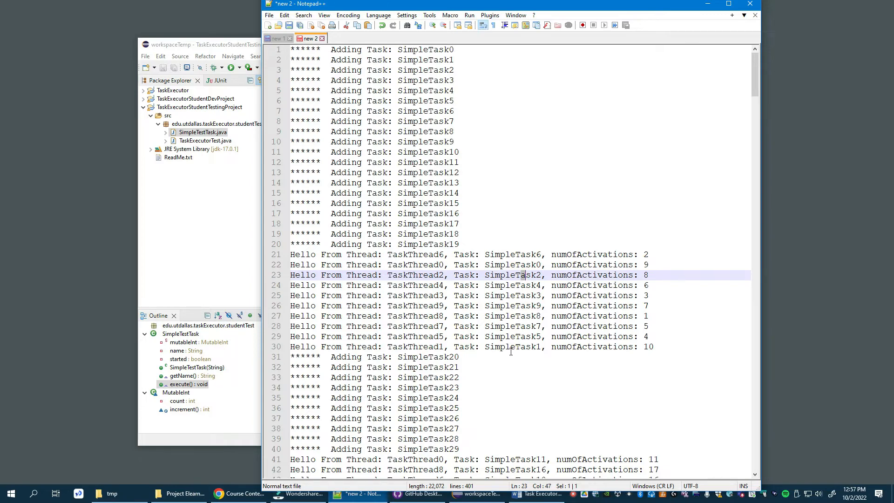
pyautogui.scroll(-3)
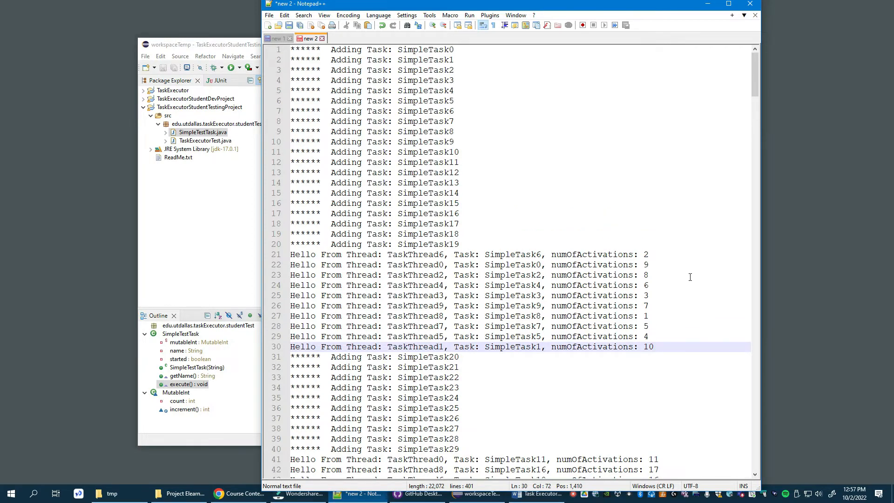
pyautogui.moveTo(650, 321)
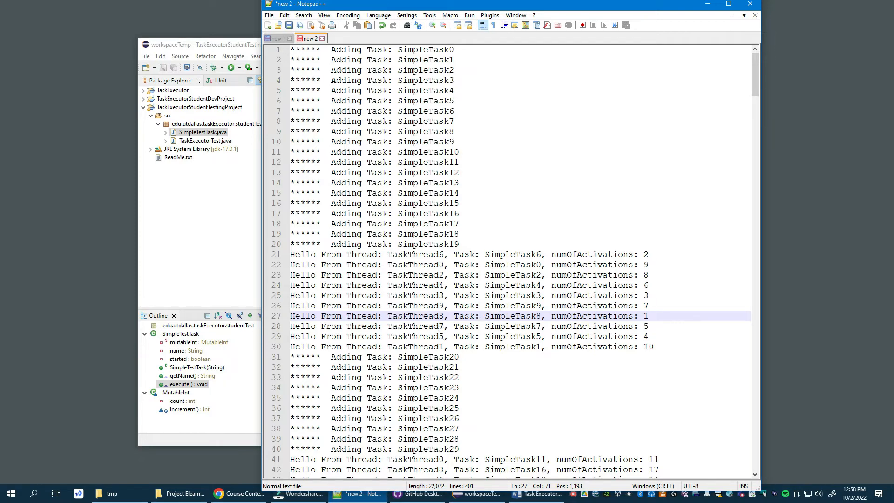
pyautogui.moveTo(501, 301)
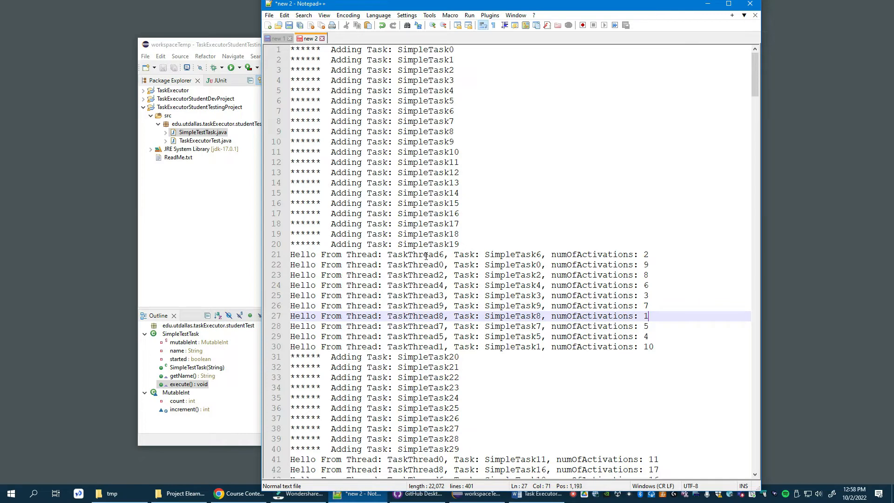
pyautogui.moveTo(425, 255)
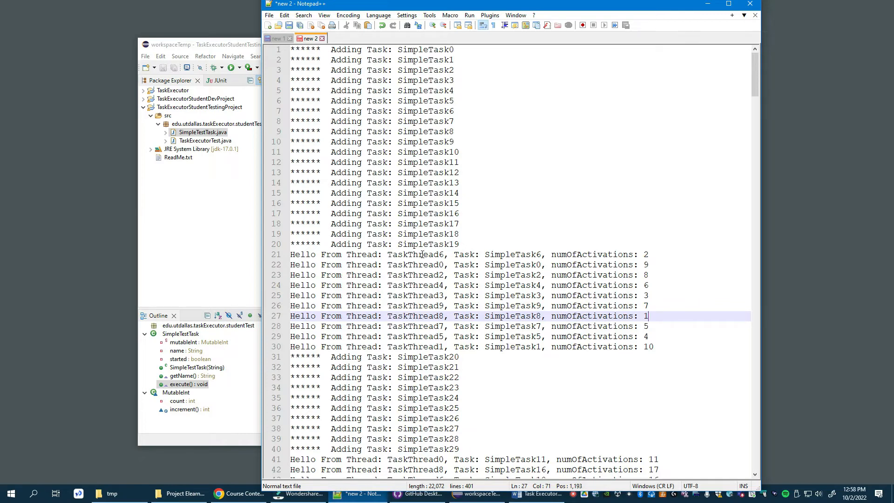
pyautogui.moveTo(655, 237)
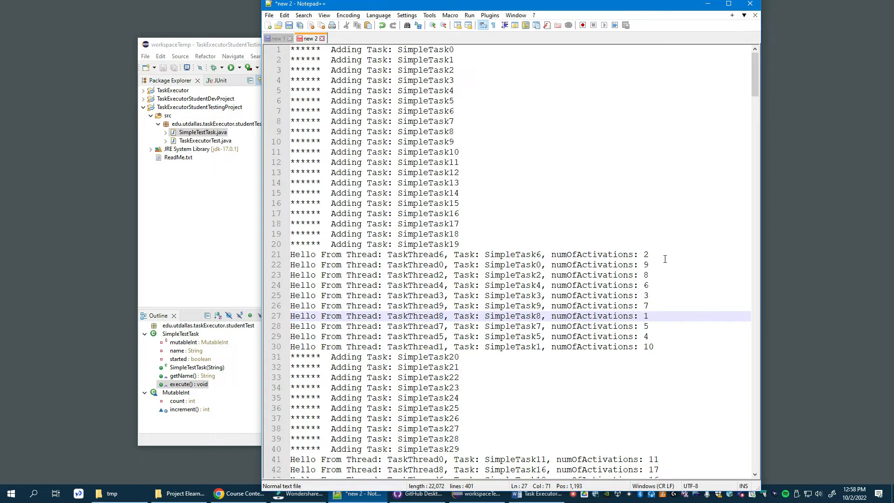
pyautogui.click(649, 254)
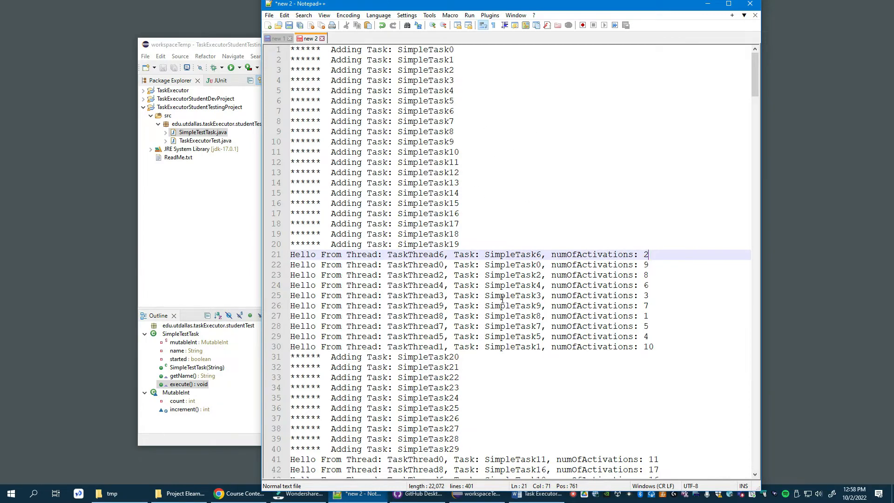
pyautogui.scroll(-3)
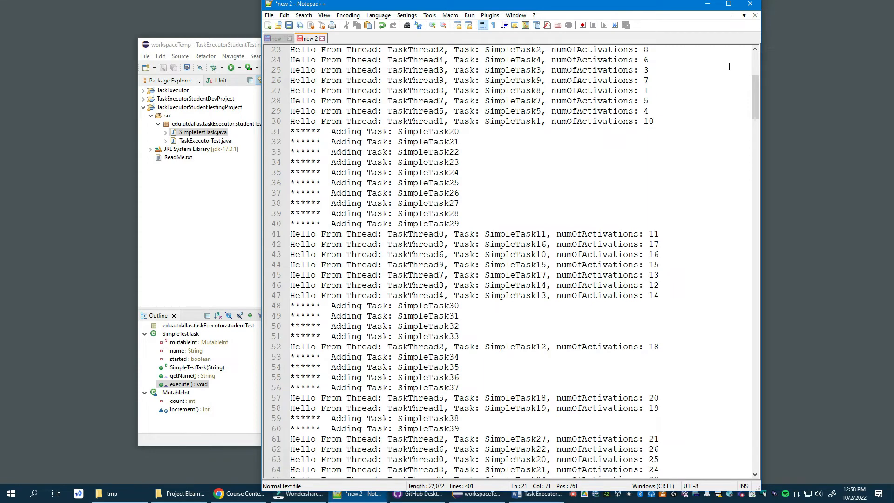
pyautogui.scroll(-3)
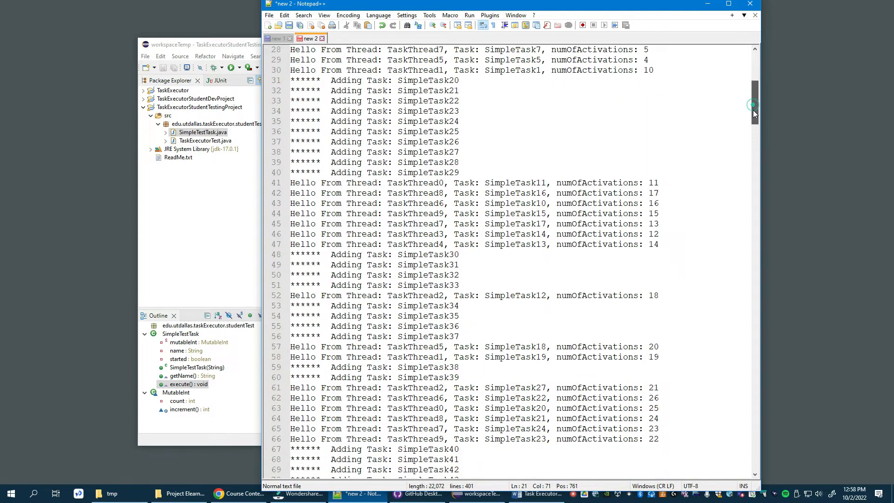
pyautogui.scroll(-3)
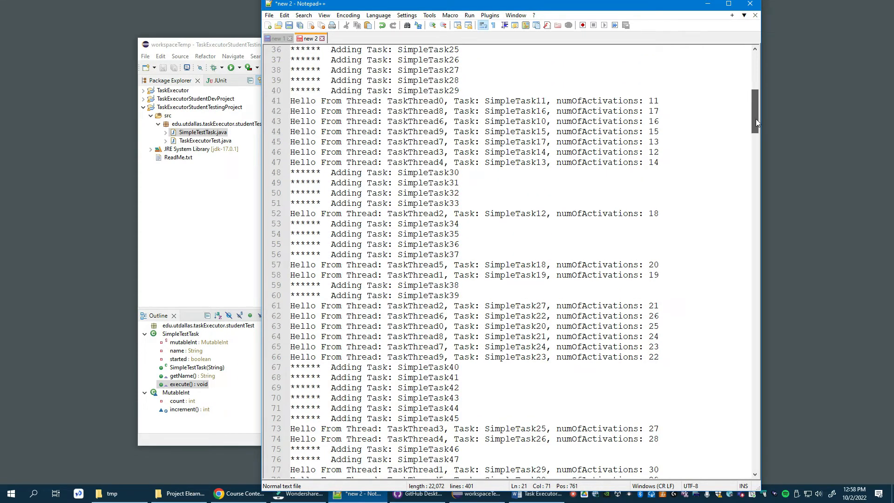
pyautogui.scroll(-3)
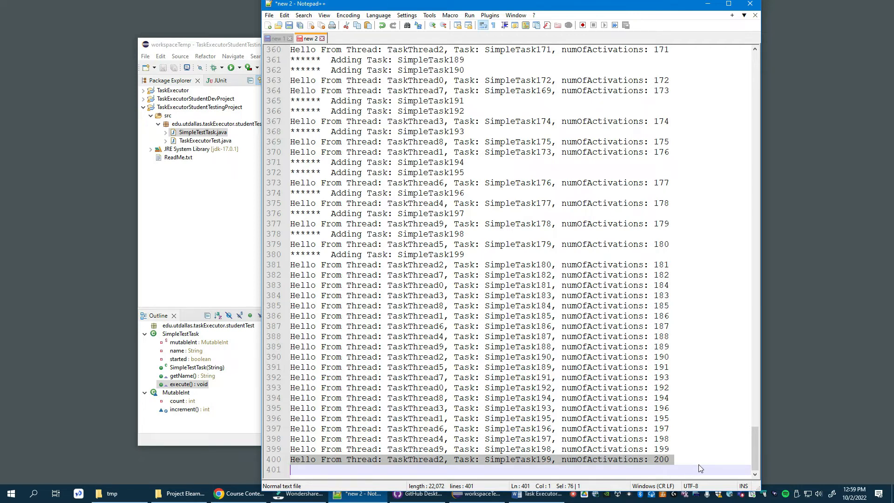
pyautogui.moveTo(722, 362)
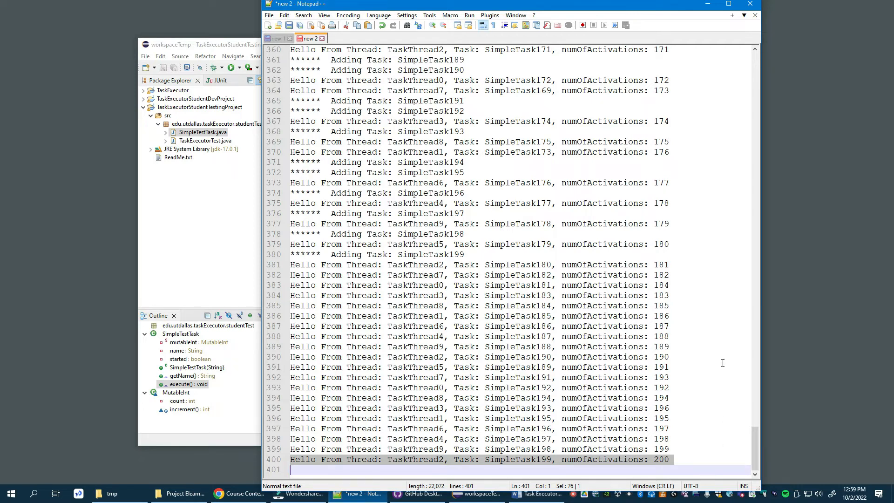
pyautogui.click(462, 254)
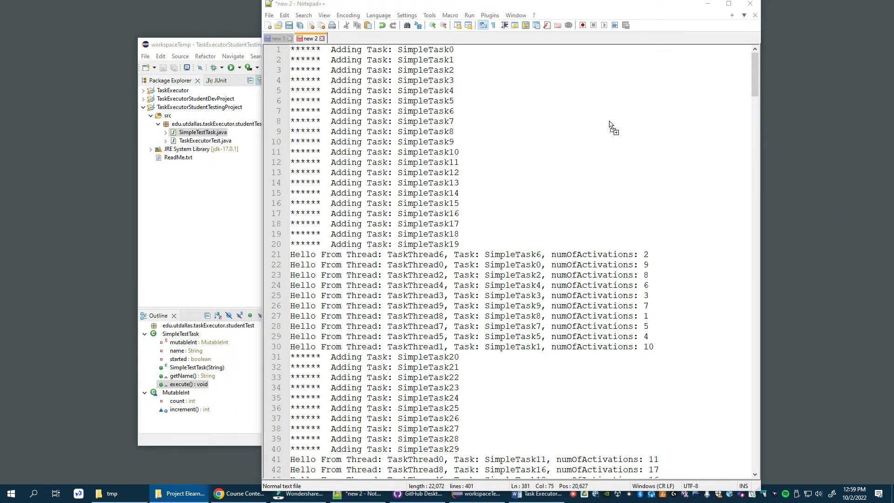
# Review sampleOutput.txt for the 10-thread, 1000-task, size-100 buffer run and select its header note.
pyautogui.click(354, 39)
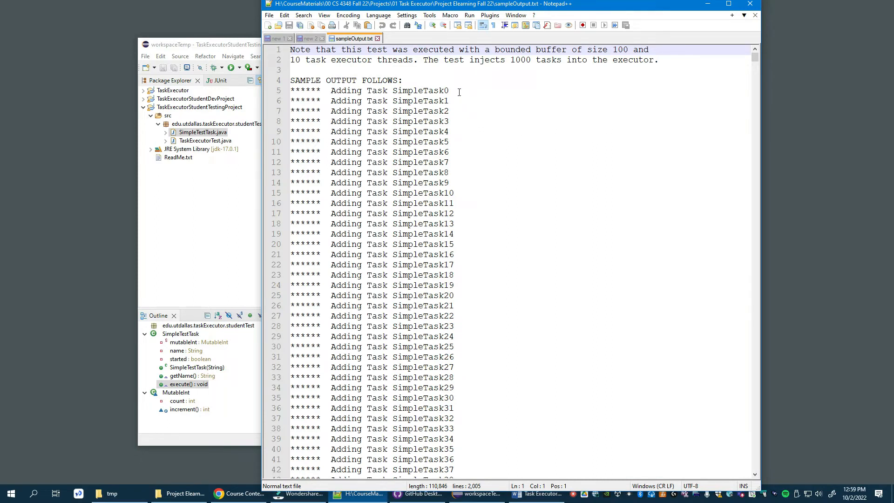
pyautogui.moveTo(354, 38)
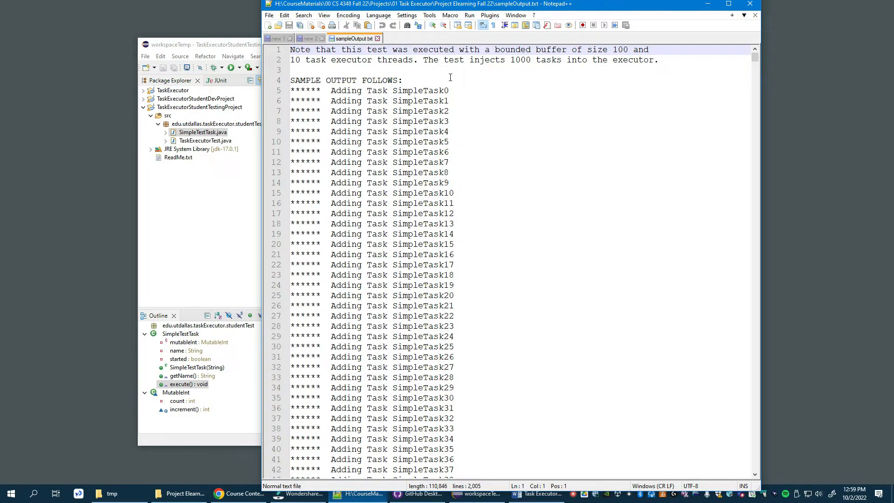
pyautogui.scroll(-3)
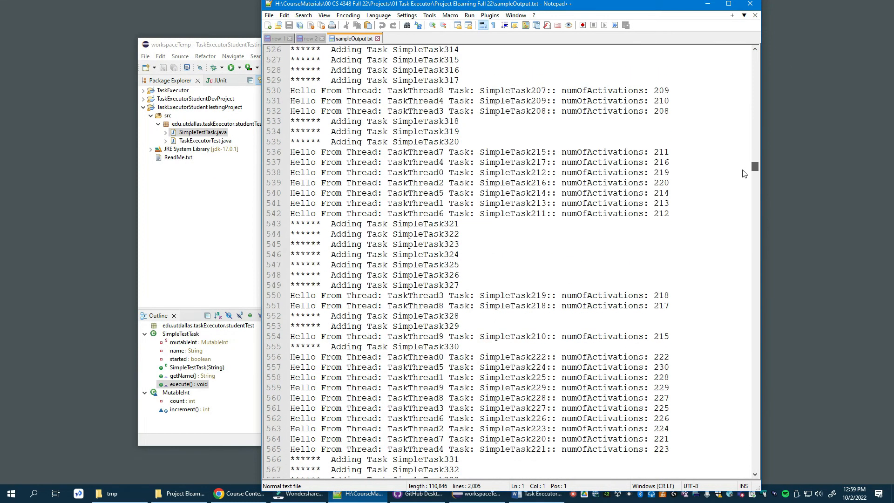
pyautogui.scroll(-3)
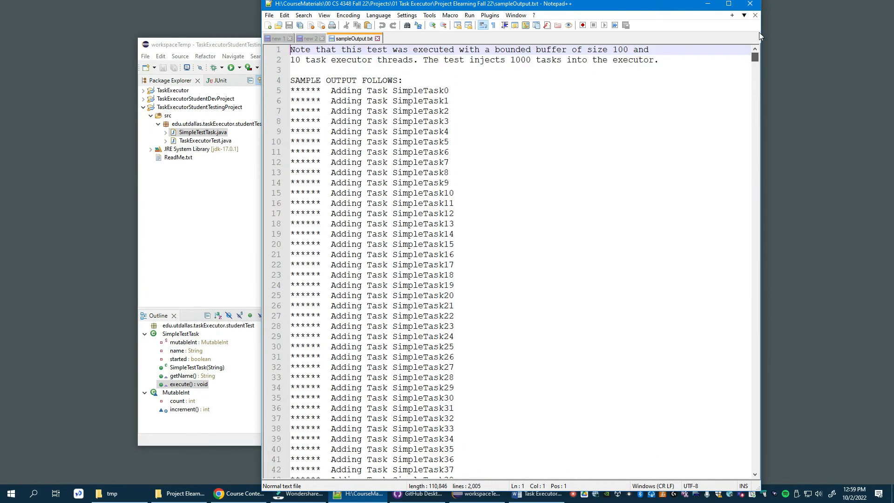
pyautogui.scroll(-3)
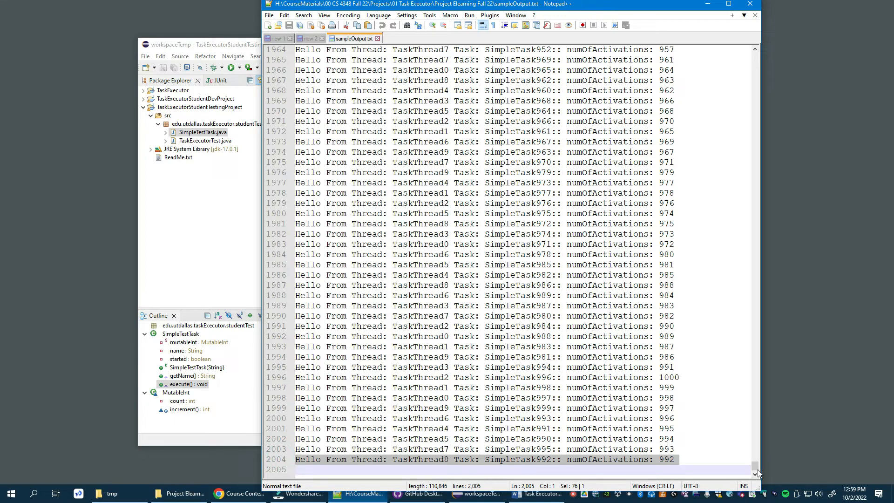
pyautogui.moveTo(797, 52)
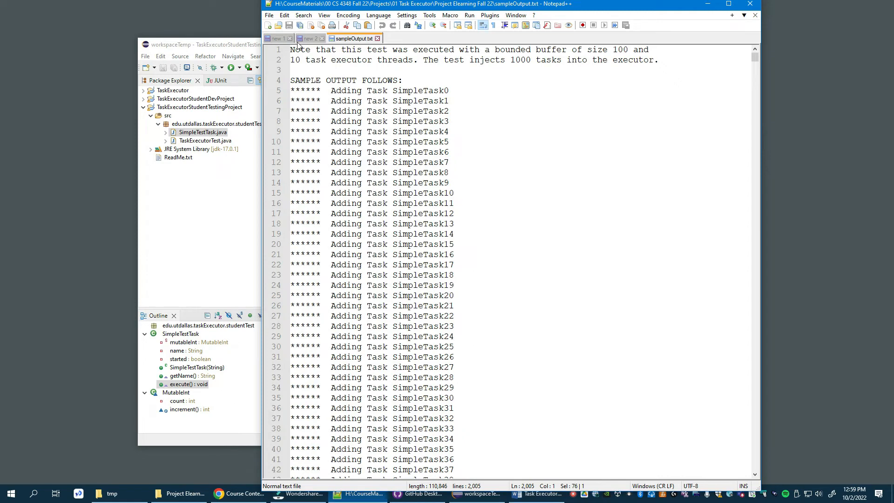
pyautogui.click(415, 70)
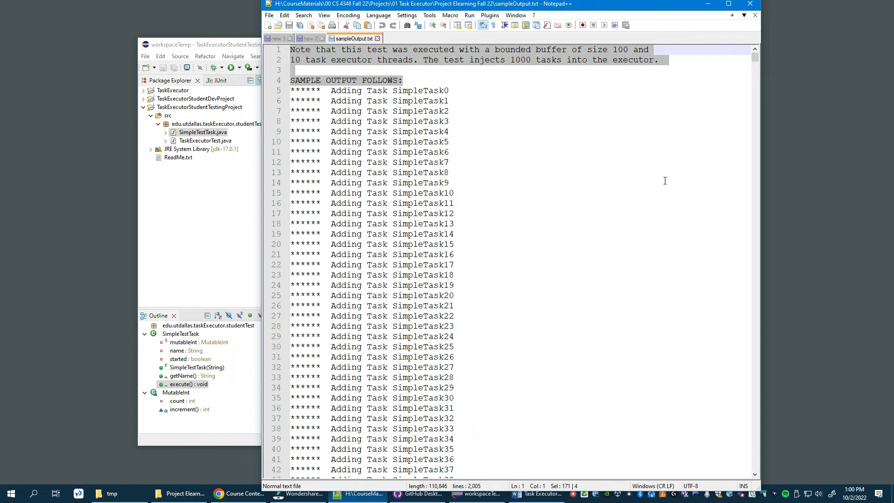
pyautogui.click(634, 216)
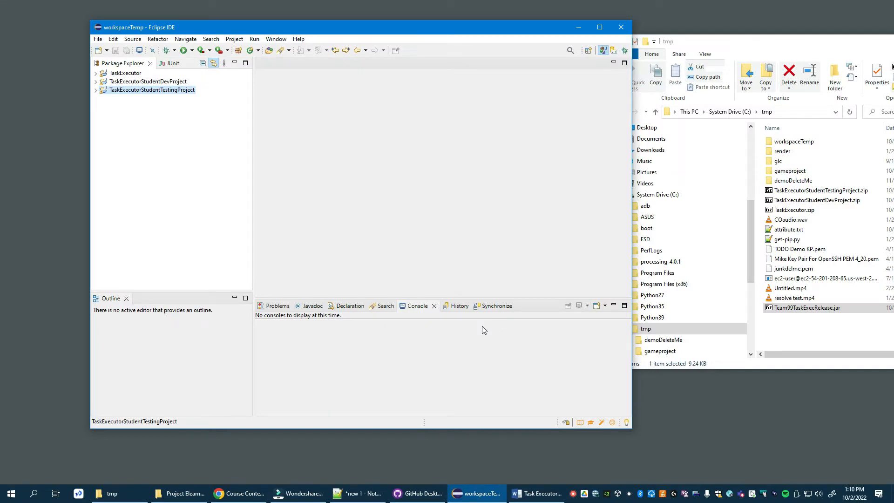
pyautogui.moveTo(309, 57)
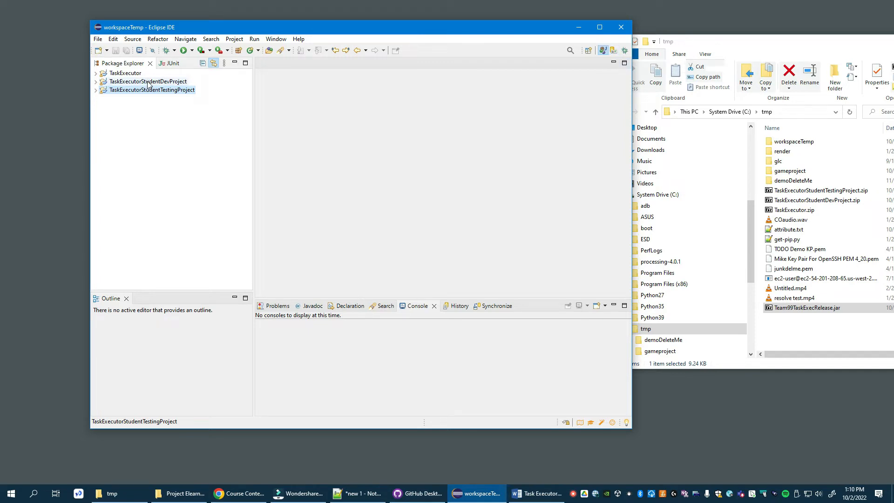
pyautogui.click(148, 81)
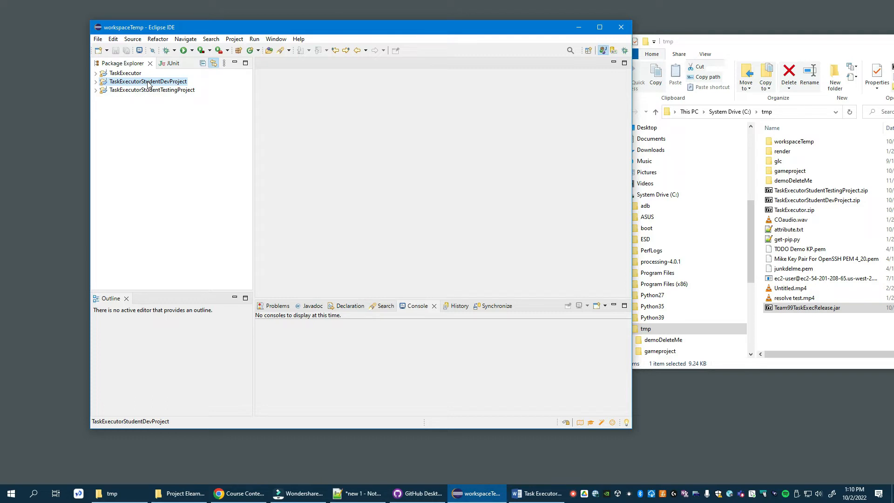
pyautogui.moveTo(151, 97)
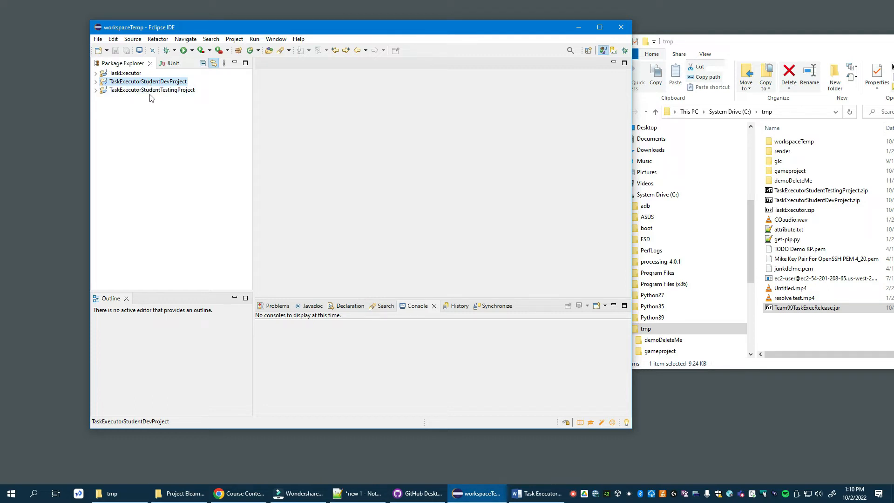
pyautogui.click(151, 89)
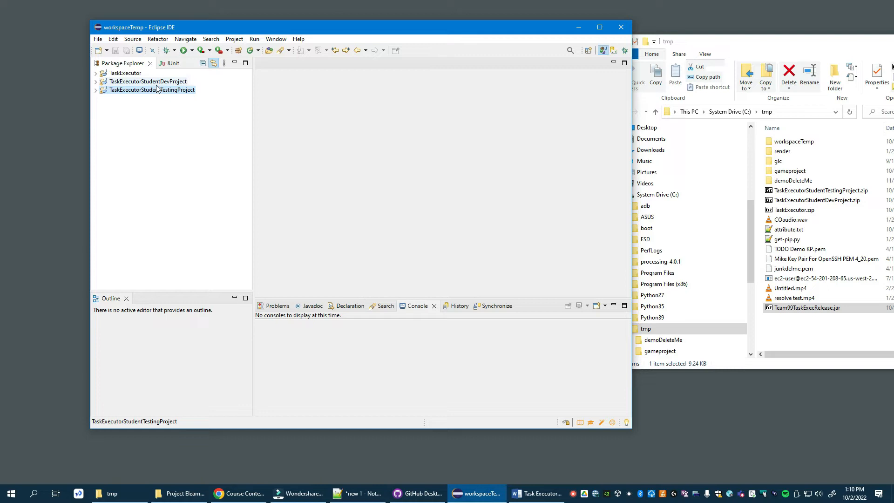
pyautogui.click(148, 82)
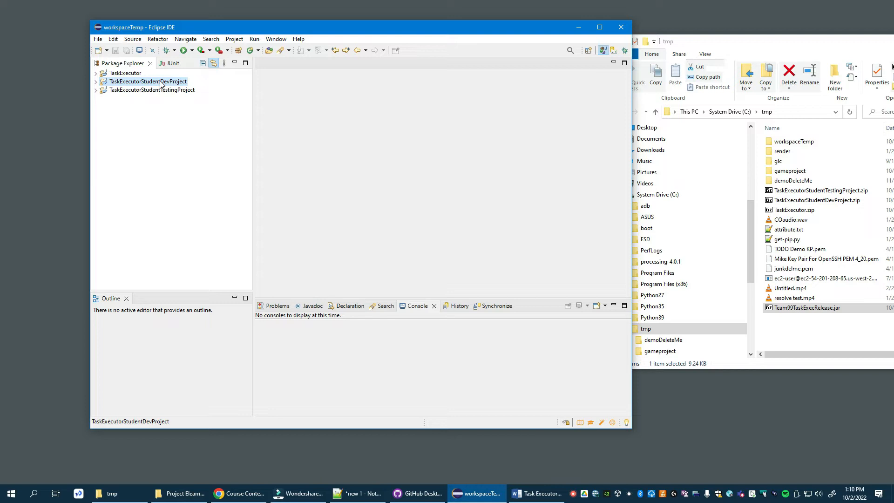
pyautogui.rightClick(148, 82)
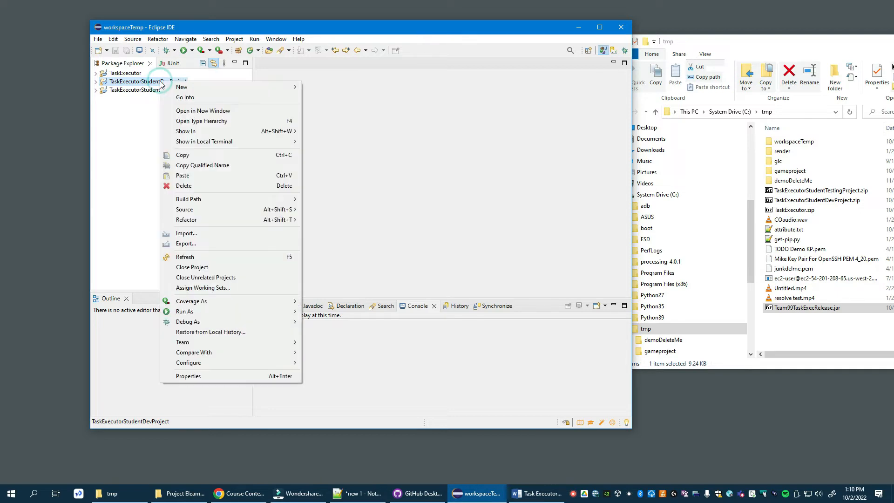
pyautogui.moveTo(268, 243)
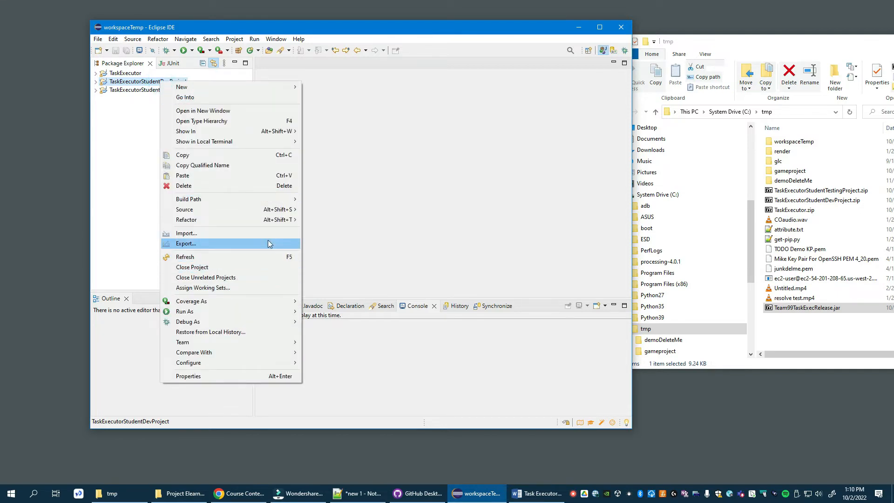
pyautogui.moveTo(268, 246)
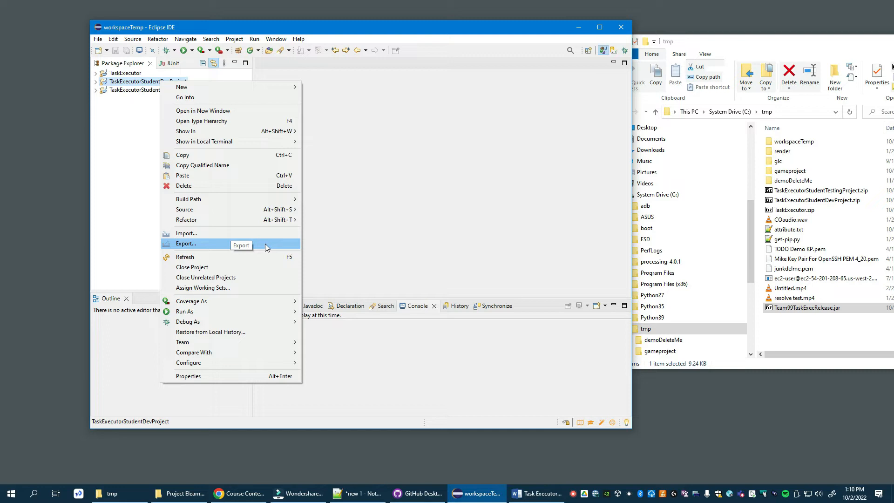
pyautogui.click(186, 243)
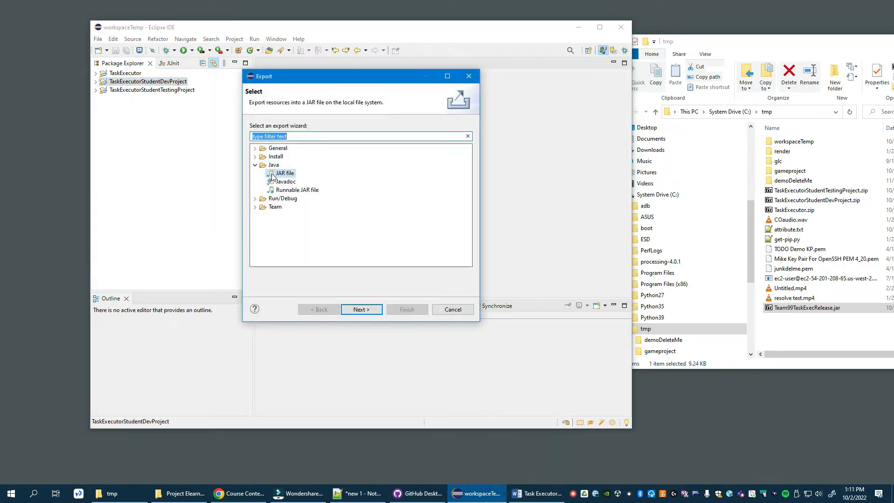
pyautogui.click(262, 164)
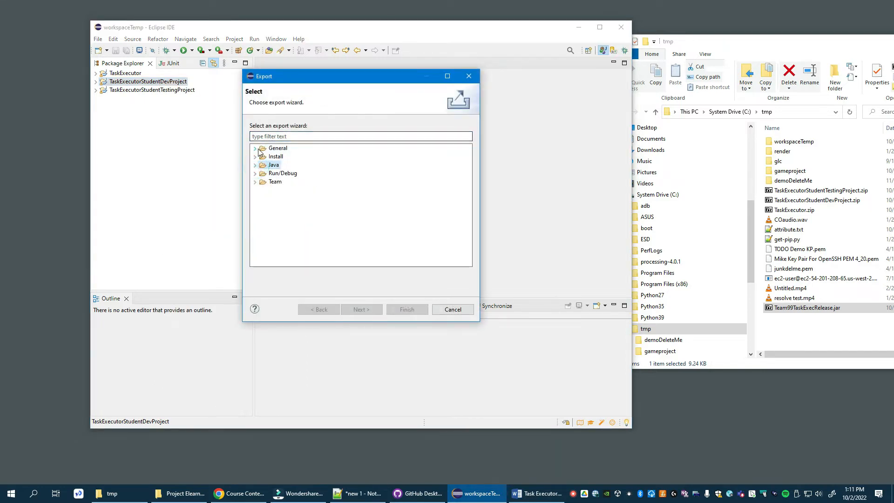
pyautogui.click(273, 165)
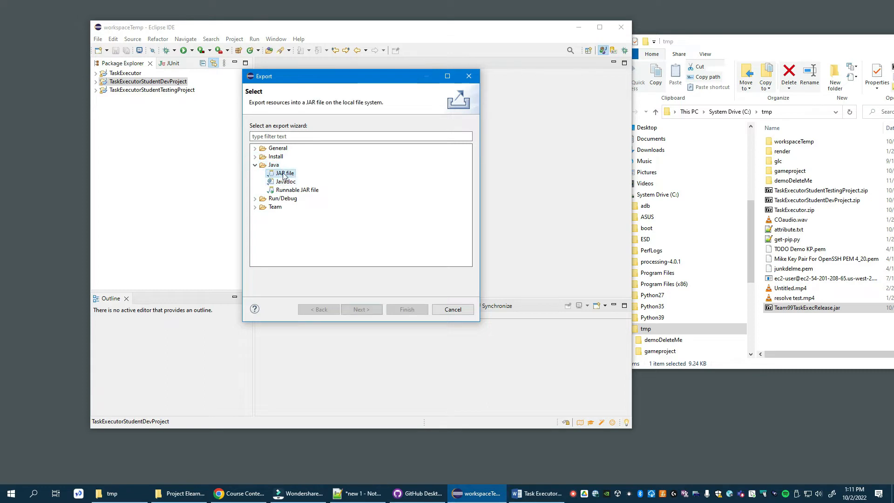
pyautogui.click(452, 309)
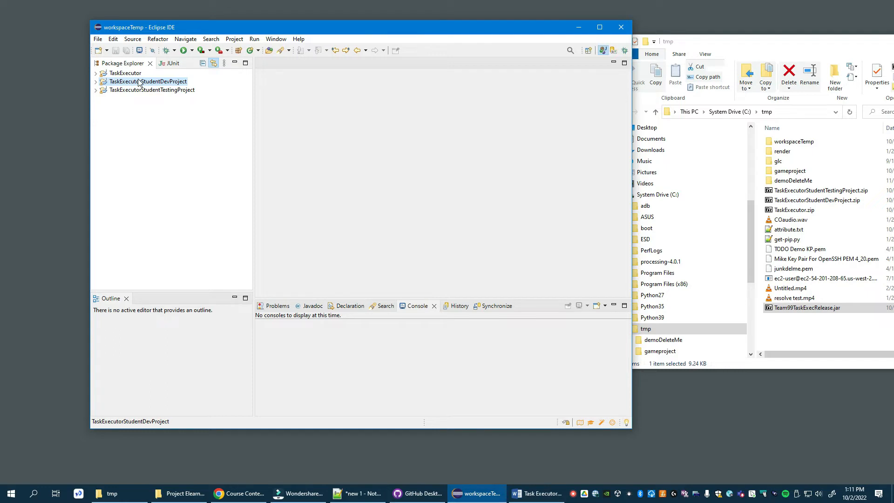
# Start a JAR file export of the TaskExecutor project.
pyautogui.click(126, 73)
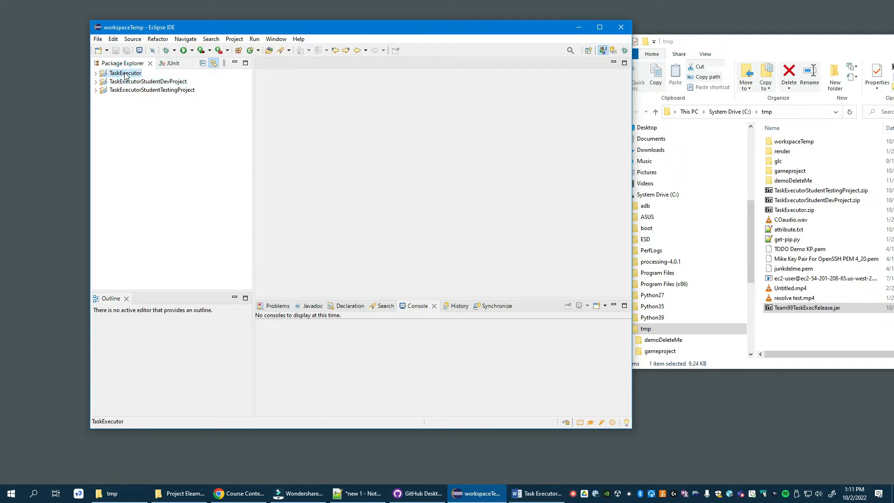
pyautogui.rightClick(123, 73)
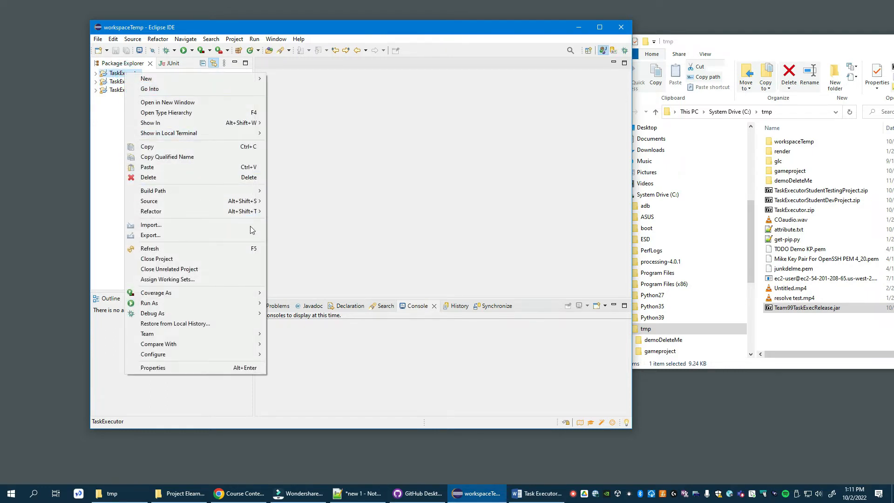
pyautogui.moveTo(150, 236)
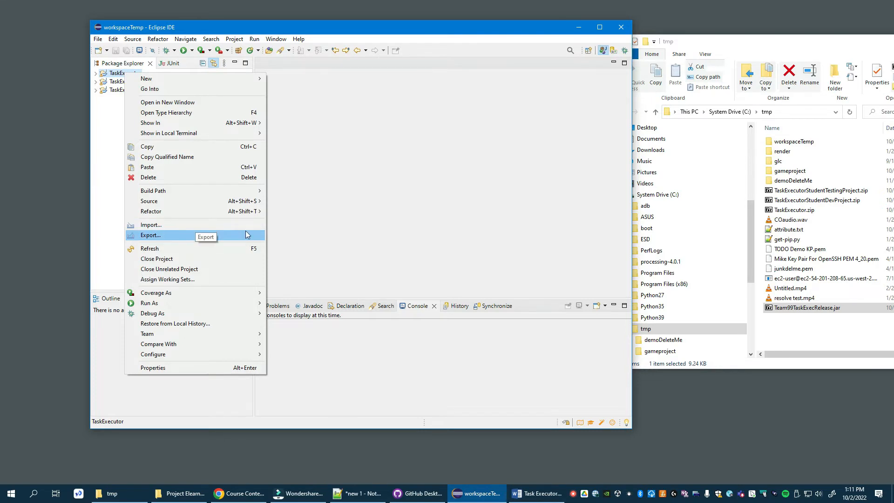
pyautogui.click(150, 235)
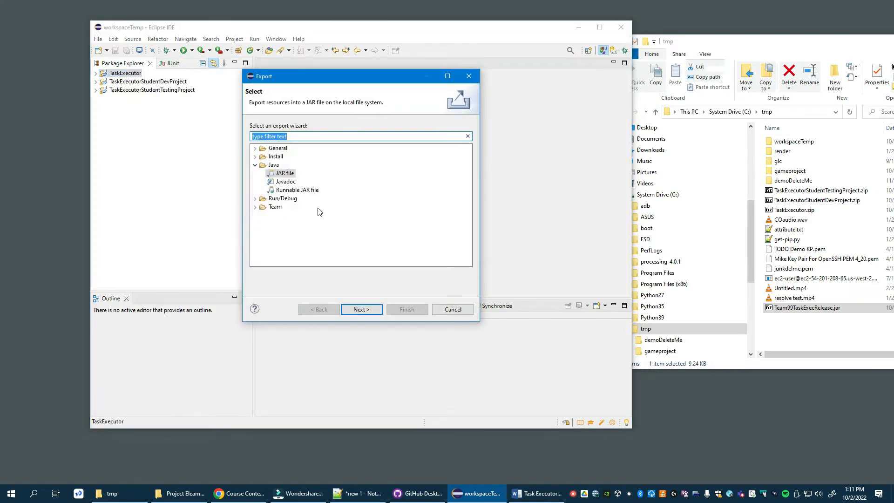
pyautogui.click(360, 309)
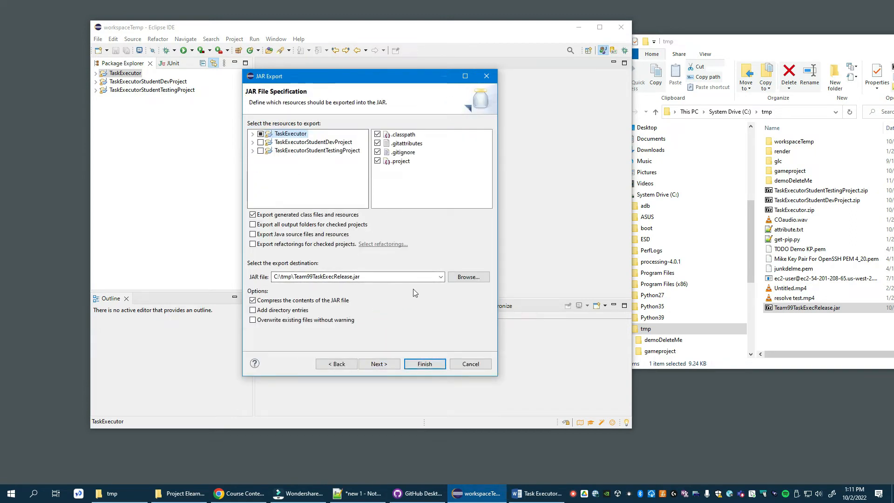
# Export to C:\tmp\Team99TaskExecRelease.jar, overwriting the existing jar.
pyautogui.click(467, 277)
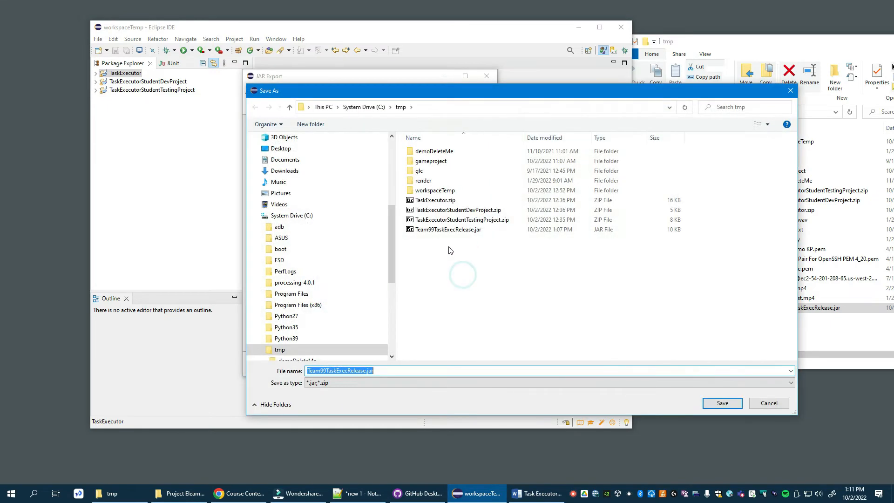
pyautogui.click(448, 229)
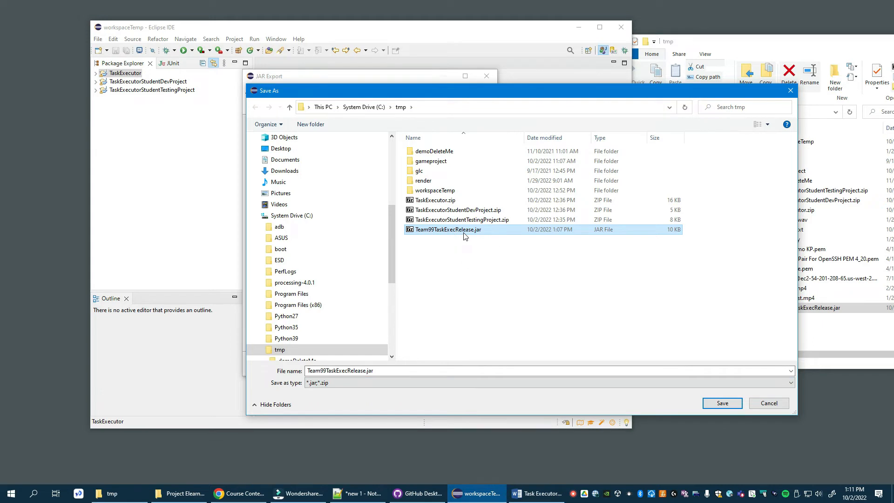
pyautogui.moveTo(430, 241)
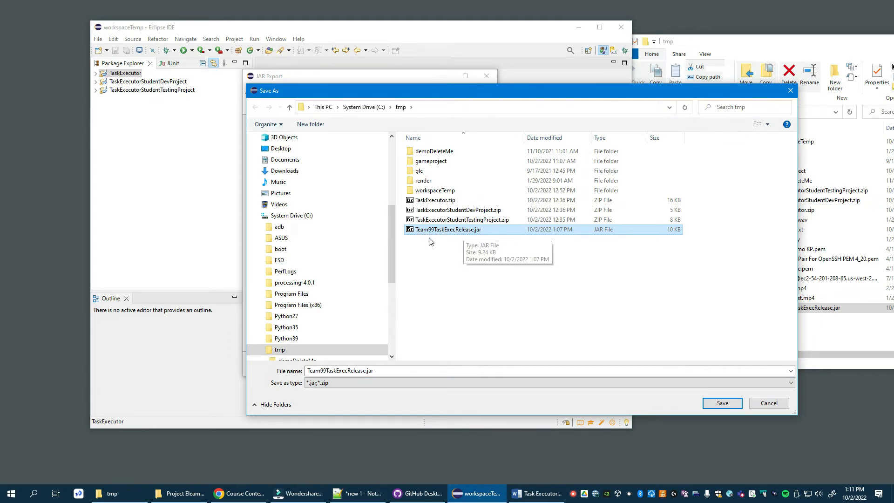
pyautogui.moveTo(415, 234)
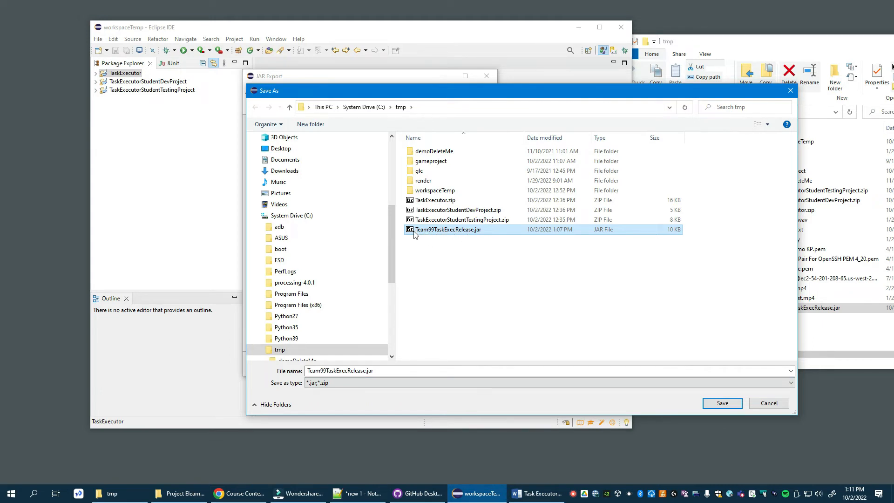
pyautogui.moveTo(447, 229)
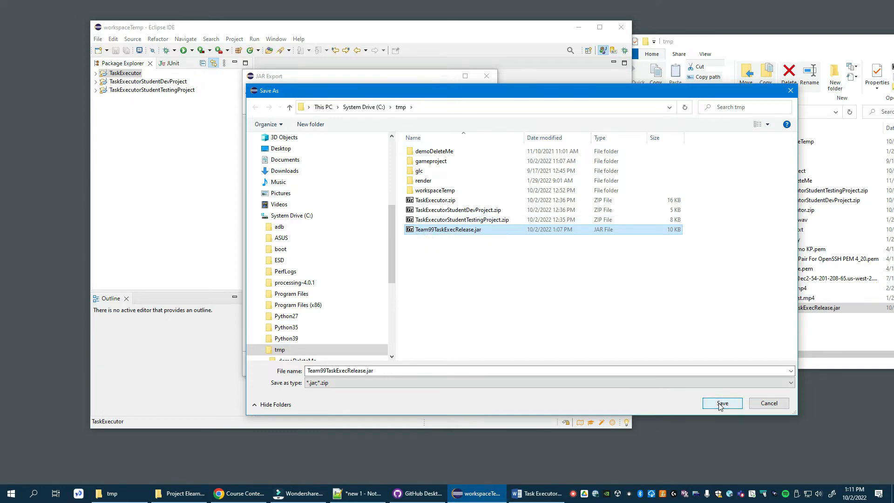
pyautogui.click(721, 403)
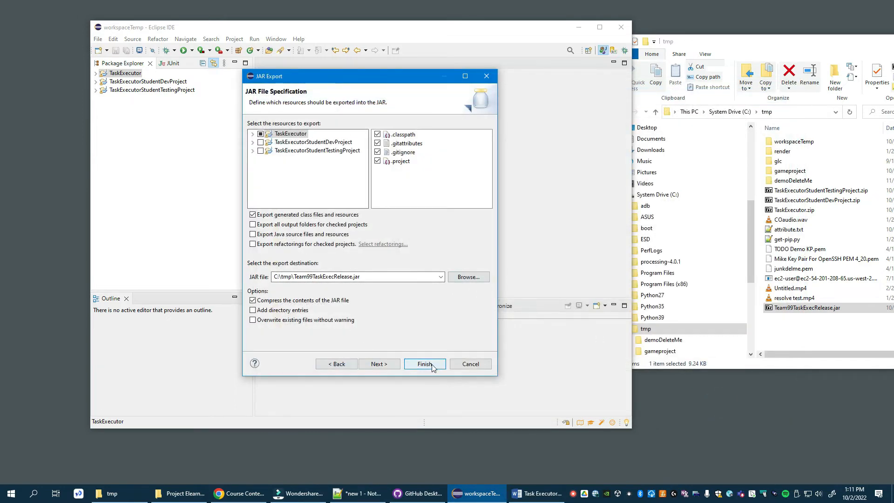
pyautogui.click(425, 364)
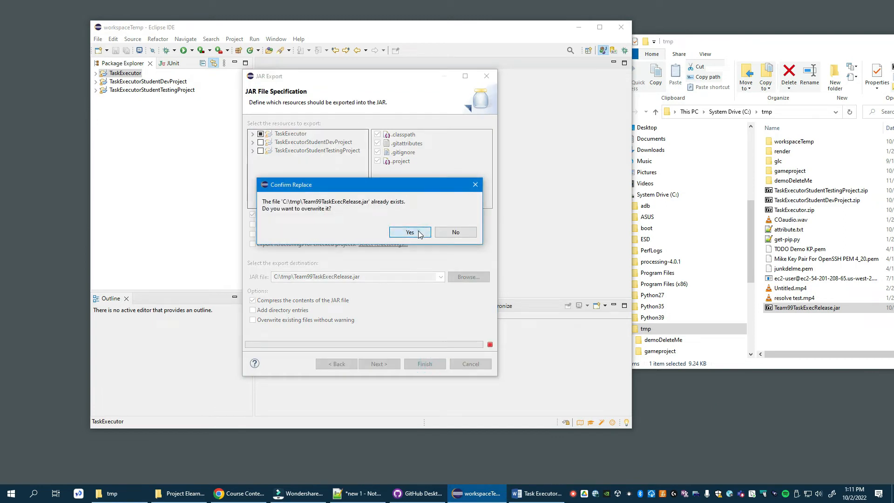
pyautogui.click(410, 231)
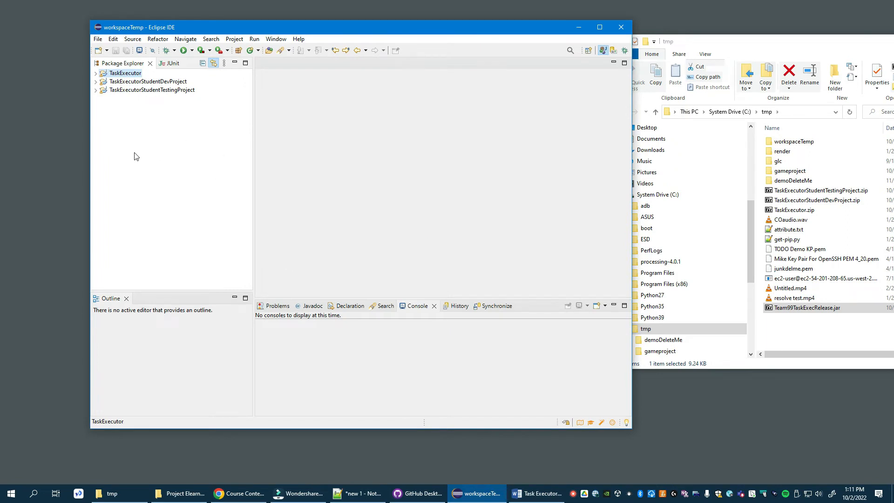
# Expand TaskExecutorStudentTestingProject to show its src folder and ReadMe.txt.
pyautogui.click(151, 89)
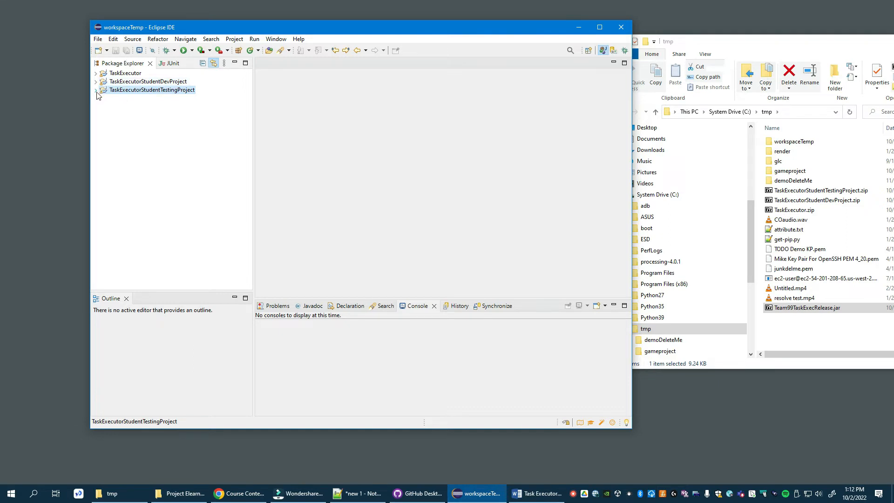
pyautogui.click(96, 90)
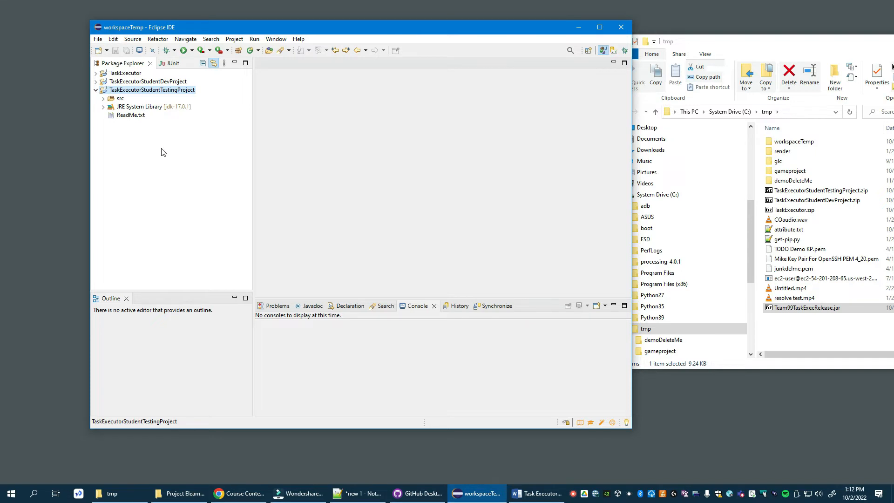
pyautogui.moveTo(836, 54)
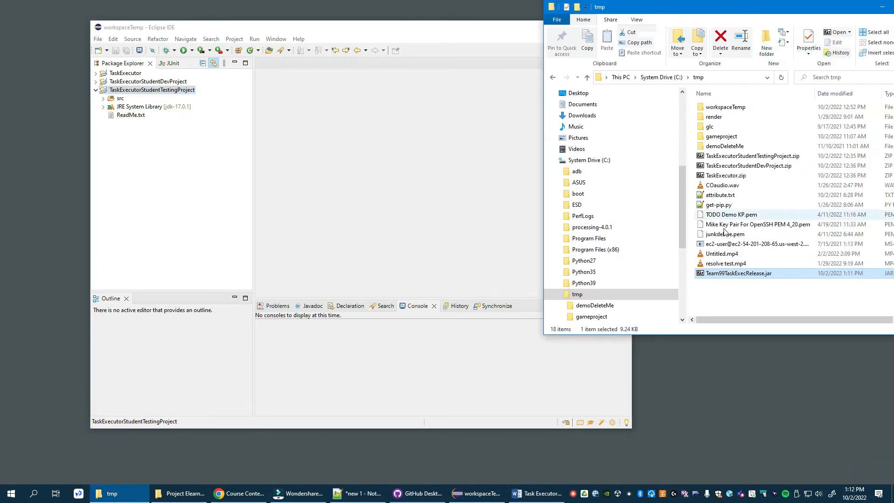
pyautogui.moveTo(738, 273)
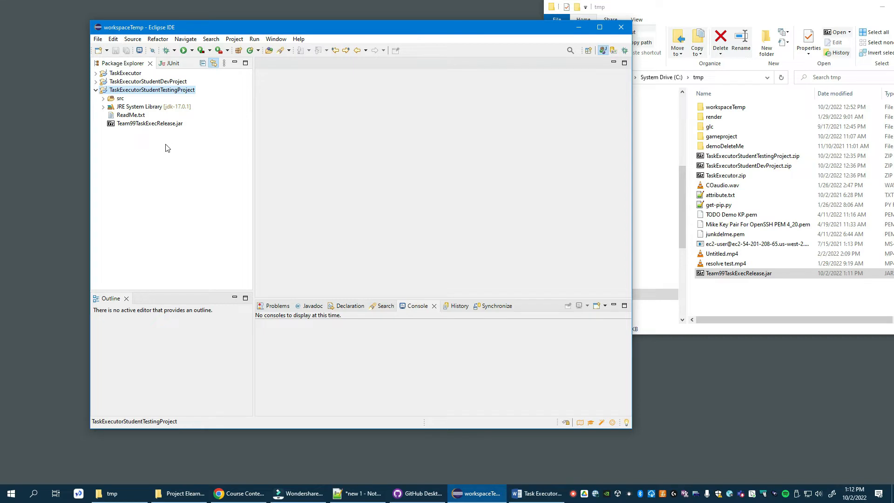
pyautogui.moveTo(166, 153)
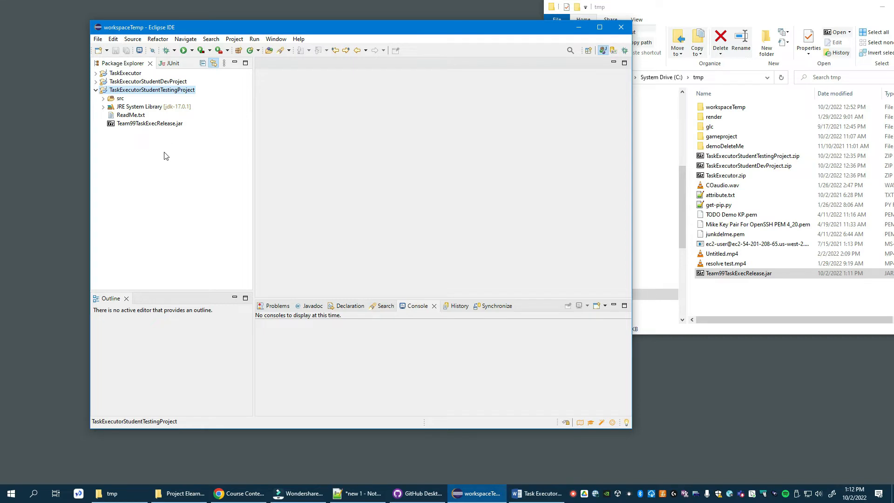
pyautogui.moveTo(168, 155)
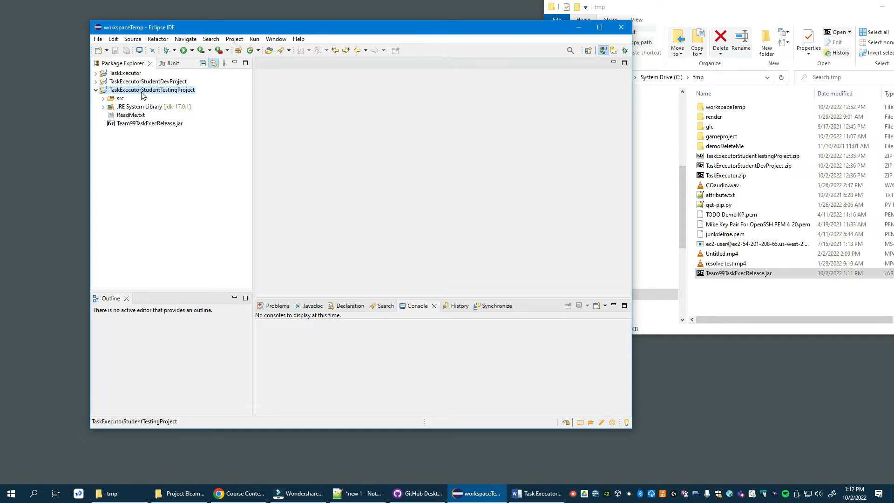
# Remove the TaskExecutor project dependency from the testing project's build path.
pyautogui.rightClick(151, 89)
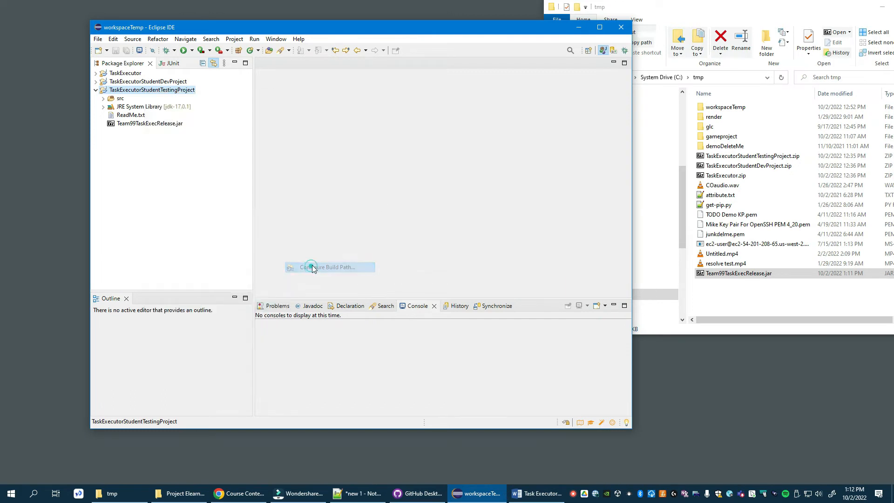
pyautogui.click(329, 267)
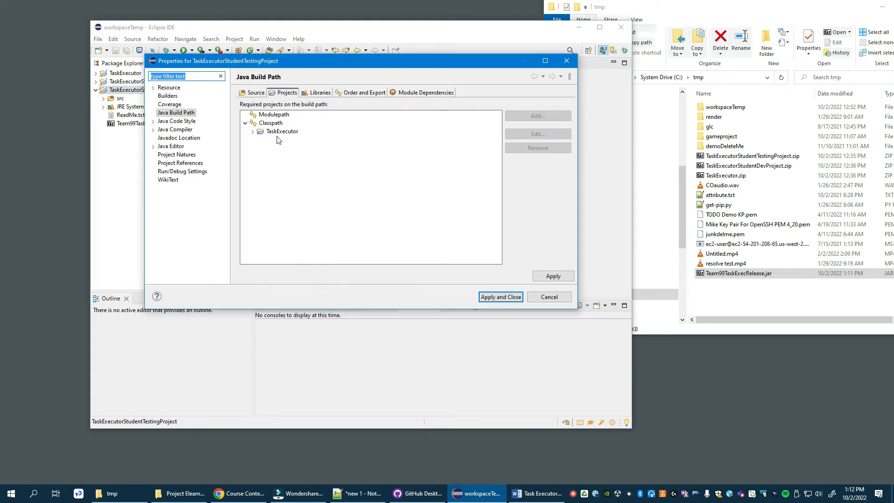
pyautogui.click(282, 132)
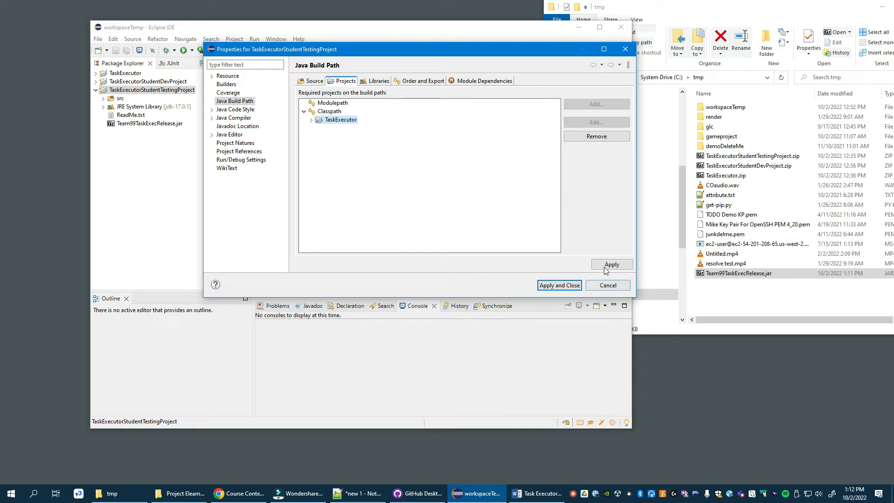
pyautogui.click(596, 135)
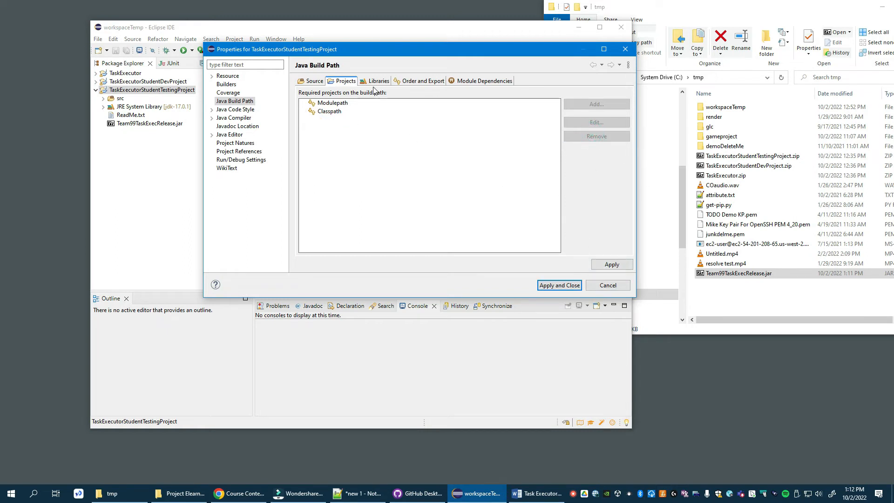
# Add Team99TaskExecRelease.jar to the classpath under Libraries and apply the build path.
pyautogui.click(377, 80)
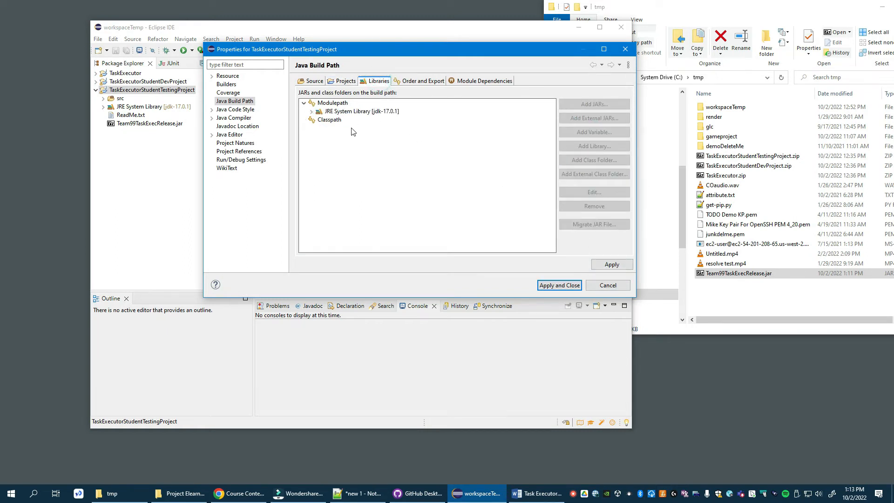
pyautogui.click(329, 119)
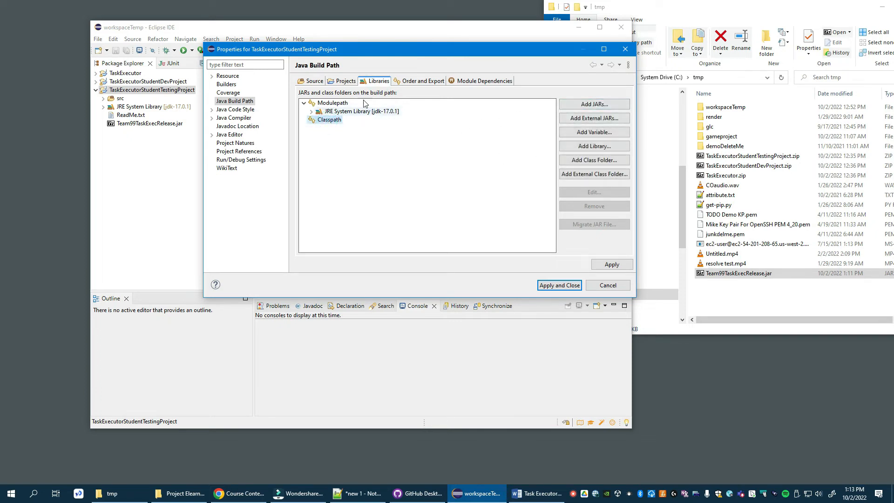
pyautogui.click(329, 120)
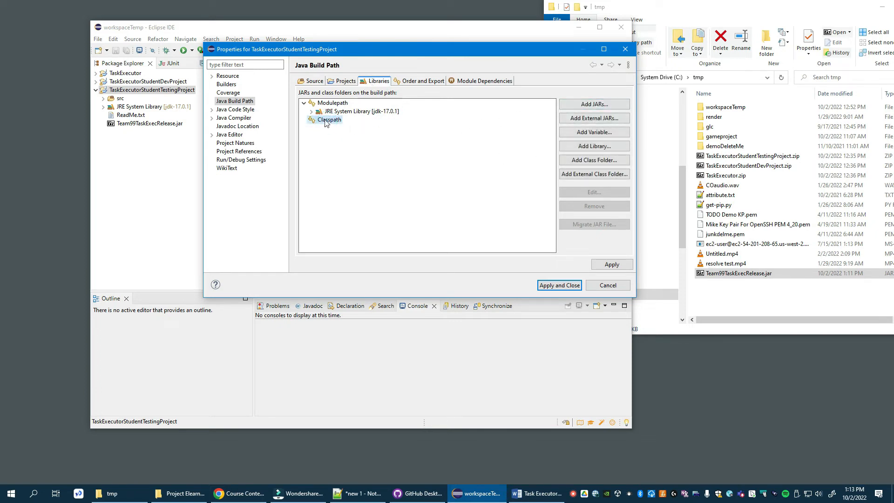
pyautogui.click(593, 104)
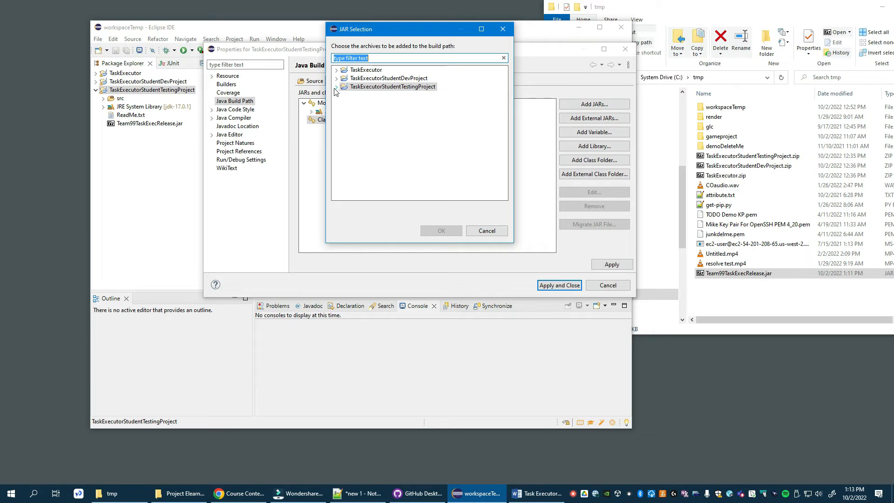
pyautogui.click(336, 85)
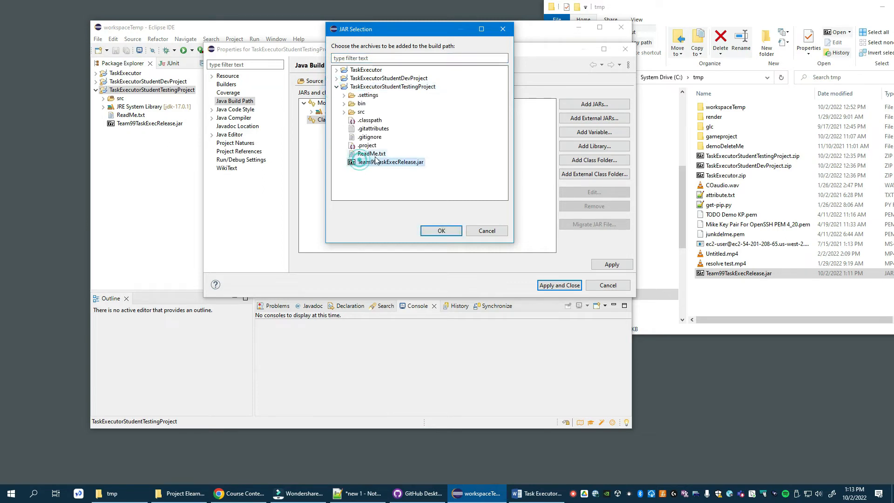
pyautogui.click(440, 230)
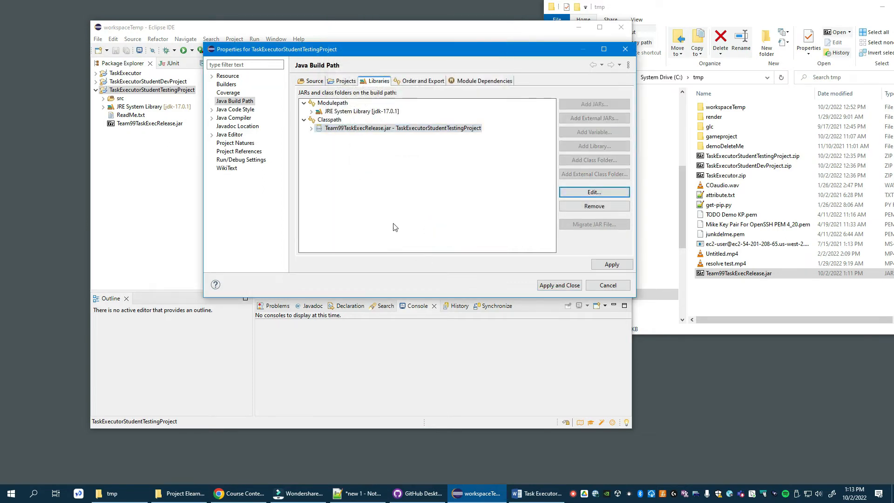
pyautogui.click(559, 285)
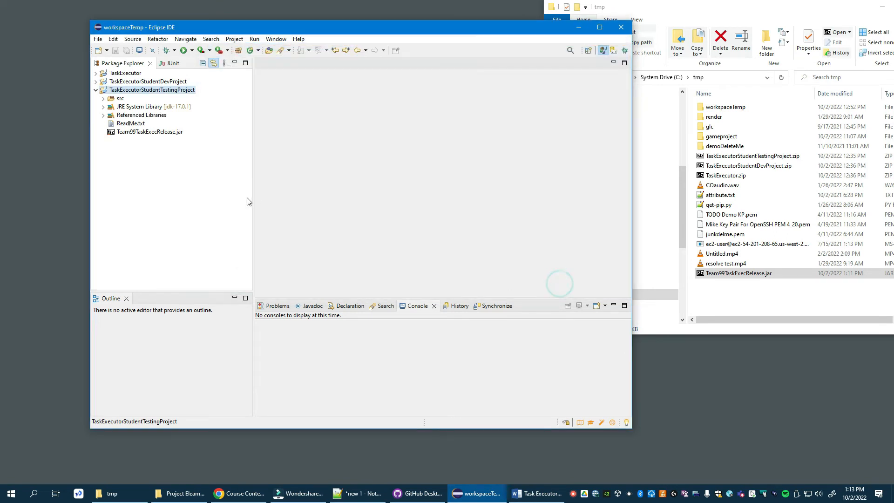
pyautogui.moveTo(225, 105)
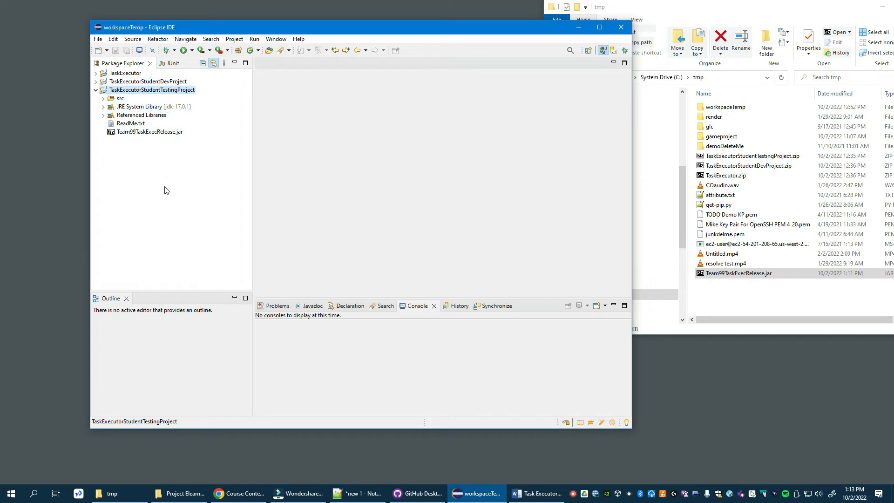
pyautogui.moveTo(137, 93)
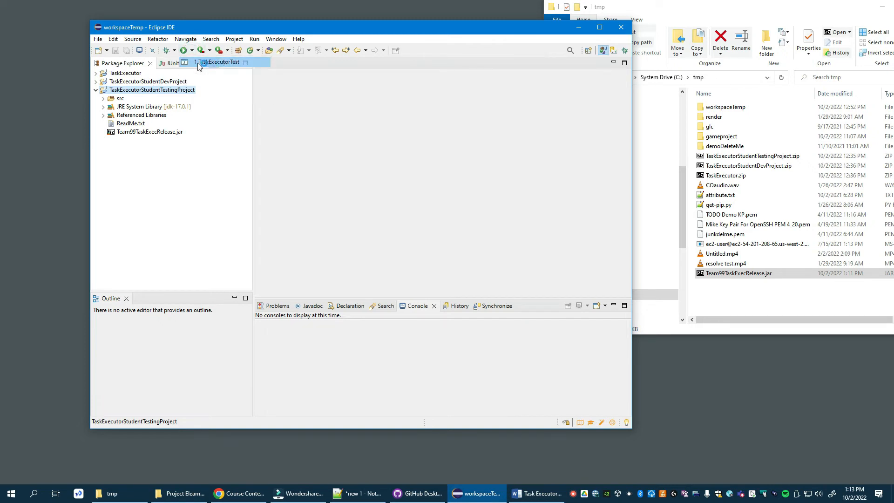
# Run TaskExecutorTest against the jar, clear the console, and bring the project description forward.
pyautogui.click(202, 49)
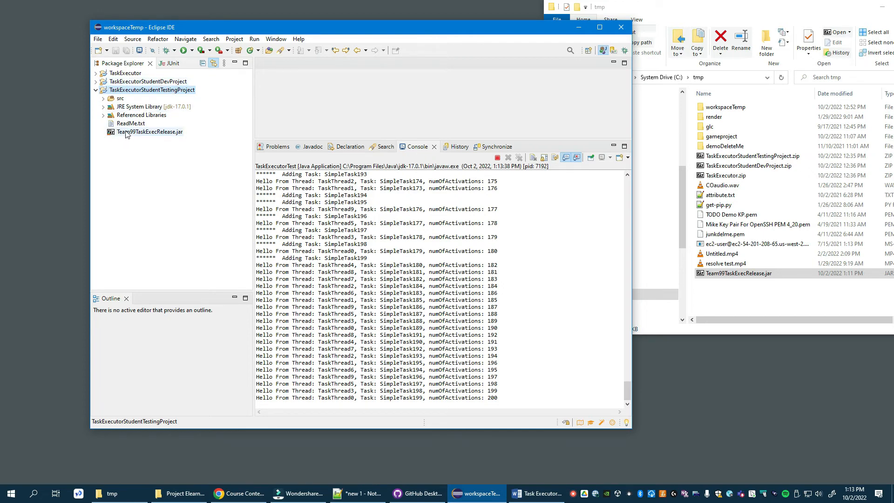
pyautogui.click(151, 131)
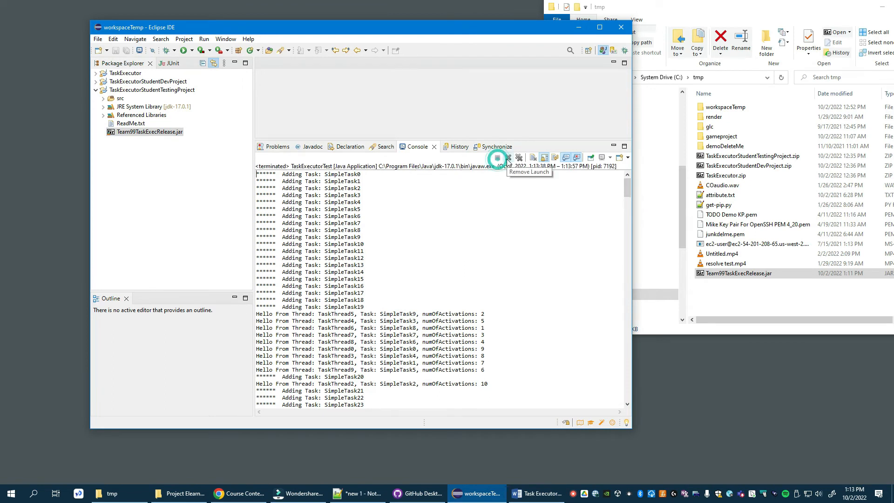
pyautogui.click(497, 157)
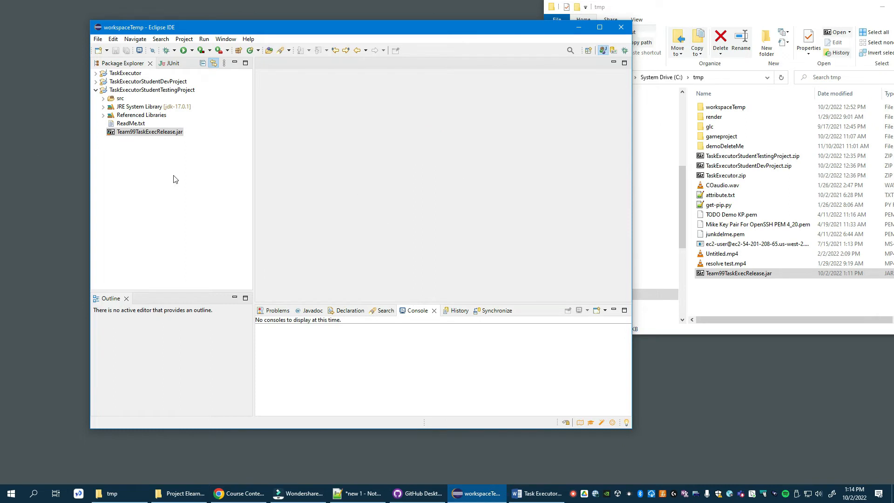
pyautogui.moveTo(188, 182)
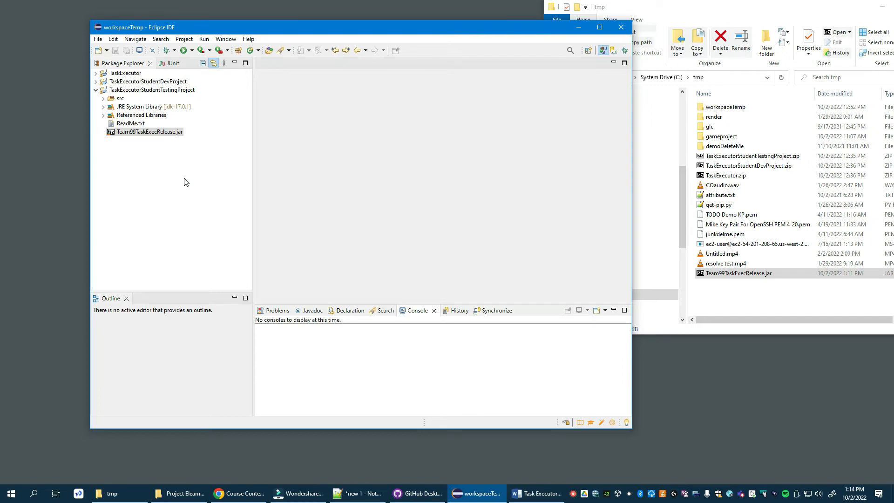
pyautogui.click(534, 494)
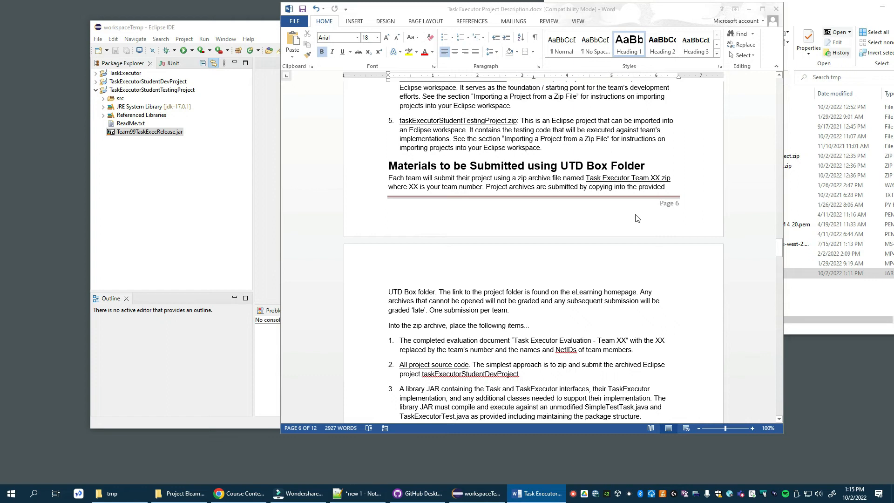
# Scroll the project description to the zip archive items and Grading Criteria.
pyautogui.scroll(-3)
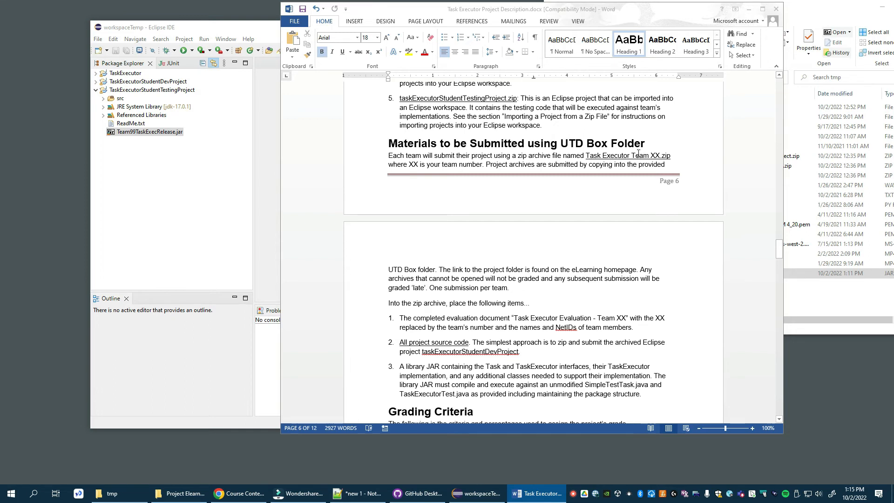
pyautogui.scroll(-3)
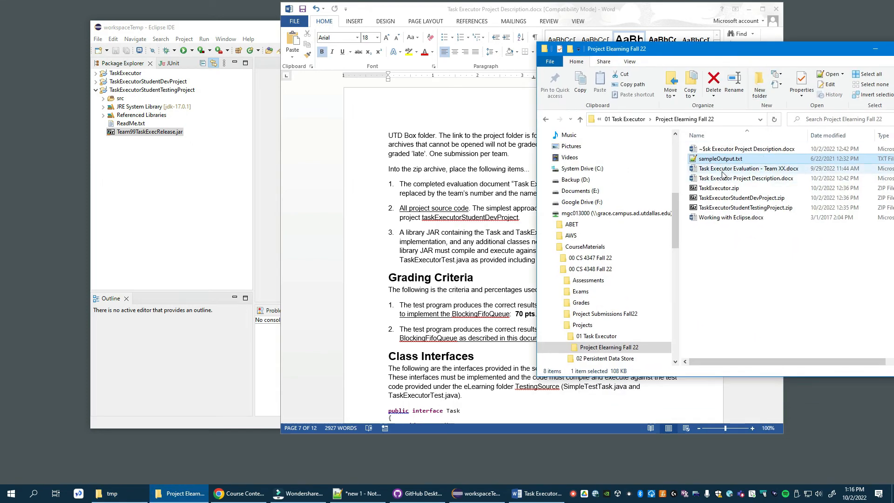
pyautogui.moveTo(747, 169)
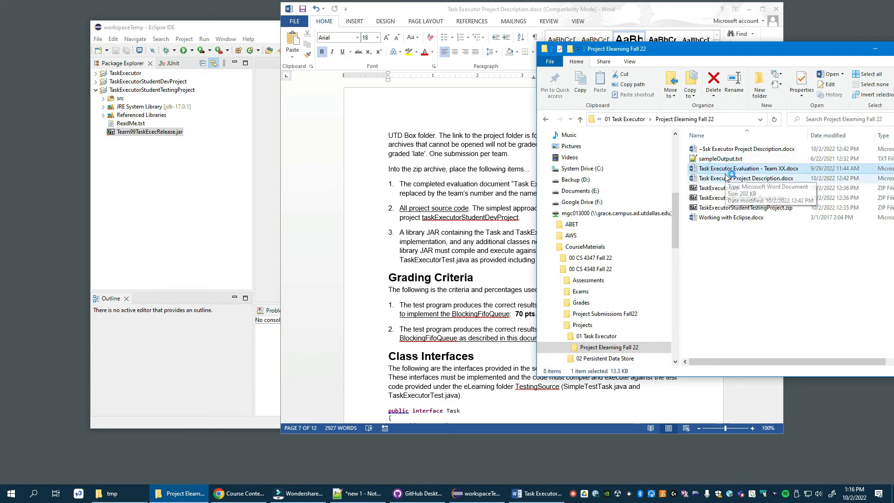
# Review Task Executor Evaluation - Team XX.docx in Word, then return to Eclipse.
pyautogui.doubleClick(746, 168)
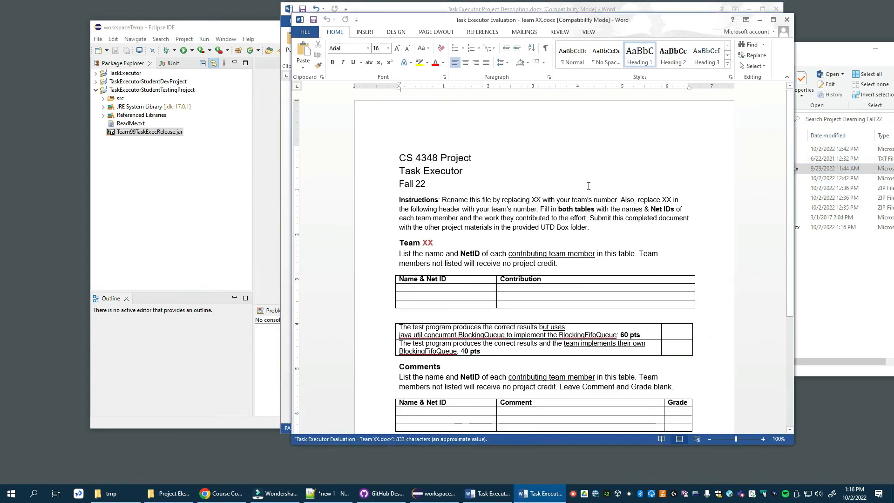
pyautogui.scroll(-3)
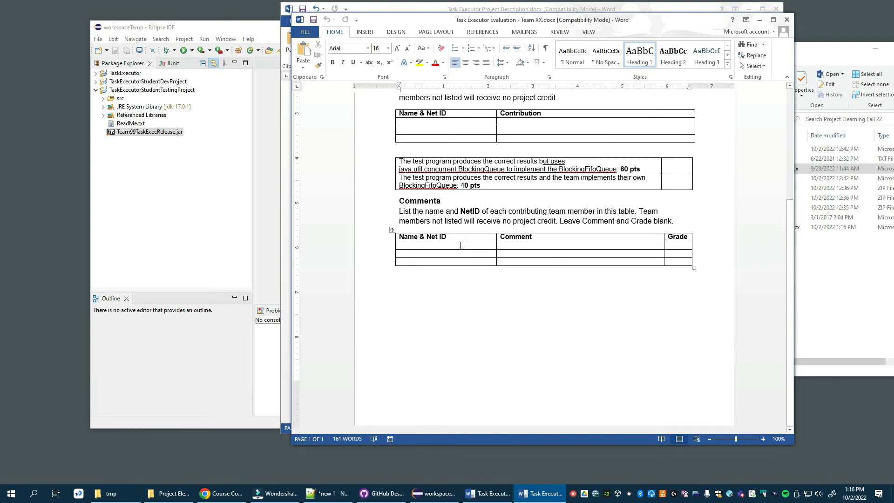
pyautogui.moveTo(687, 228)
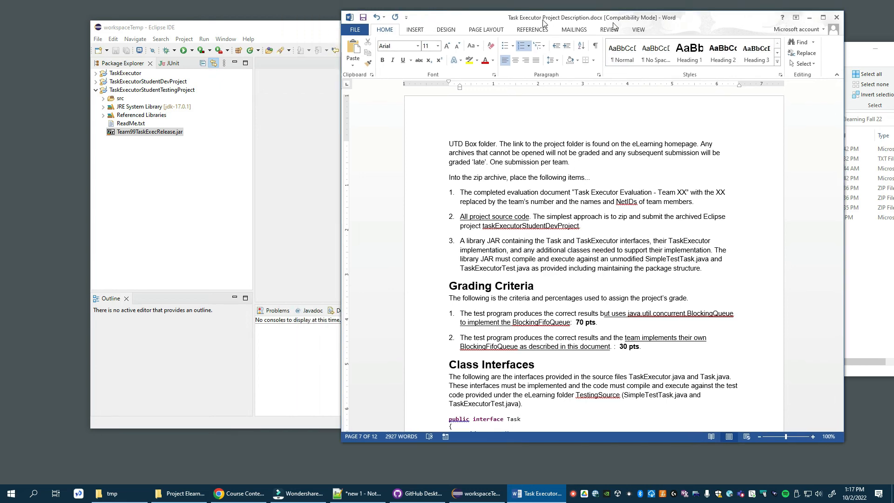
pyautogui.click(477, 493)
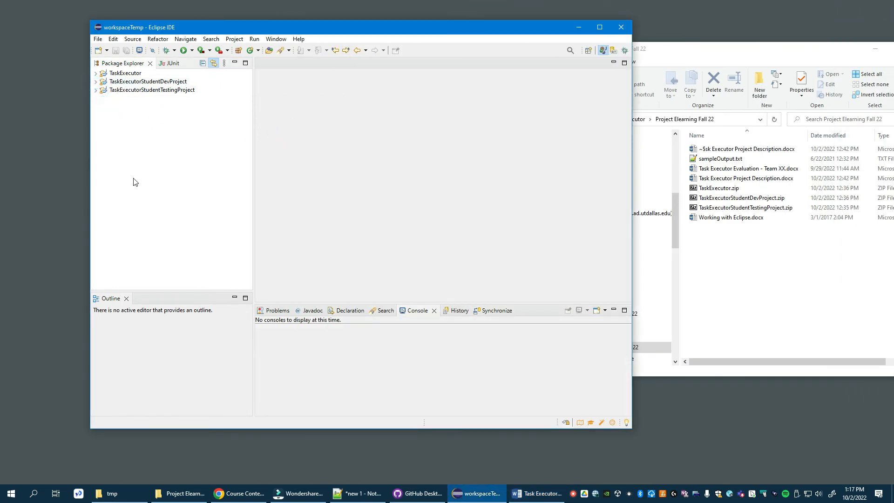
# Start an export of TaskExecutorStudentDevProject.
pyautogui.click(127, 73)
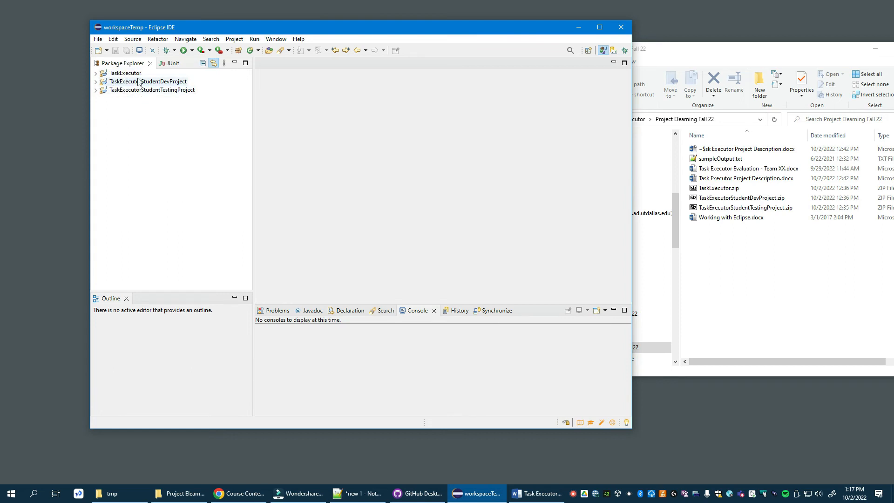
pyautogui.rightClick(149, 81)
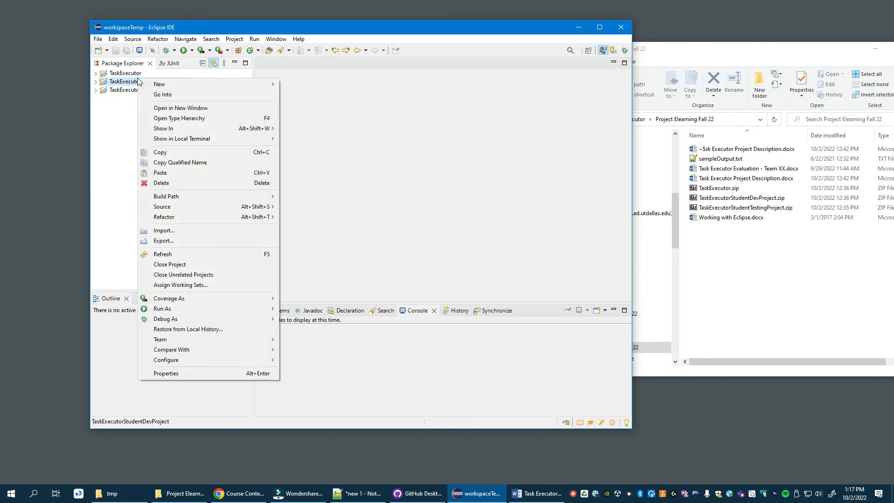
pyautogui.click(164, 240)
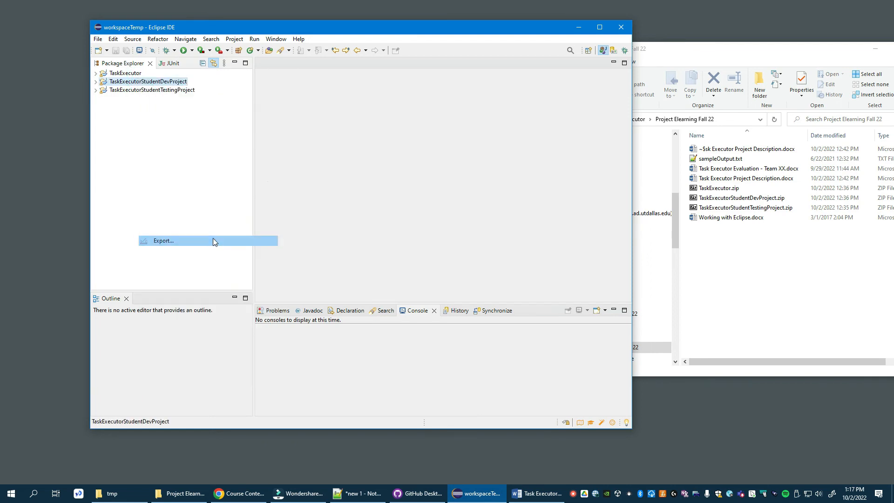
pyautogui.click(164, 240)
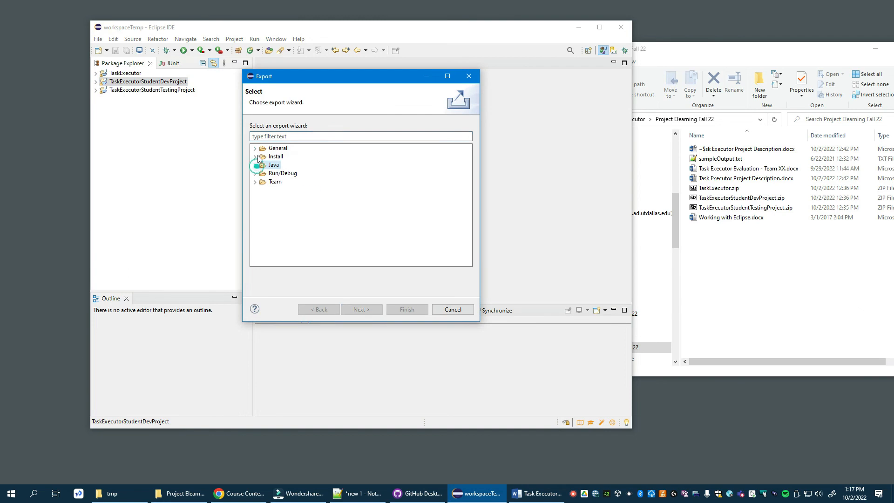
# Choose General > Archive File export and begin picking a destination.
pyautogui.click(255, 148)
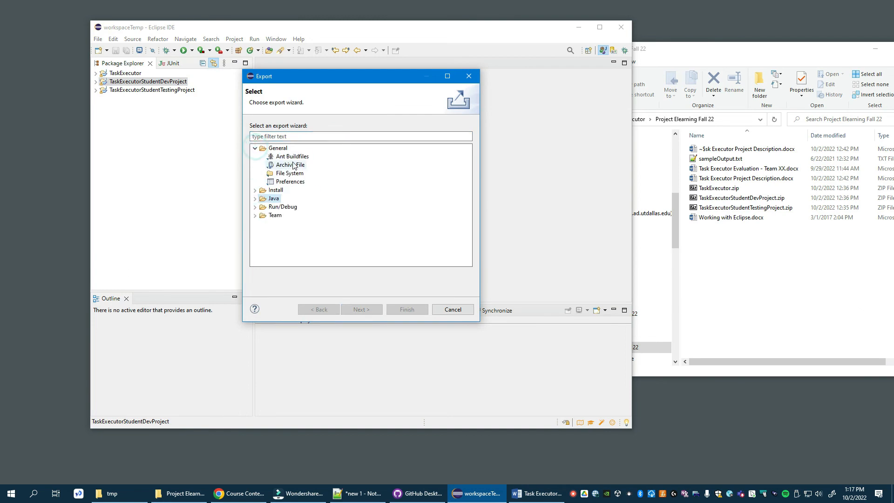
pyautogui.click(290, 165)
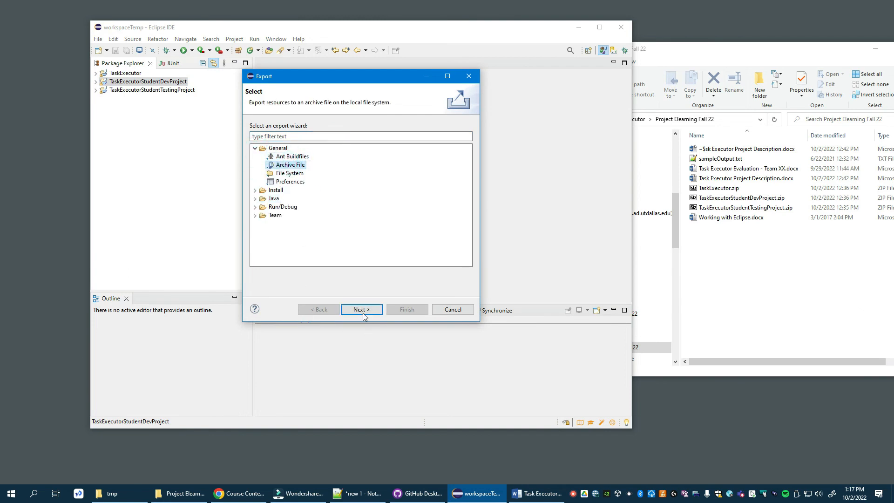
pyautogui.click(360, 309)
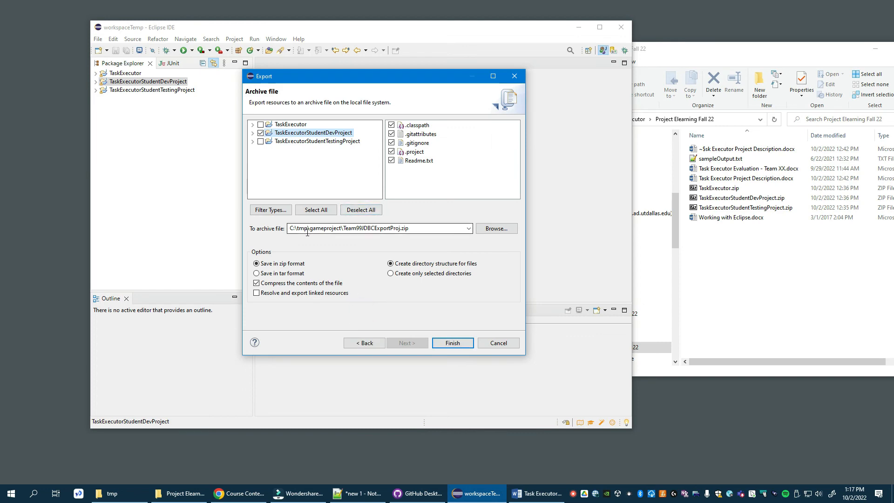
pyautogui.click(494, 228)
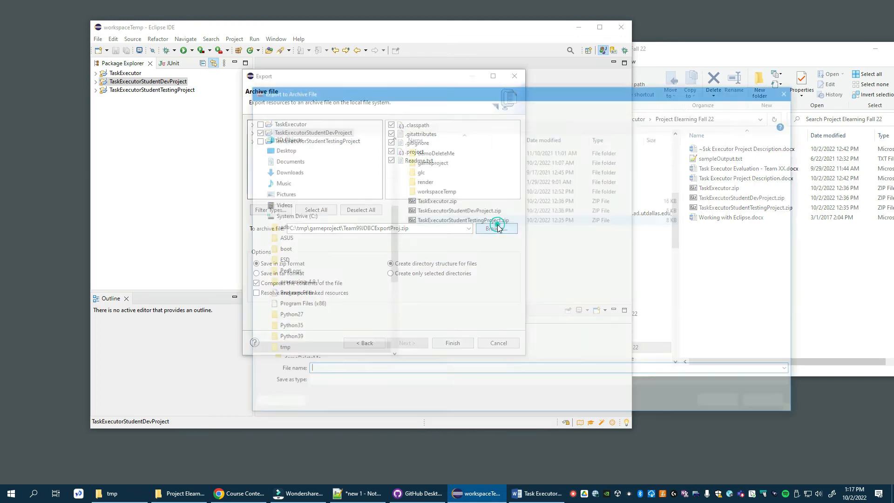
# Export the dev project to C:\tmp as TaskExecutorStudentDevTeam99.zip.
pyautogui.click(494, 228)
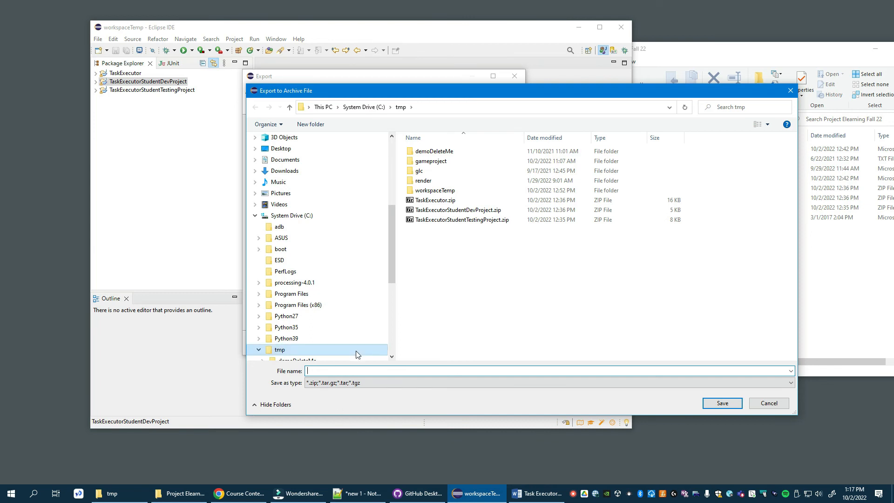
pyautogui.write('Task')
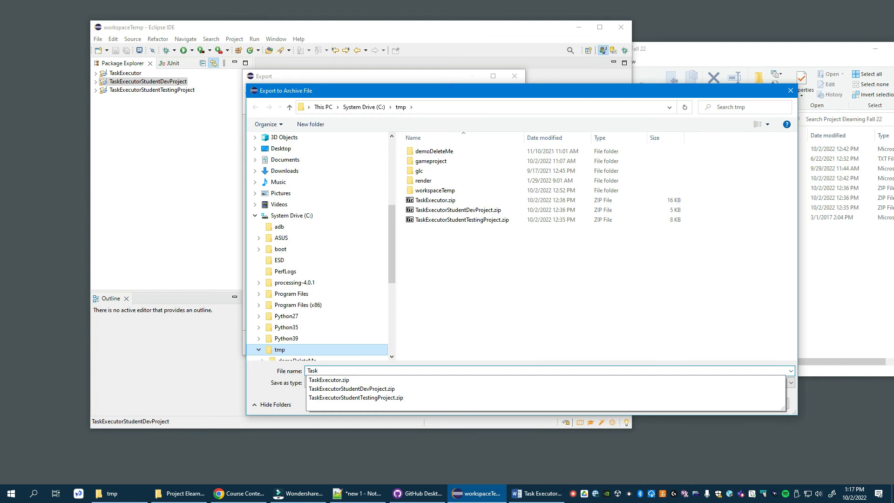
pyautogui.click(329, 379)
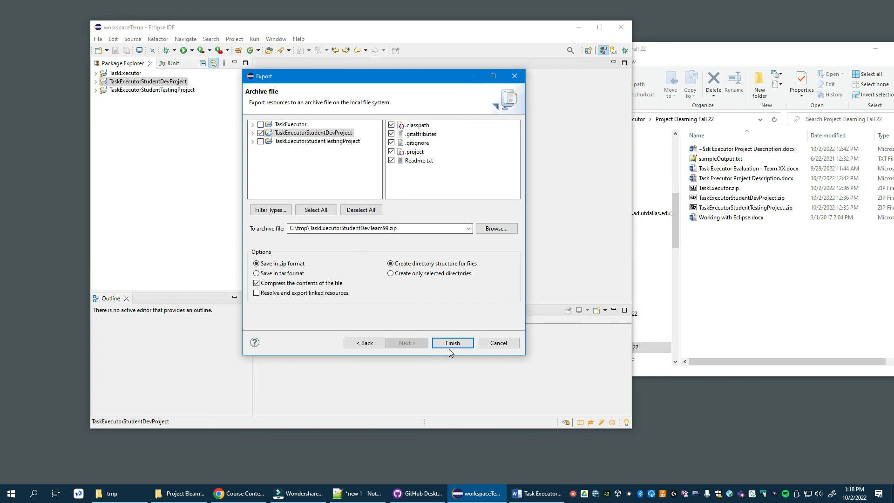
pyautogui.click(453, 342)
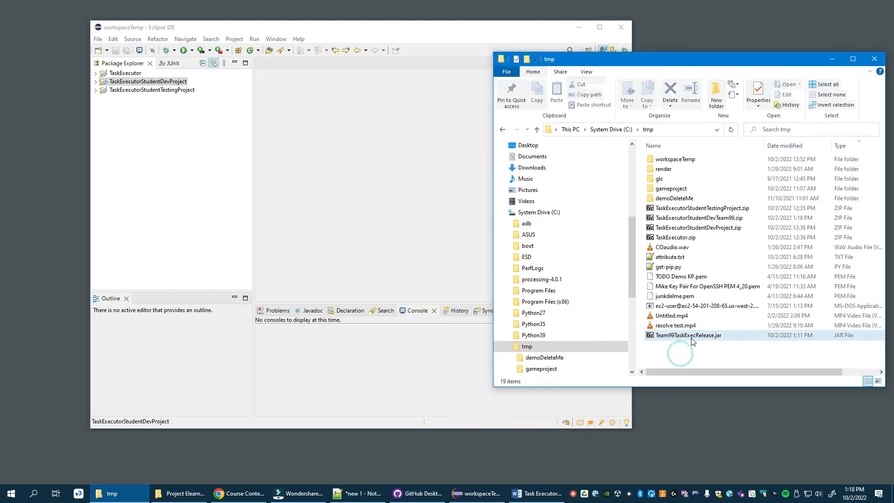
pyautogui.click(698, 217)
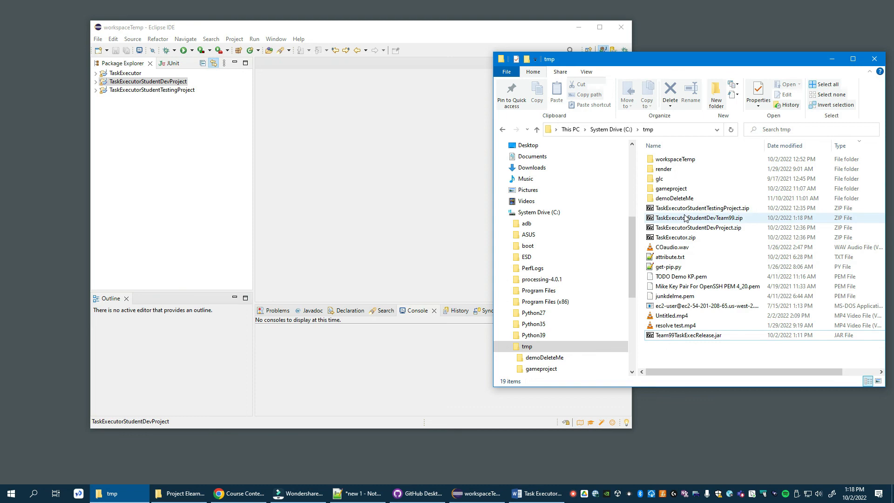
pyautogui.click(700, 217)
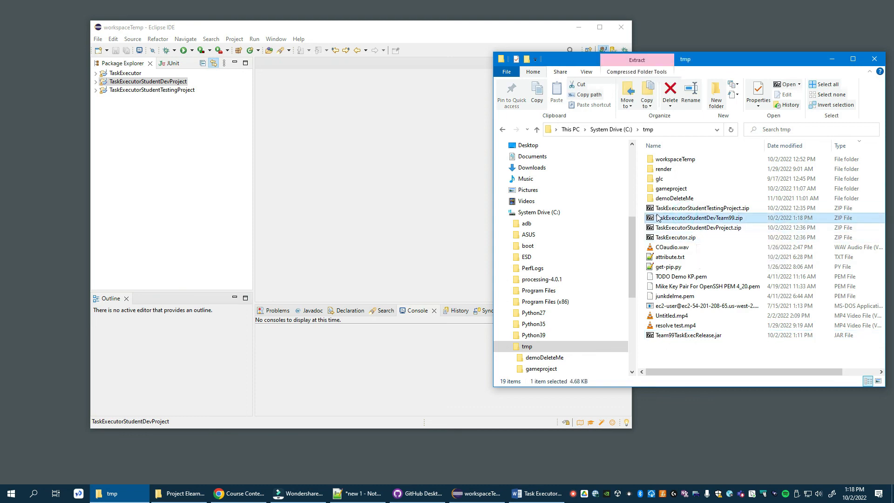
pyautogui.doubleClick(700, 217)
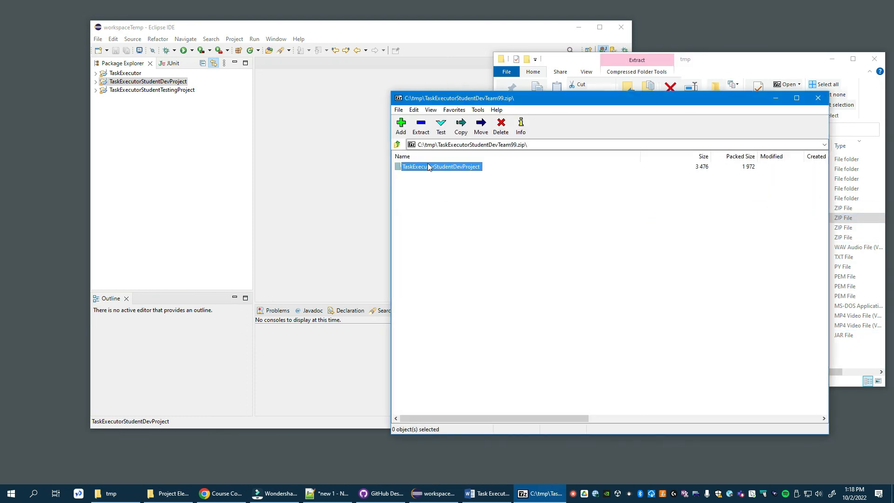
pyautogui.doubleClick(438, 167)
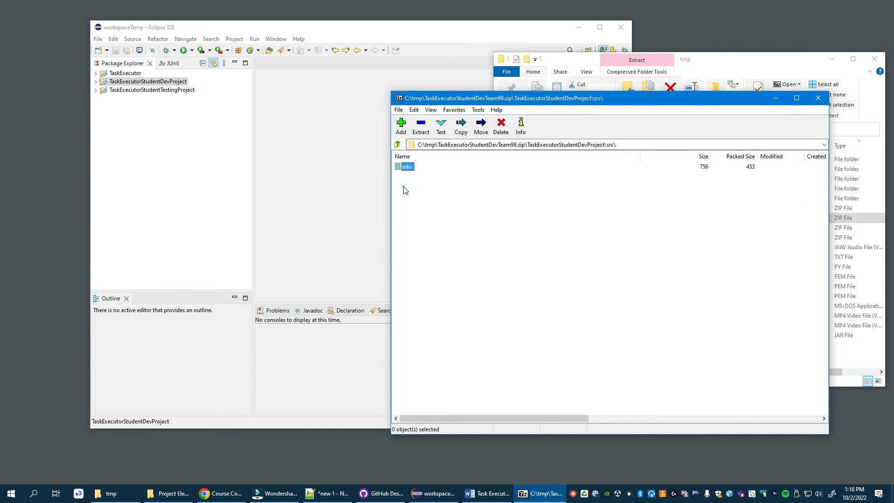
pyautogui.doubleClick(407, 166)
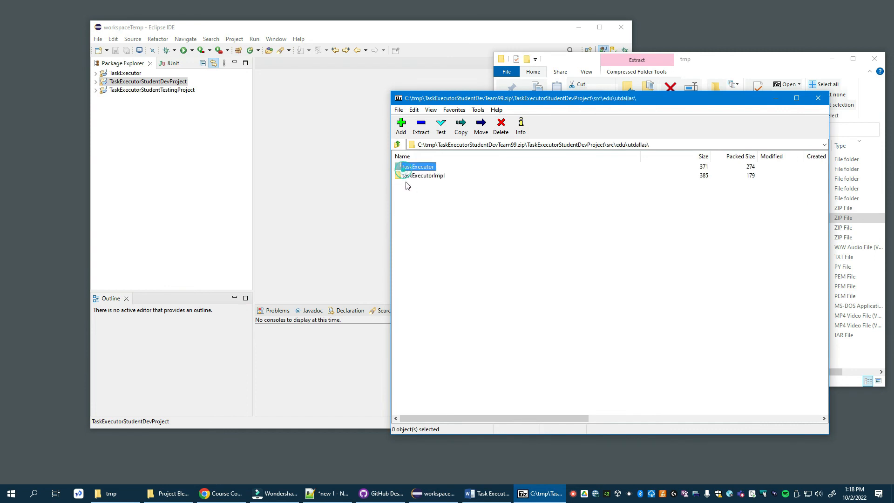
pyautogui.doubleClick(417, 167)
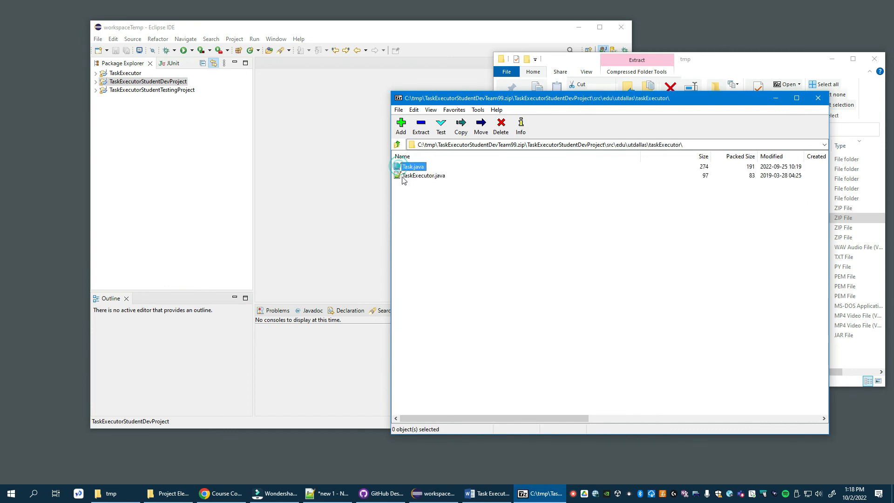
pyautogui.click(396, 143)
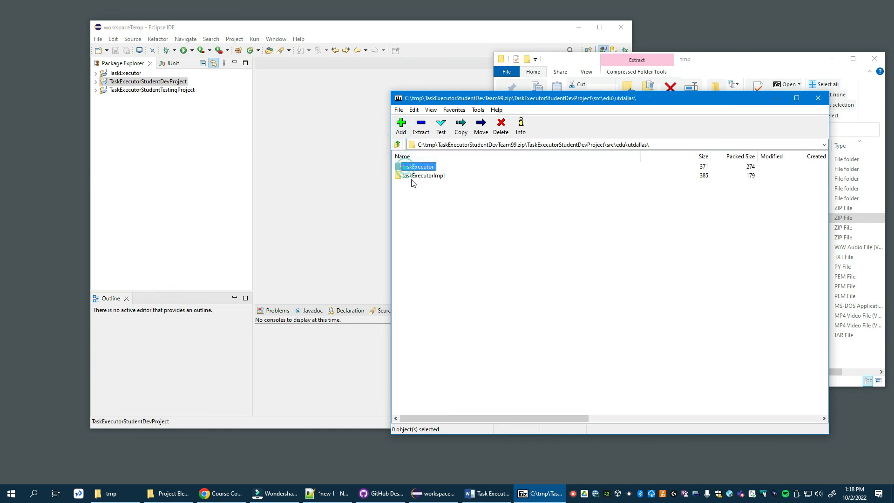
pyautogui.doubleClick(420, 175)
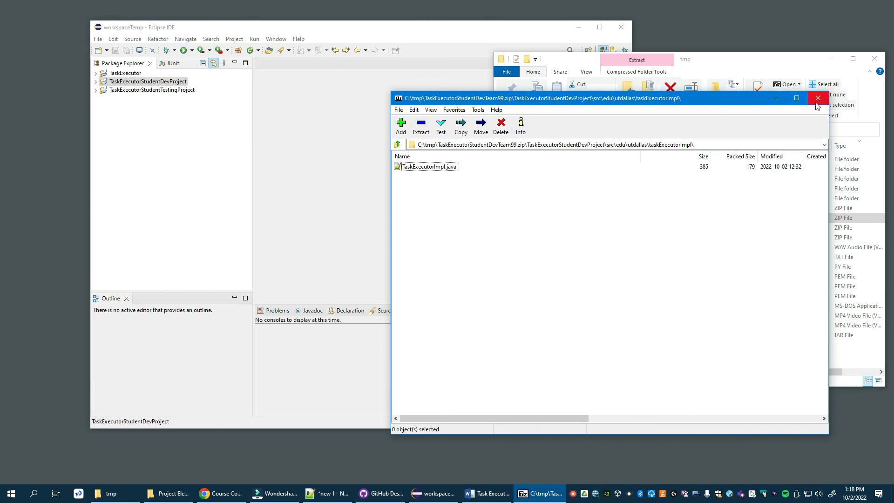
pyautogui.click(817, 98)
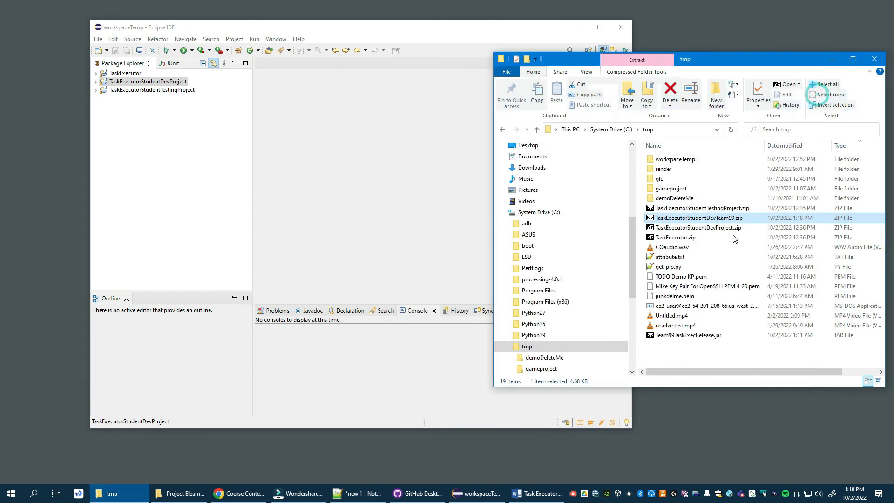